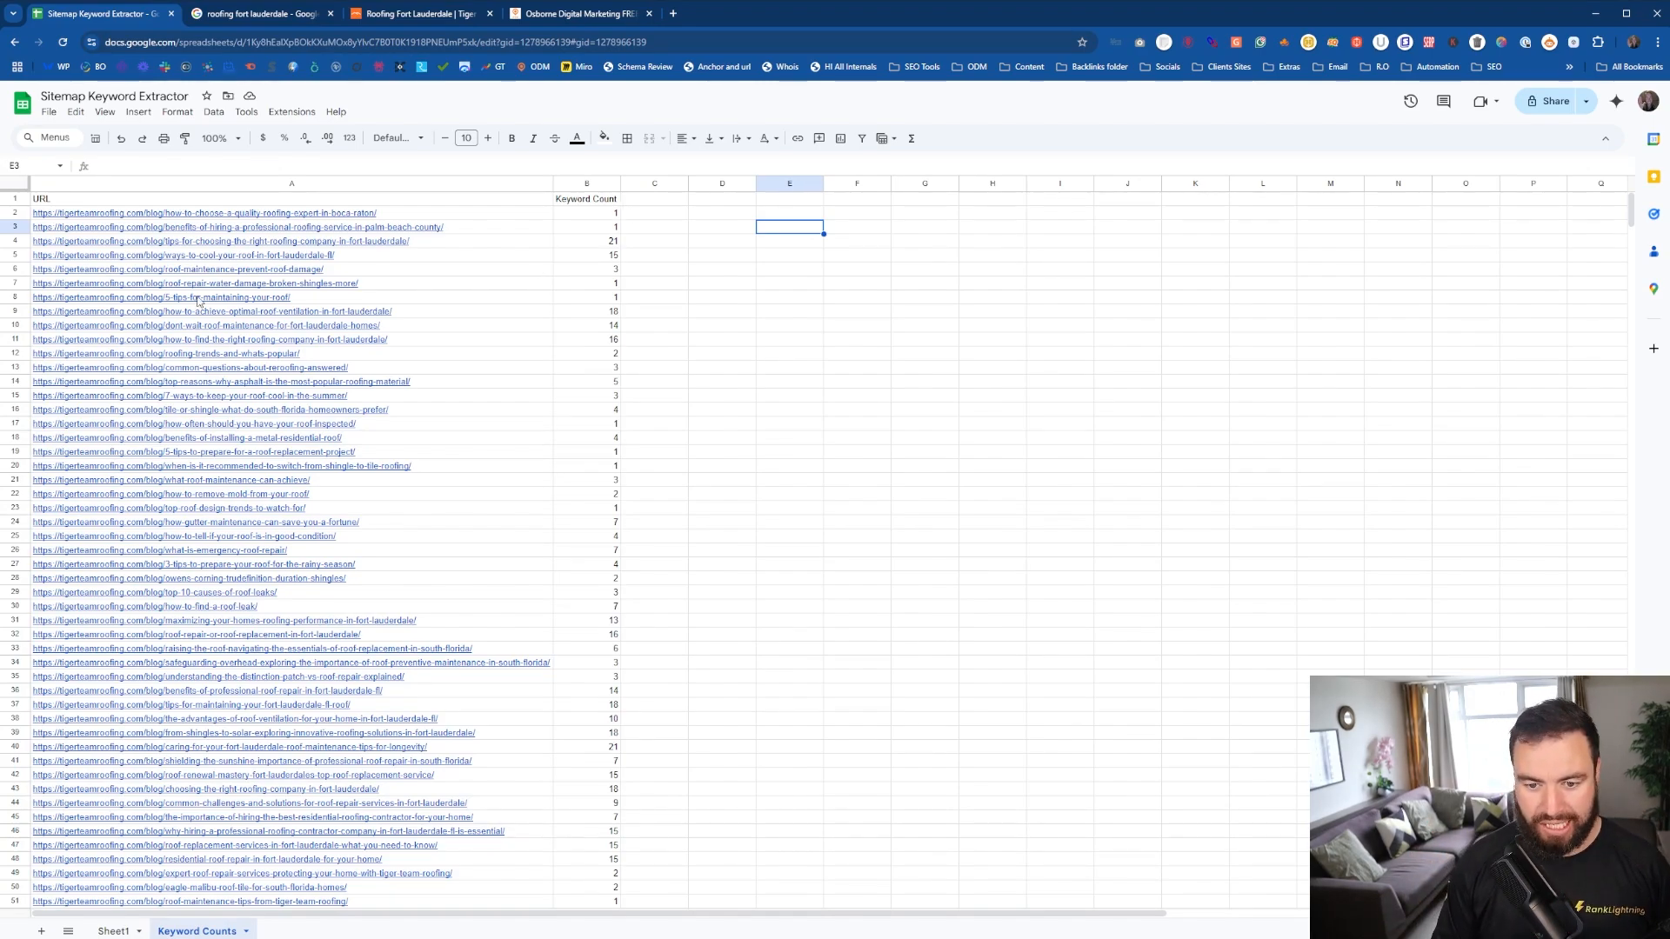
# Show the 'roofing fort lauderdale' Google results down to Tiger Team Roofing's listing.
pyautogui.scroll(-3)
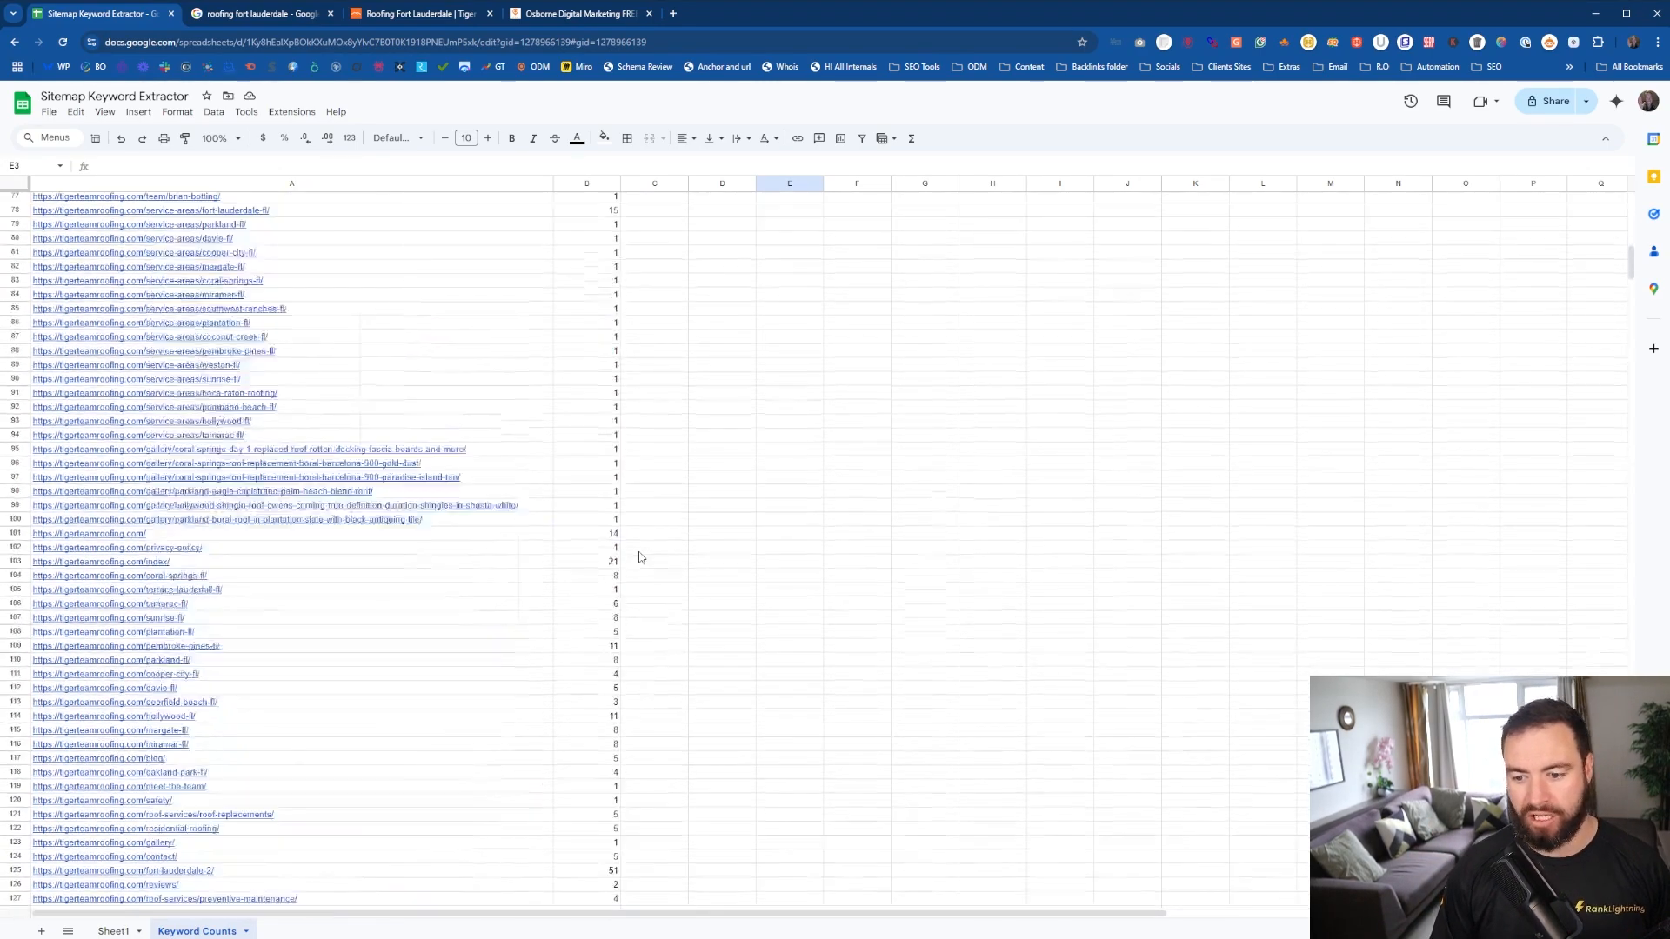
pyautogui.scroll(-3)
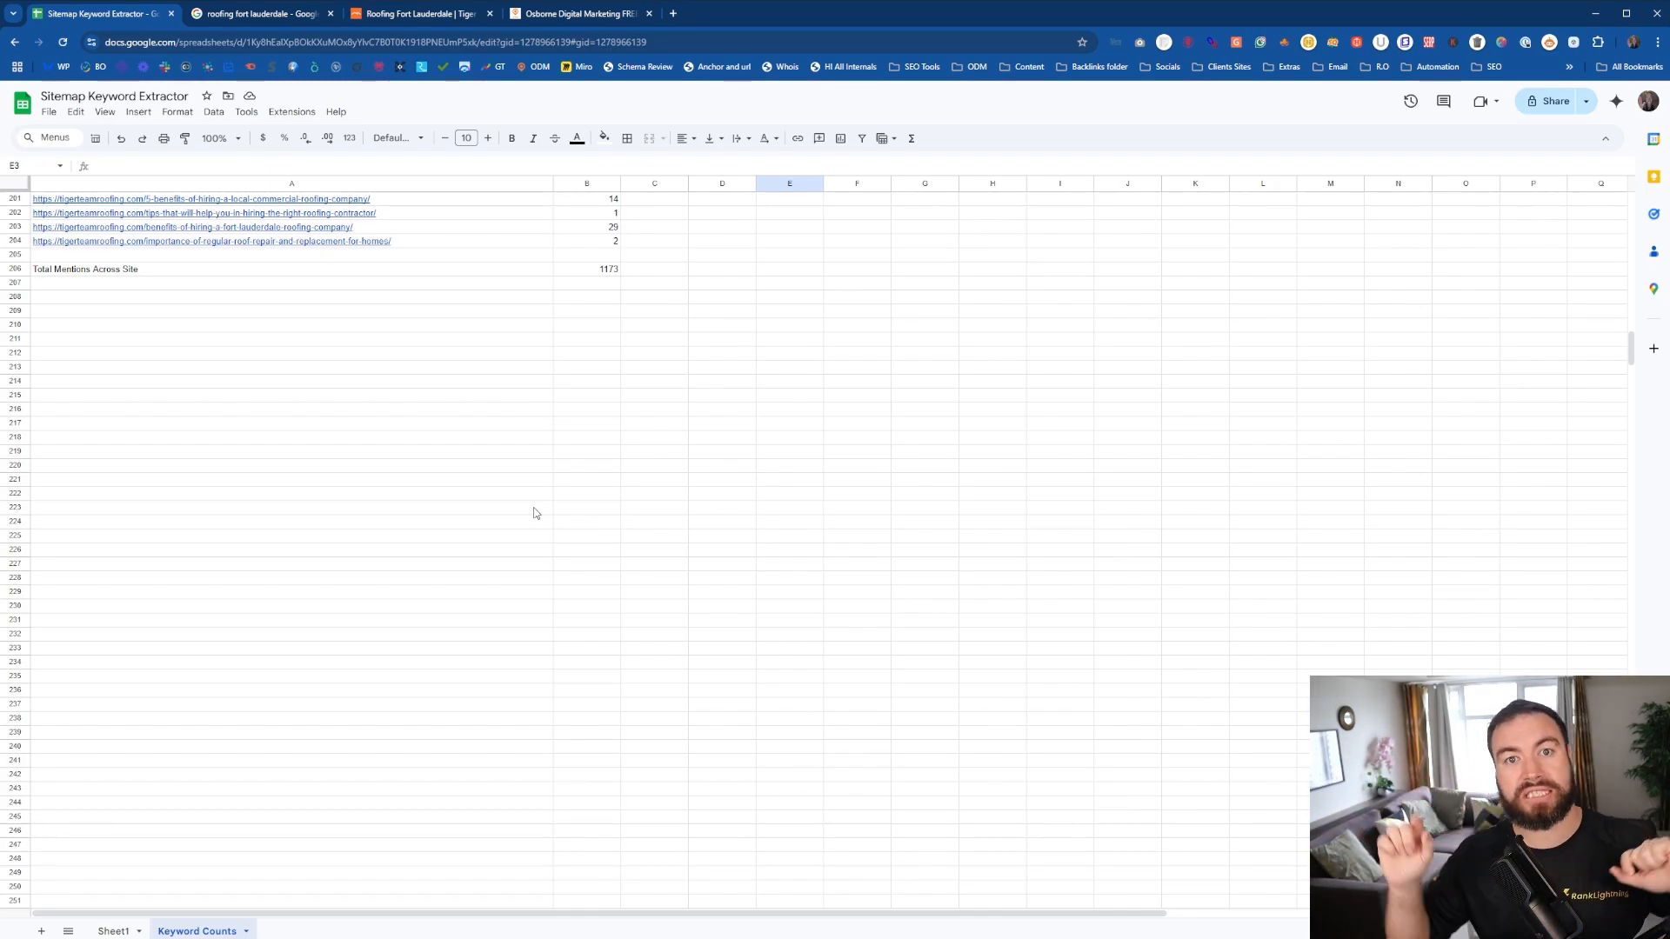
pyautogui.scroll(3)
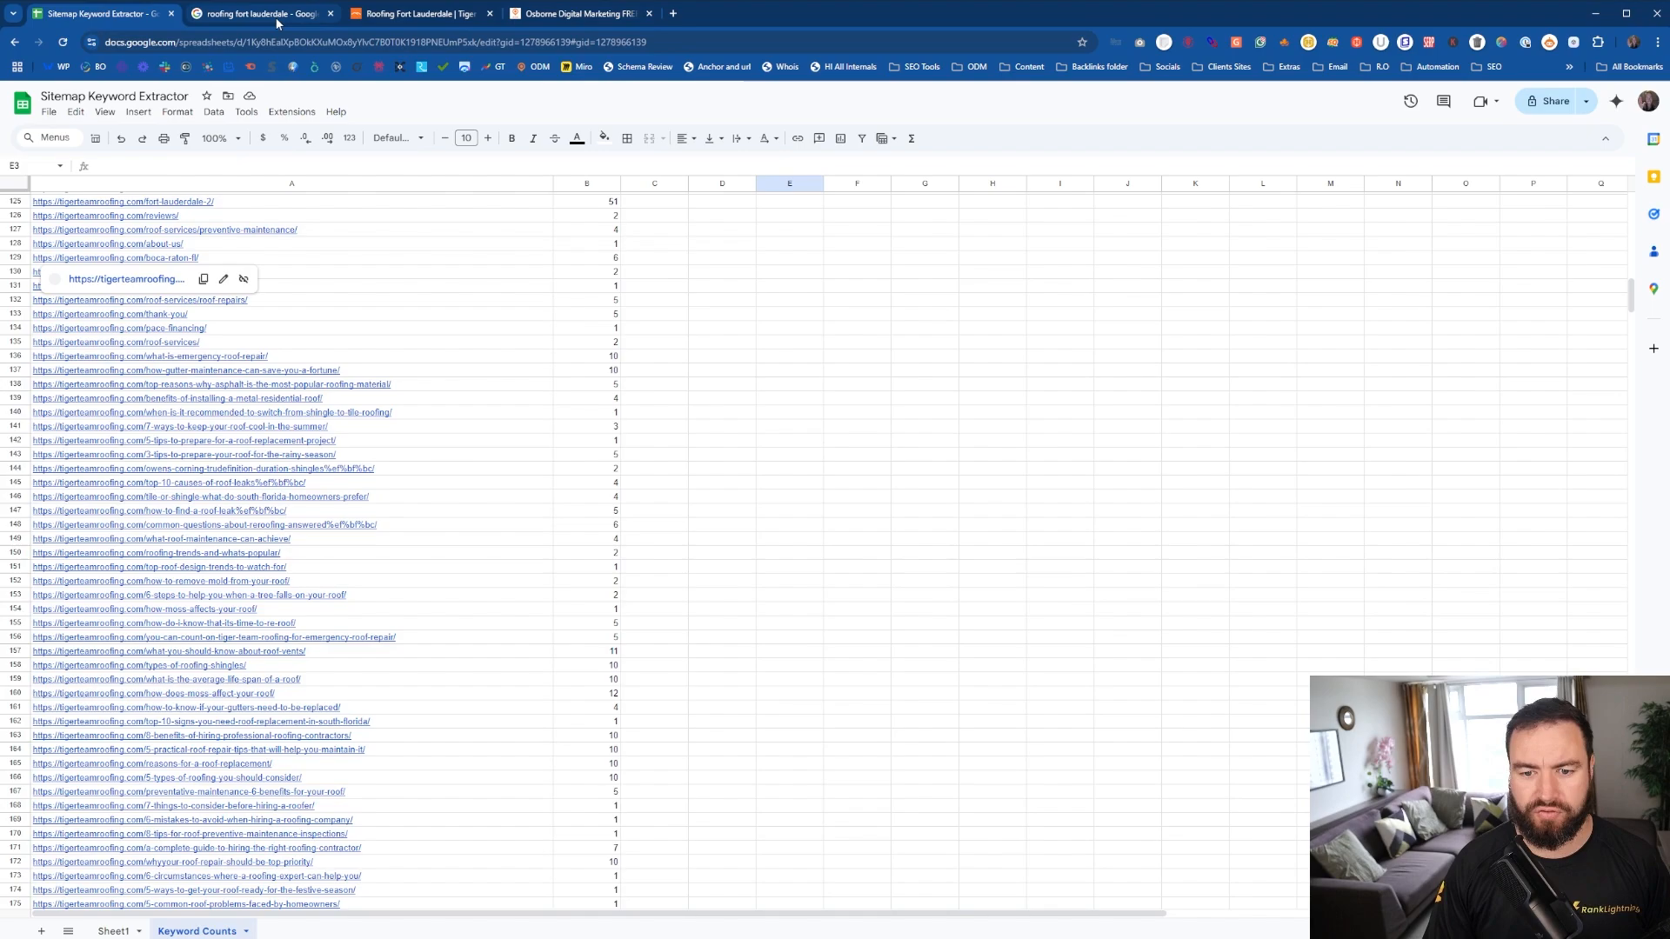
pyautogui.click(261, 14)
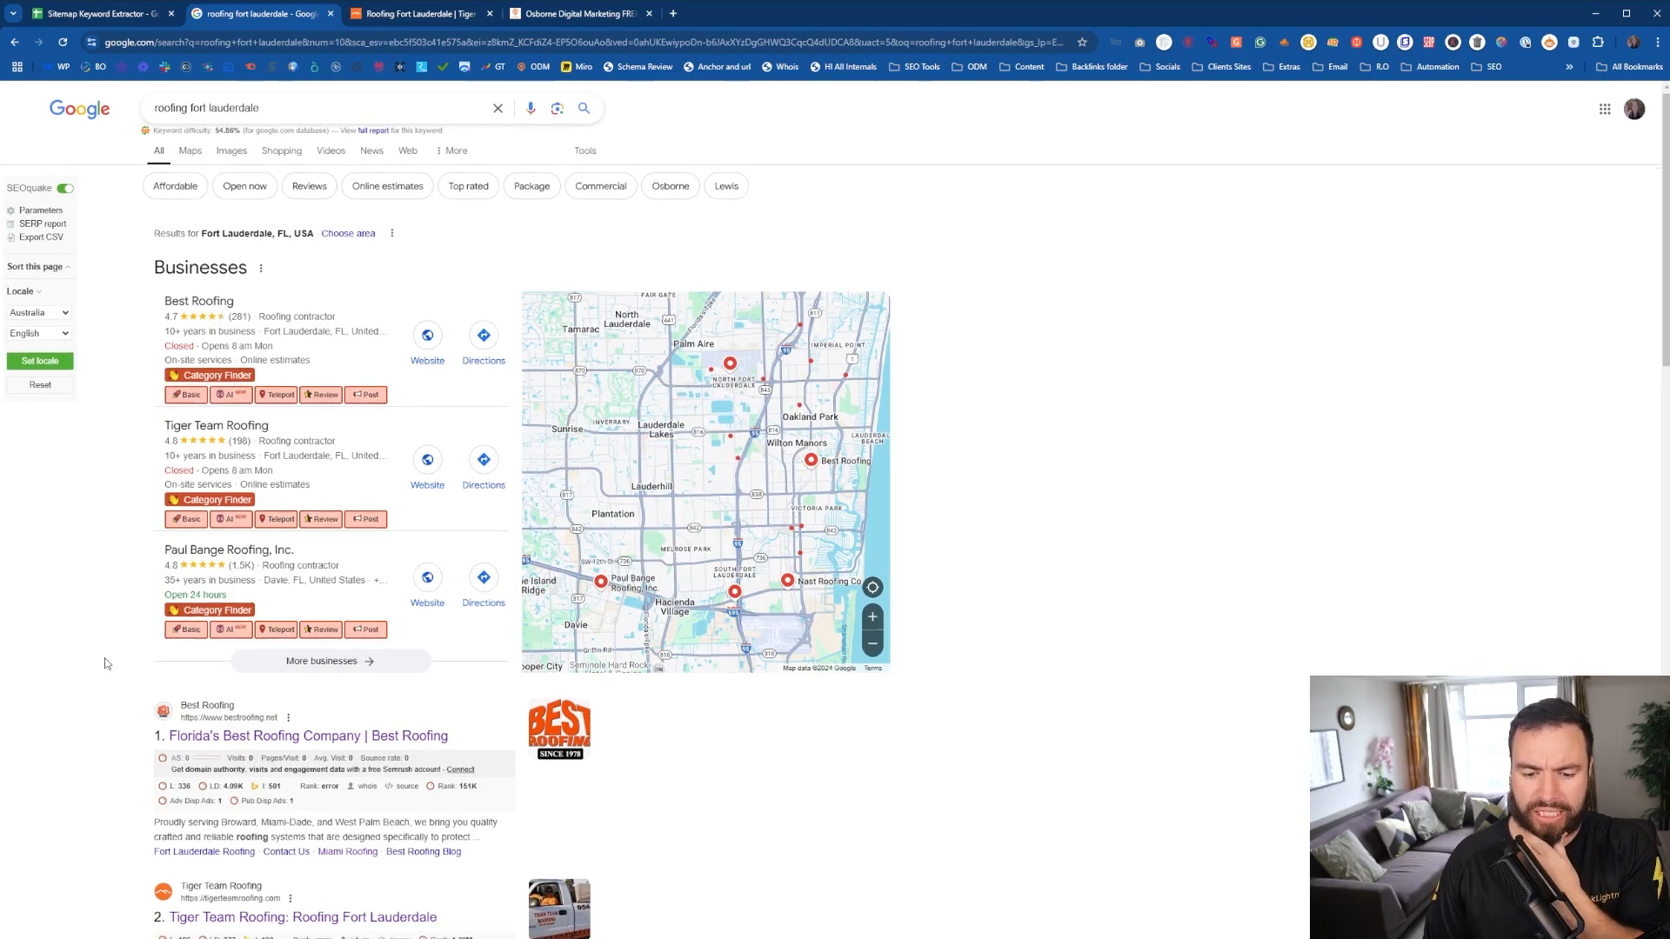
pyautogui.scroll(-3)
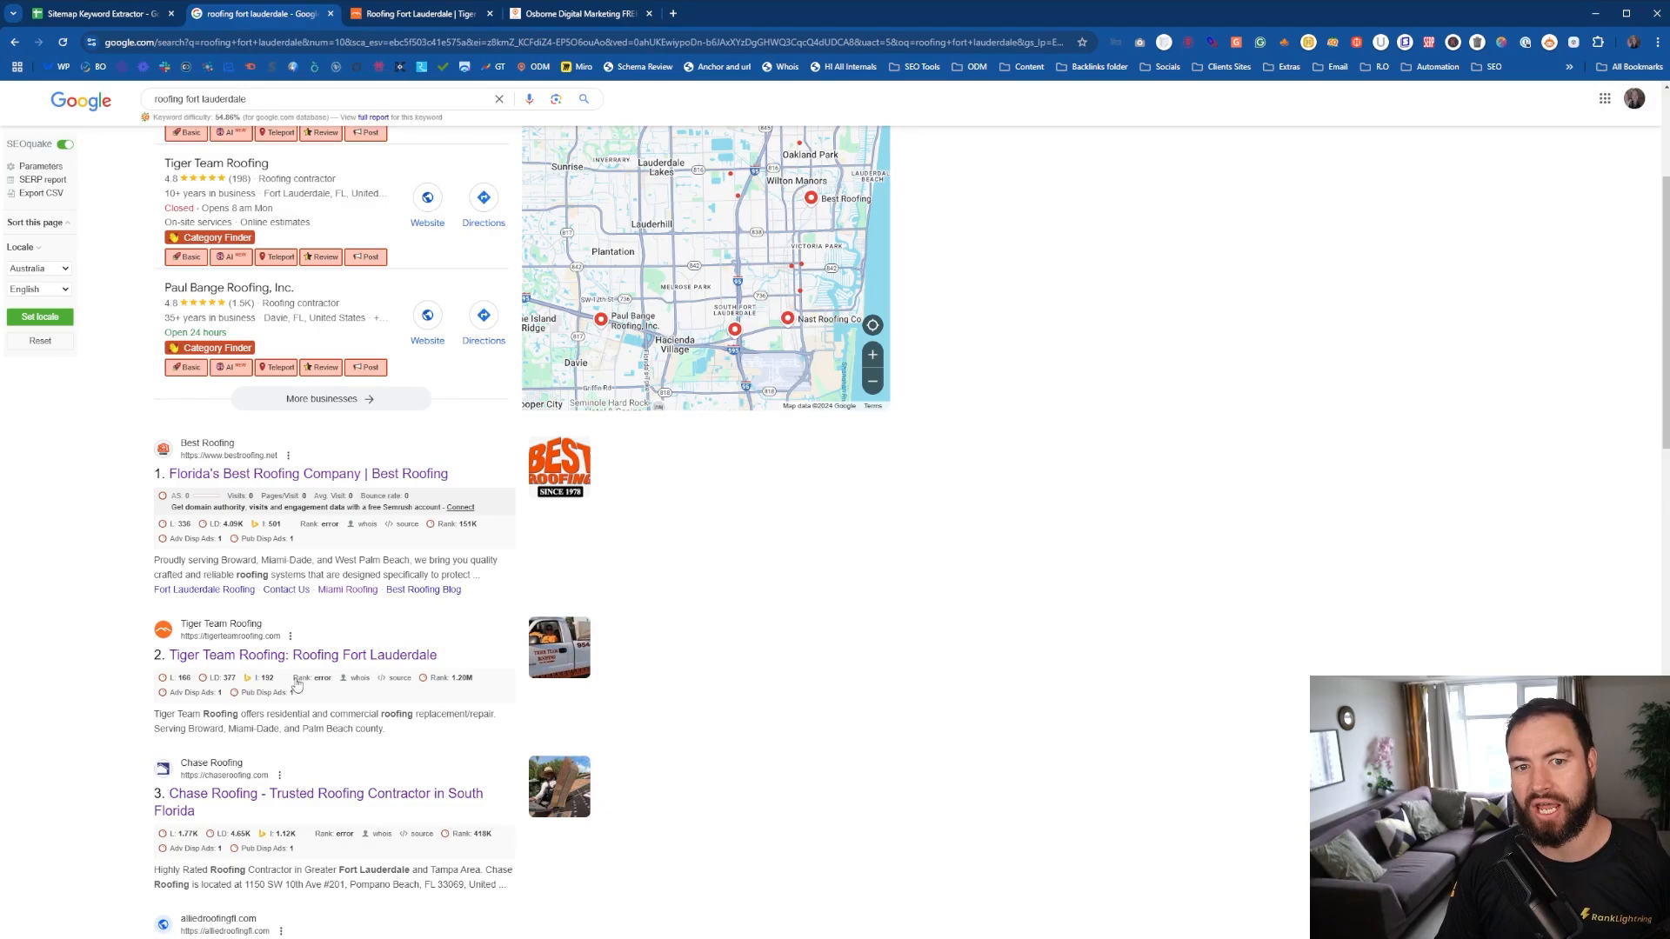
# Check the sitemap URL in Sheet1, then open Tiger Team Roofing's /sitemap_index.xml.
pyautogui.click(95, 13)
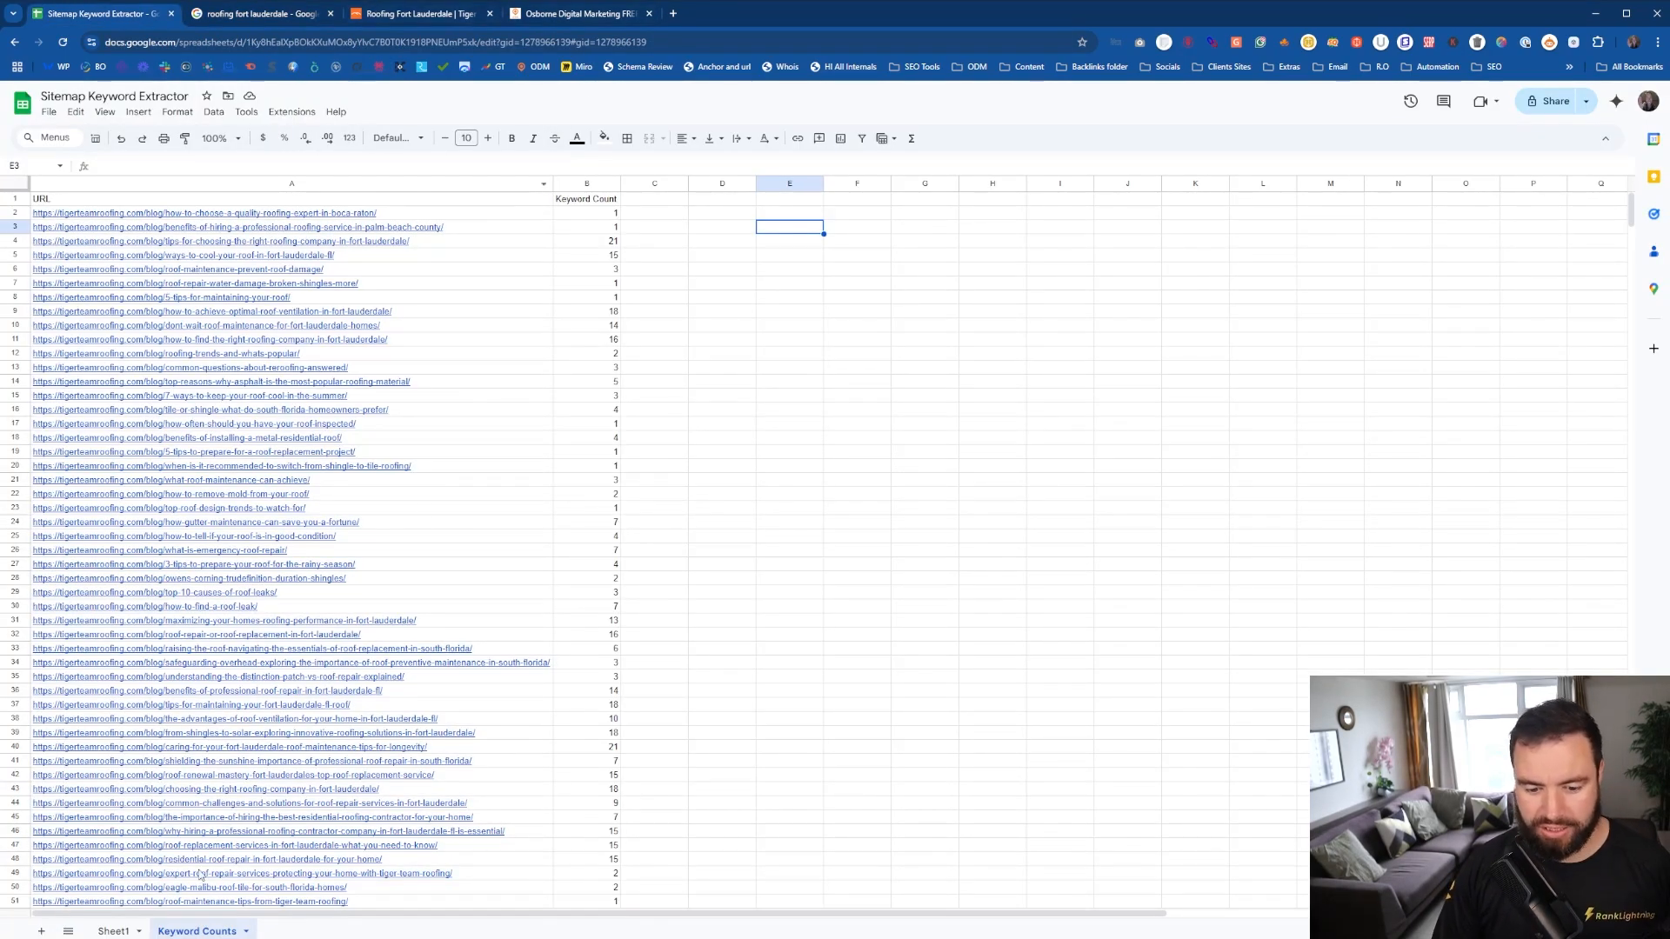
pyautogui.click(113, 931)
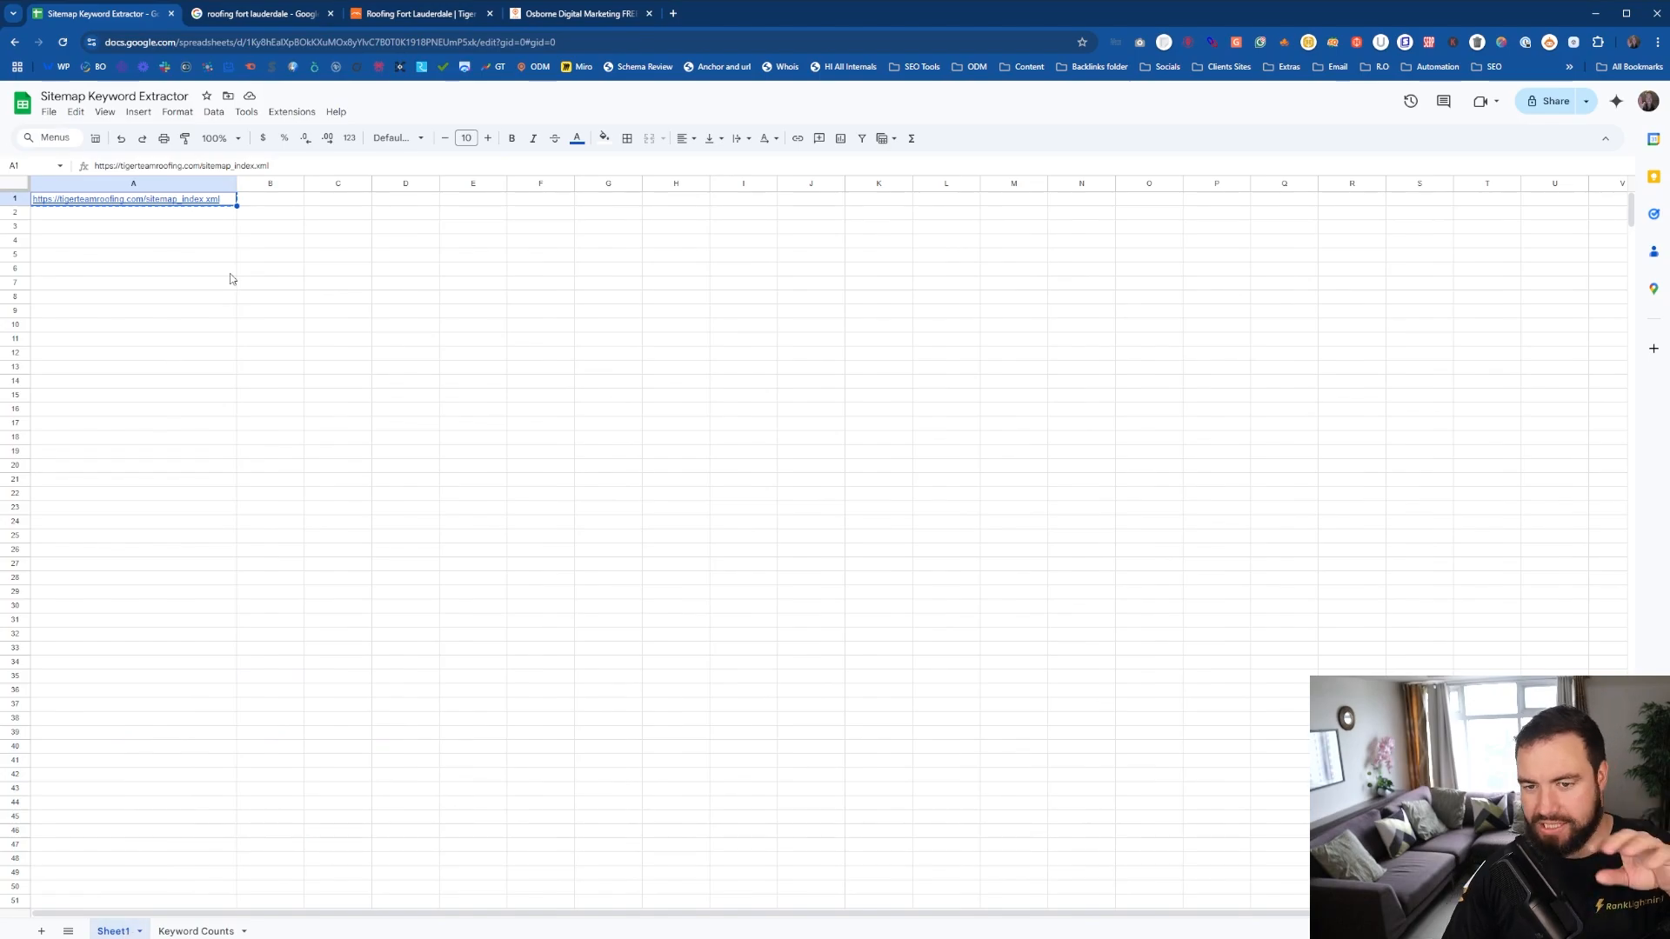
pyautogui.click(419, 13)
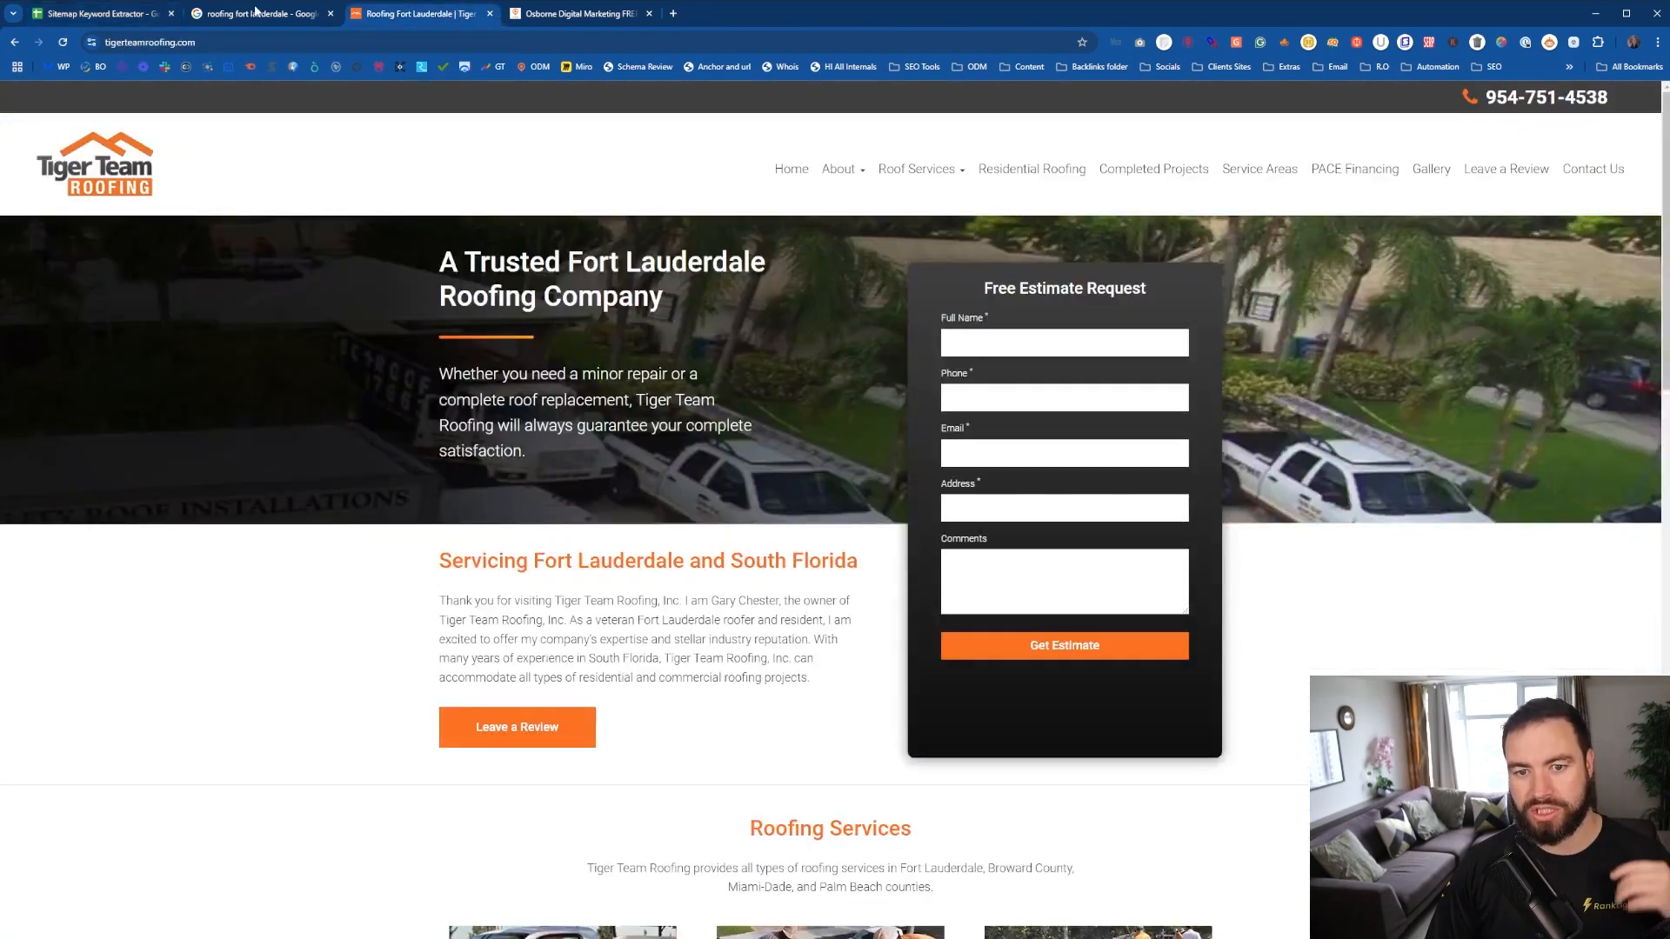
pyautogui.click(256, 41)
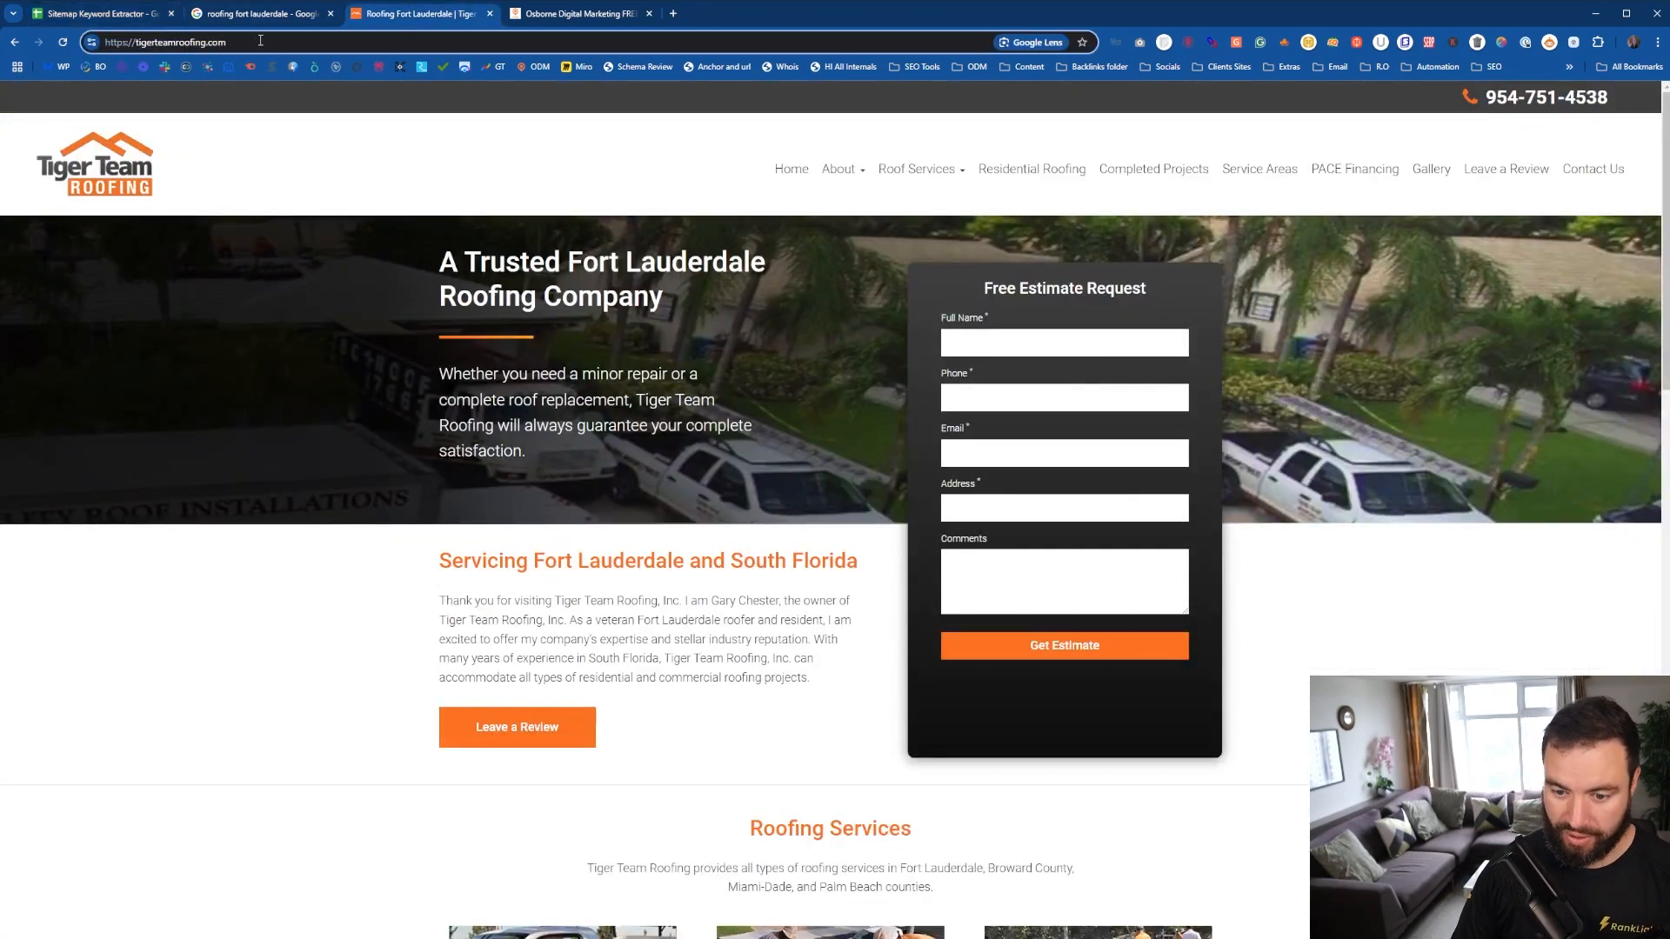
pyautogui.click(256, 42)
pyautogui.write('/sitemap_index.xml')
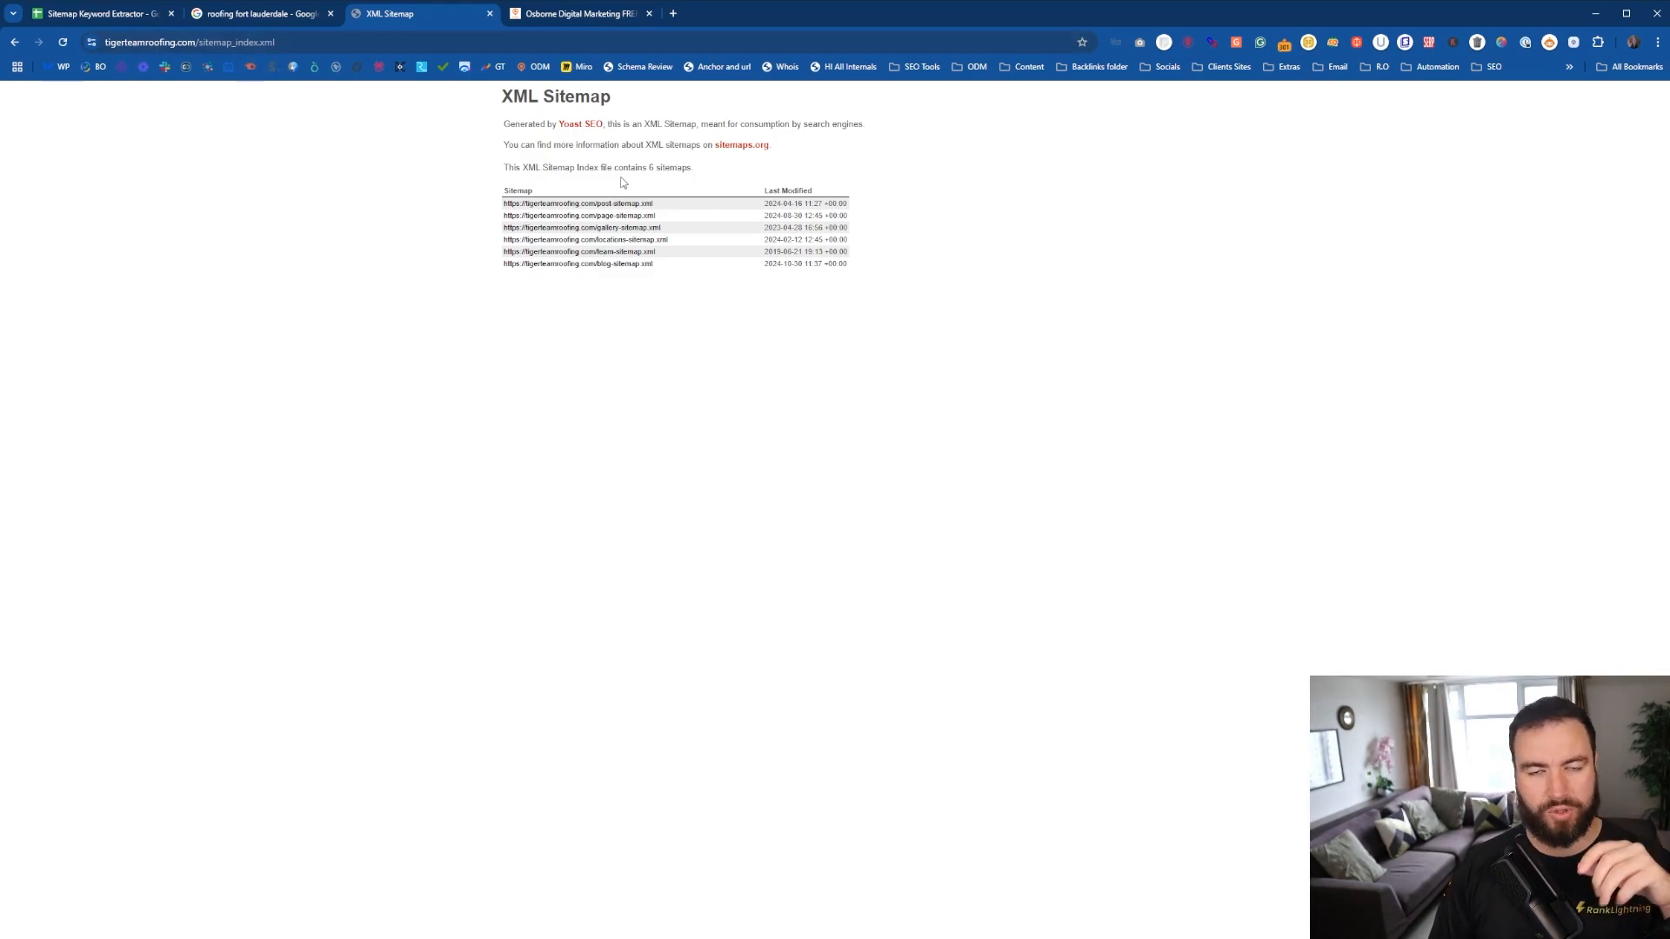
pyautogui.moveTo(258, 61)
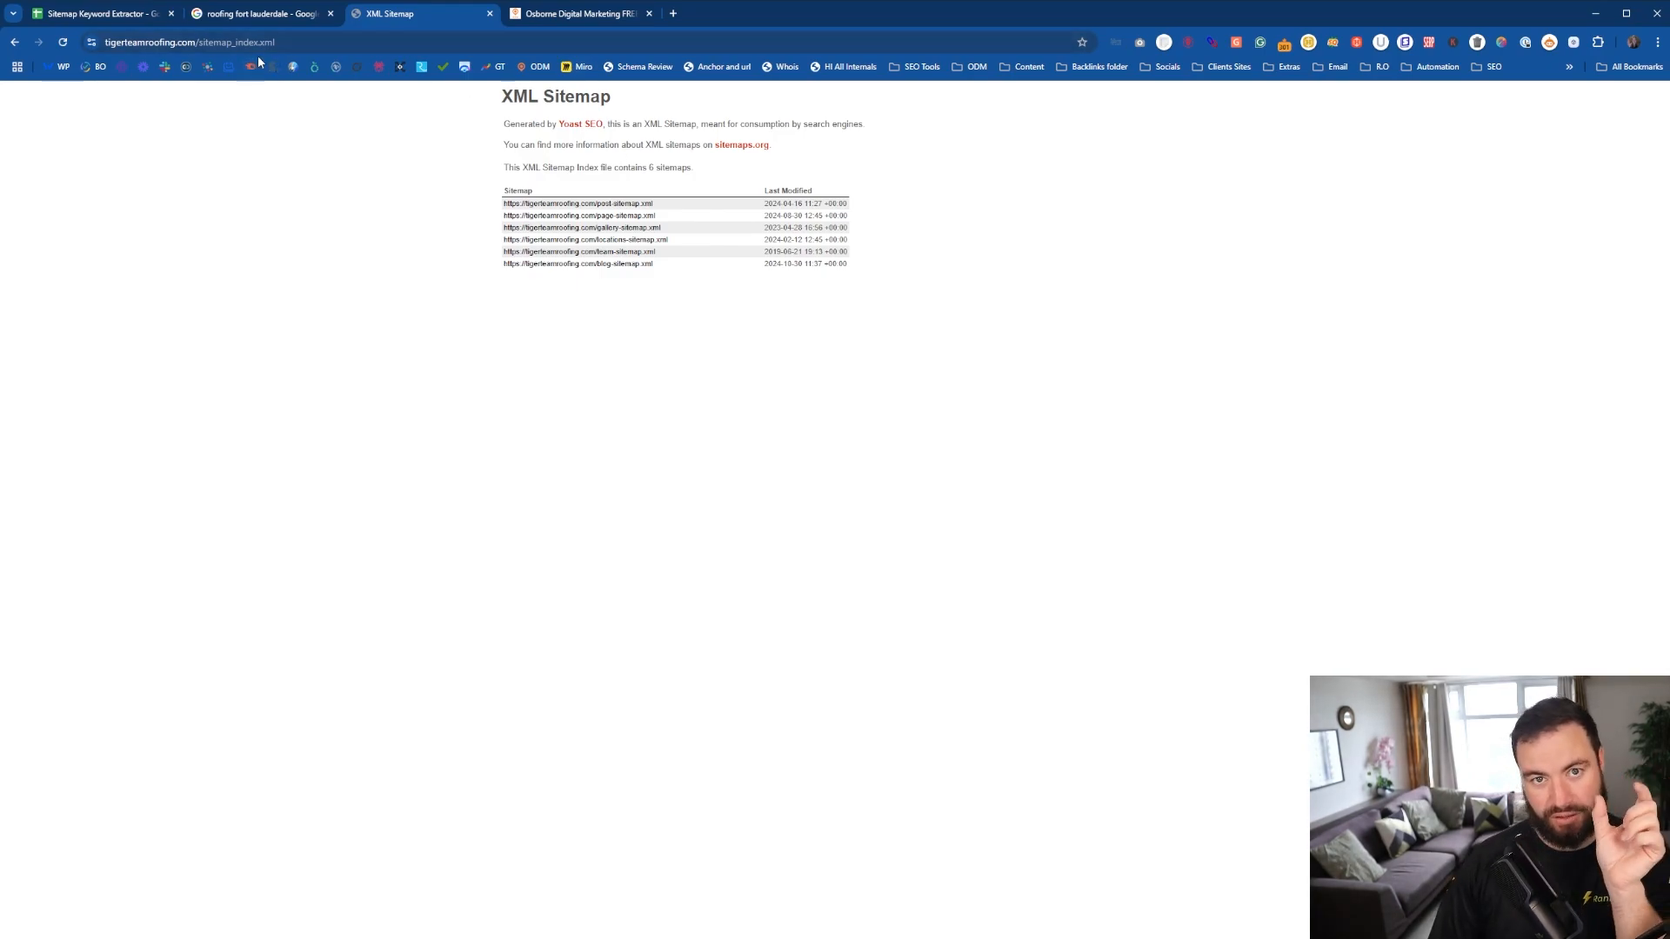
pyautogui.click(192, 43)
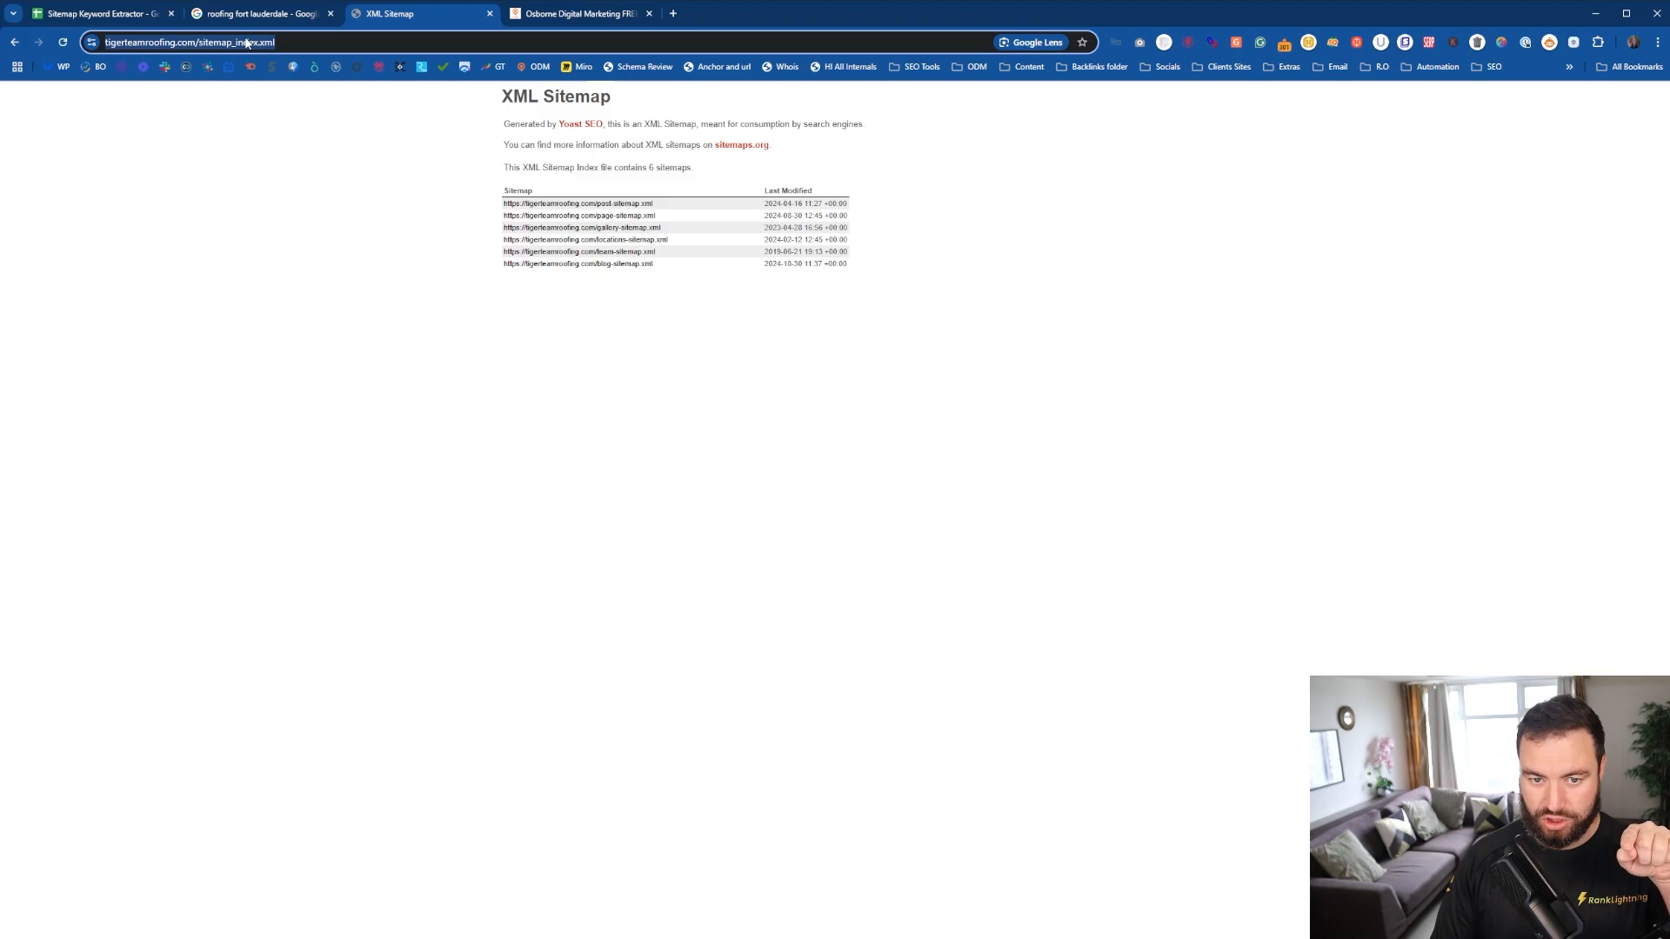
# Return to the Sitemap Keyword Extractor spreadsheet and open the Extensions macros list.
pyautogui.click(101, 13)
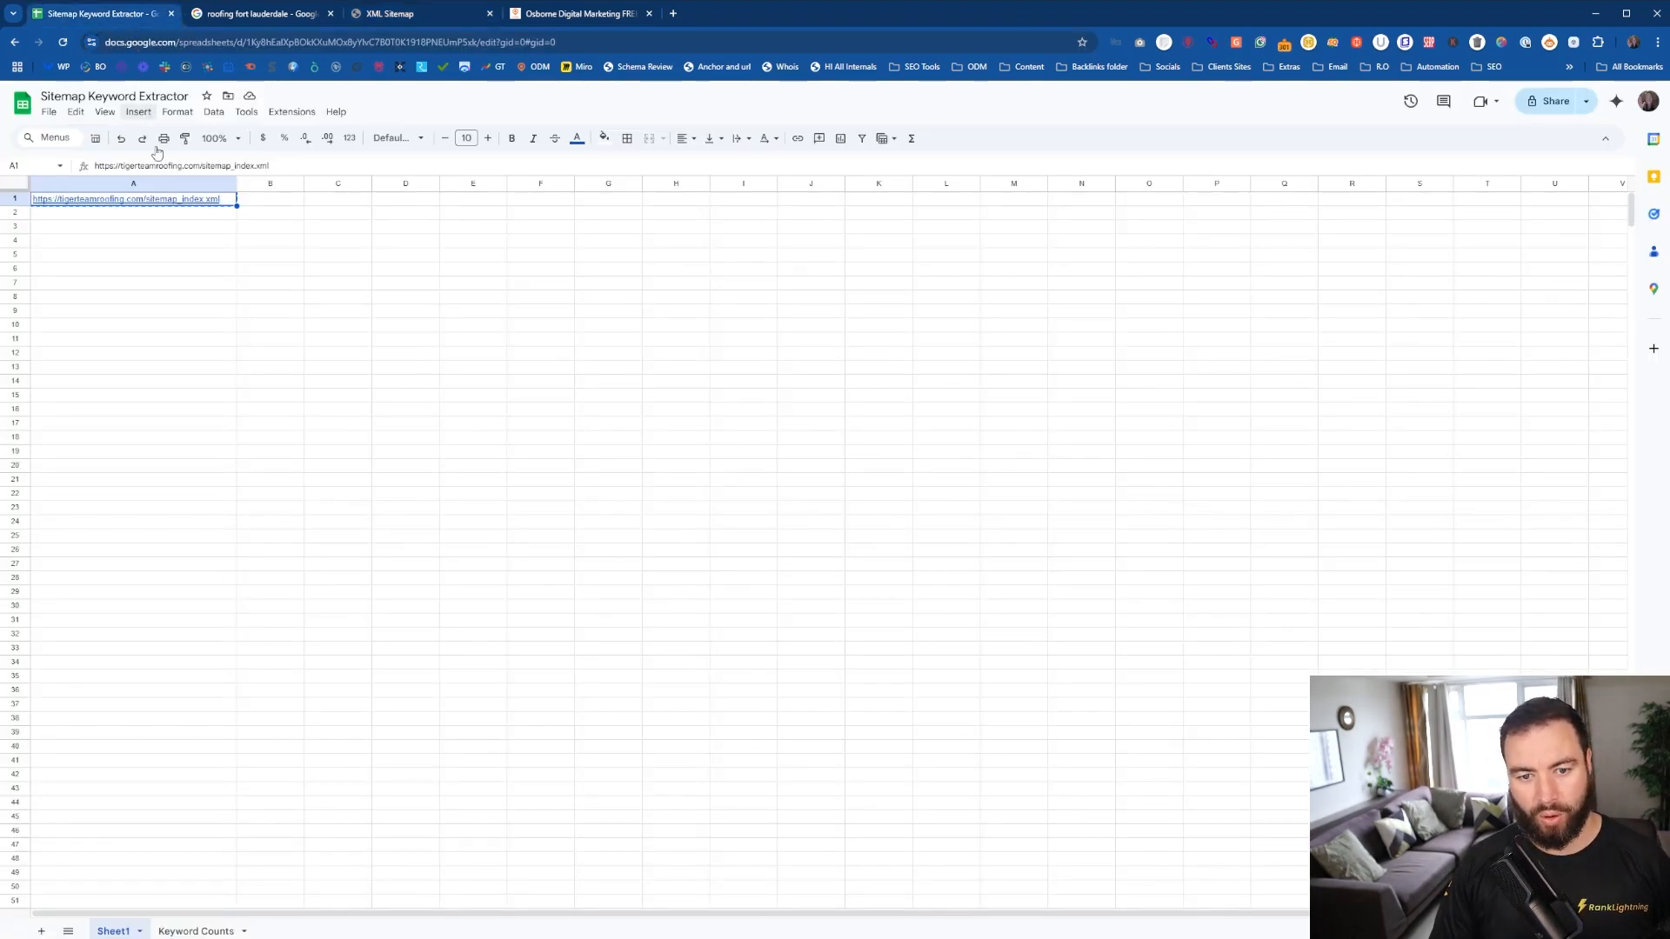
pyautogui.moveTo(148, 220)
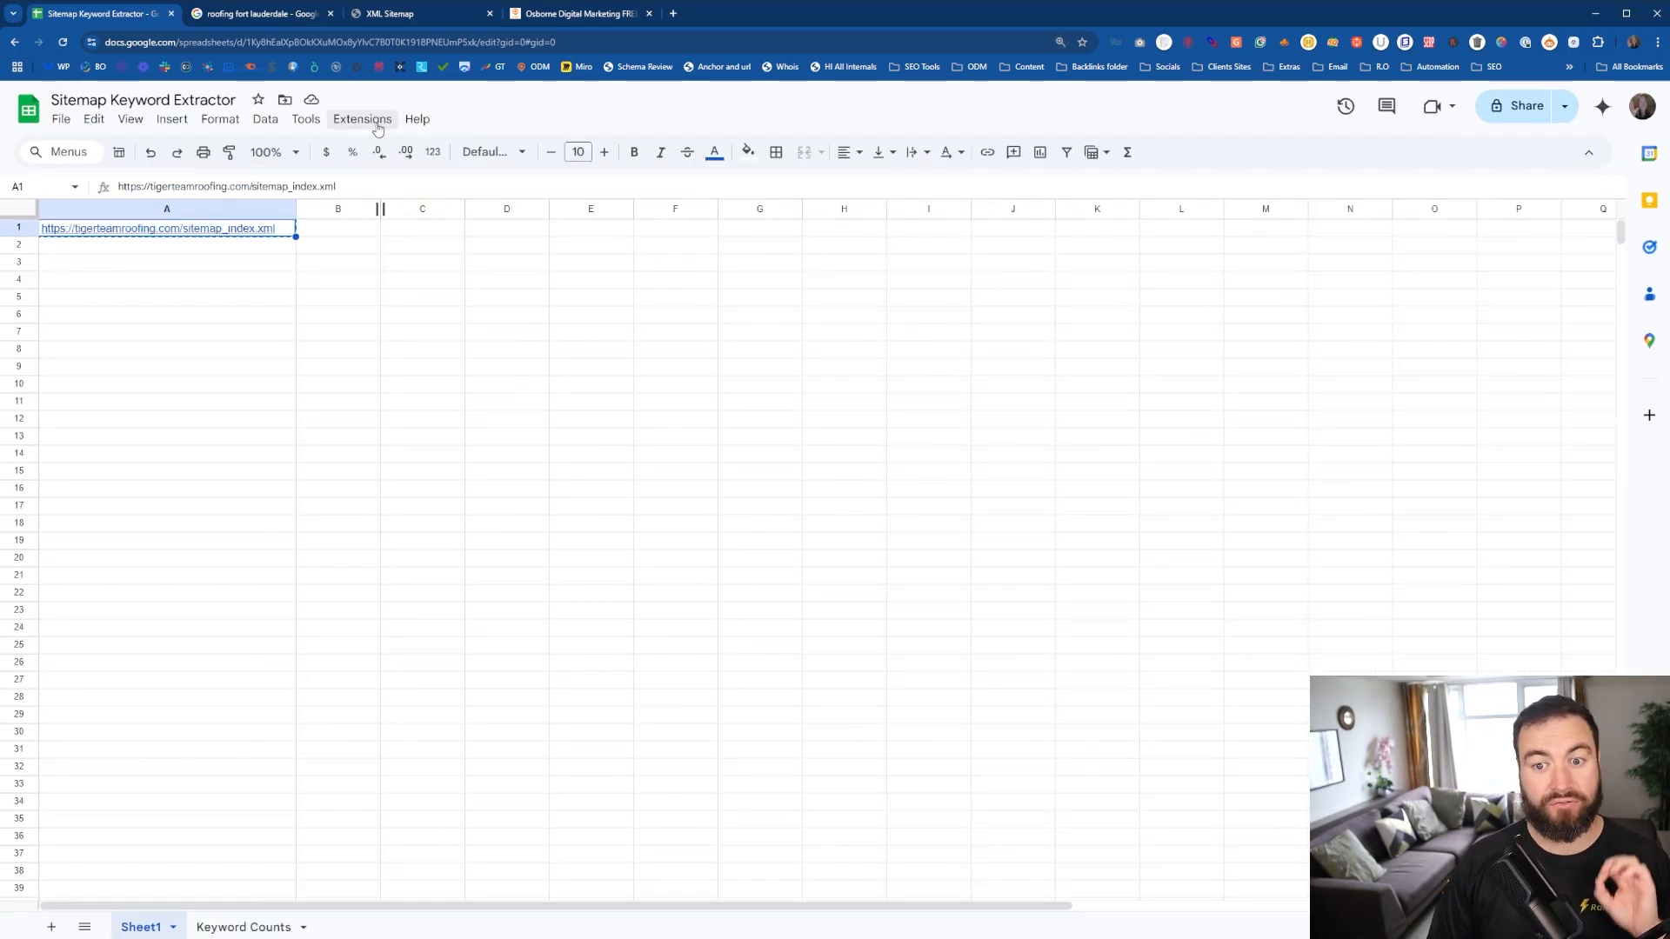
pyautogui.click(361, 118)
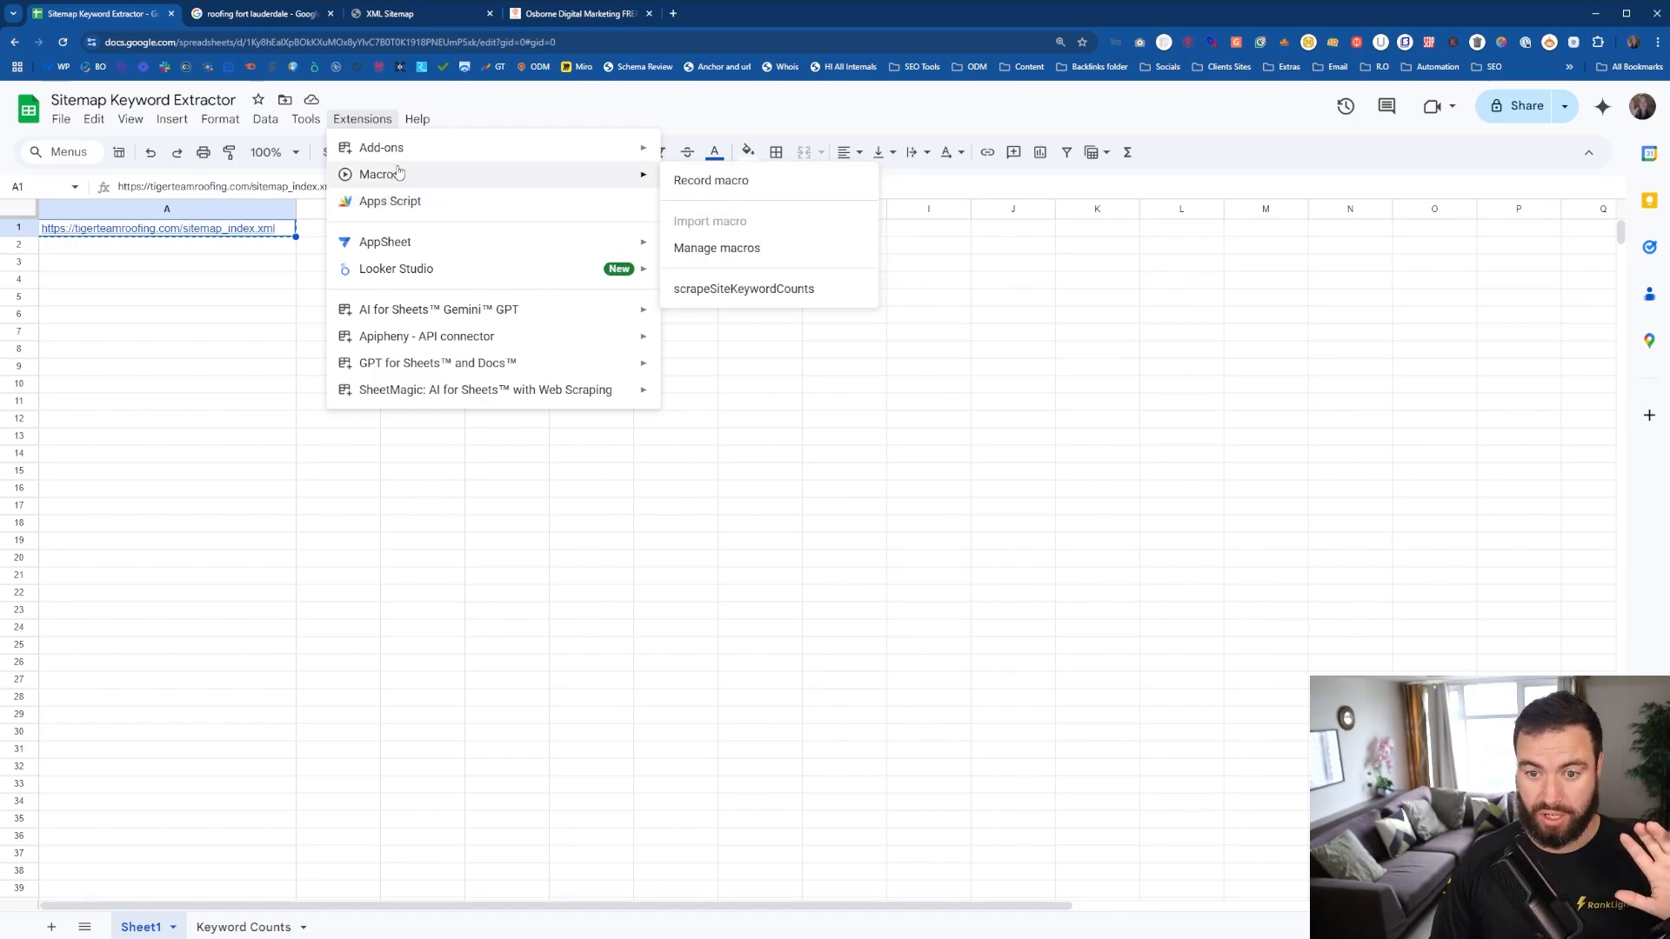
pyautogui.moveTo(705, 231)
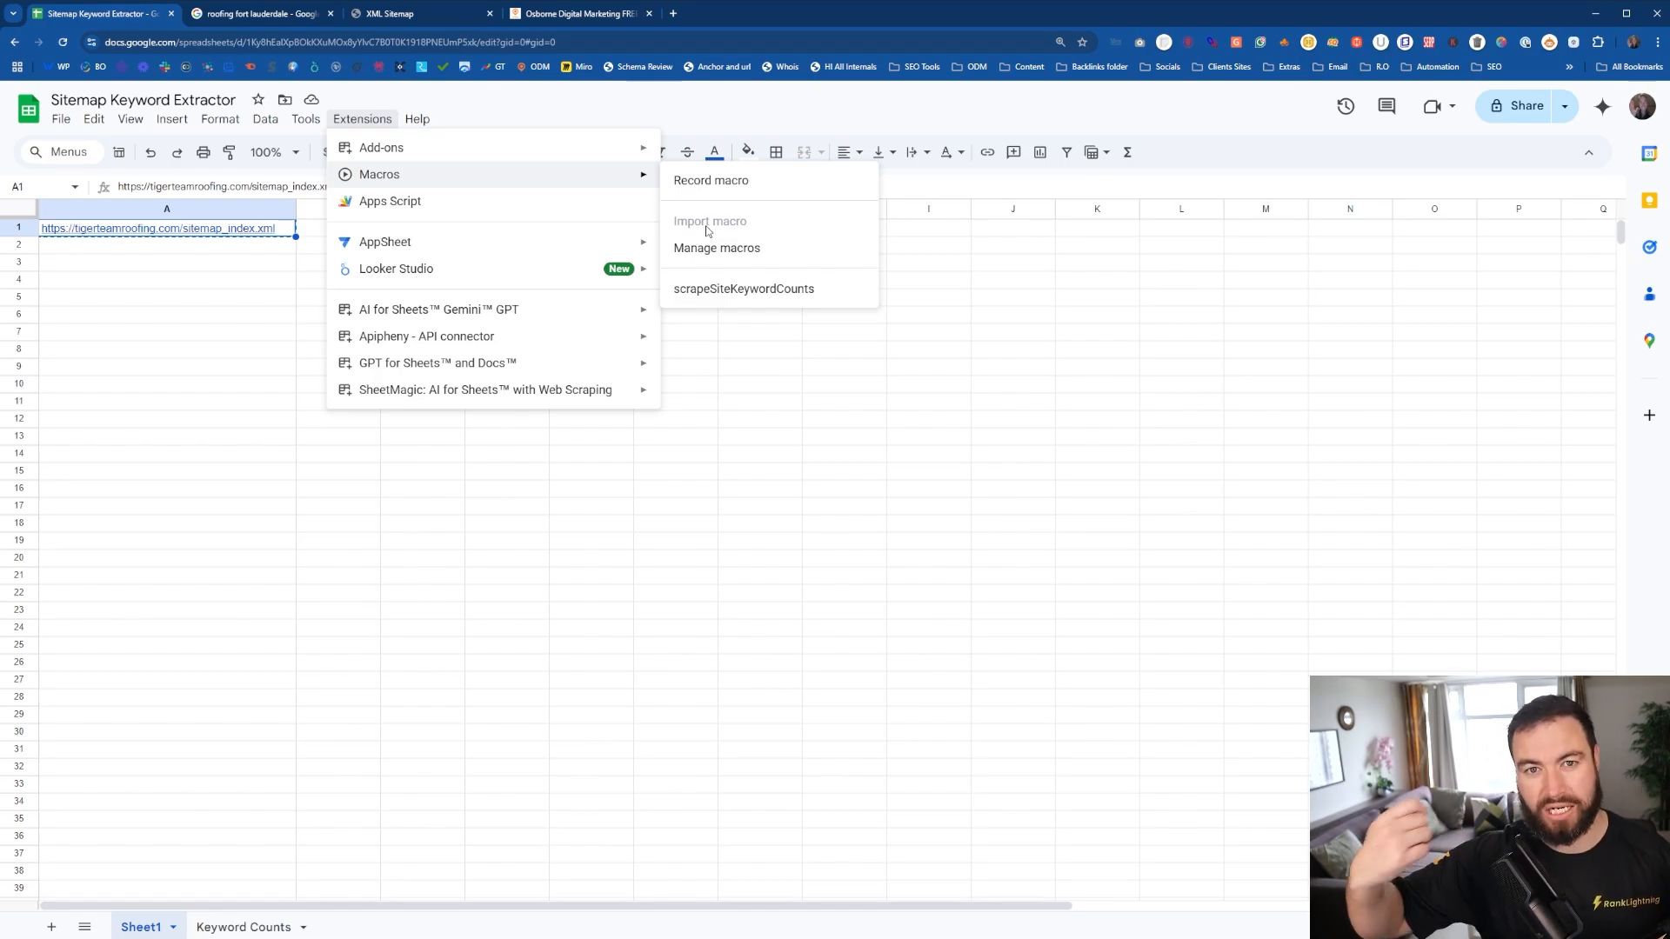
pyautogui.moveTo(716, 247)
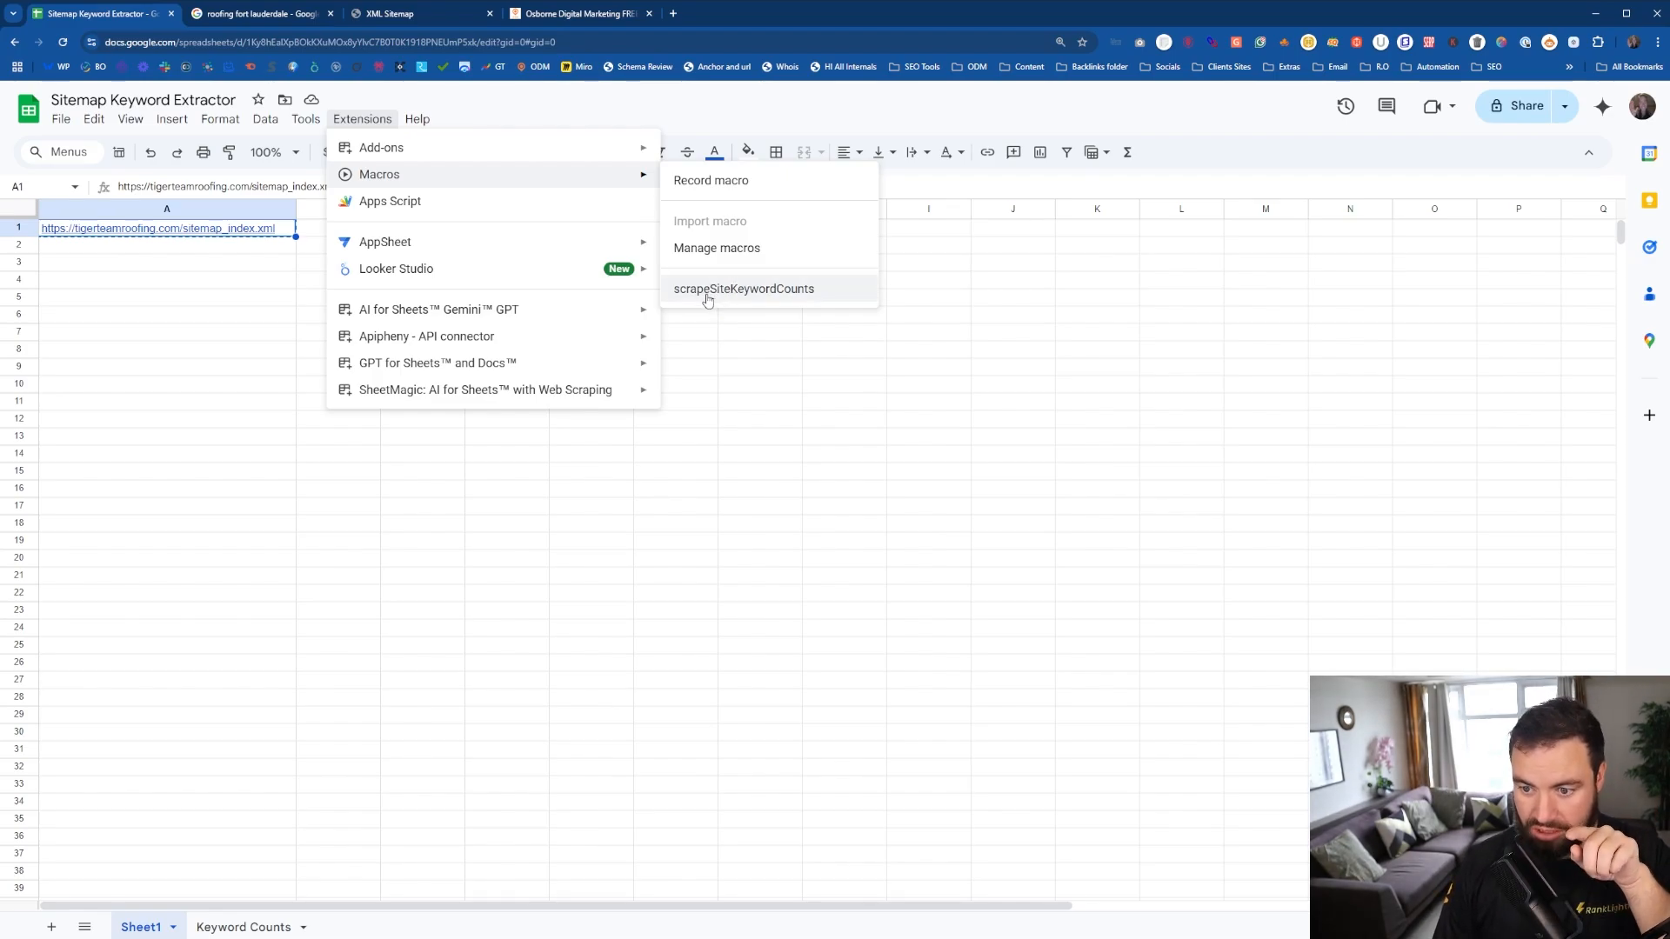
pyautogui.moveTo(731, 294)
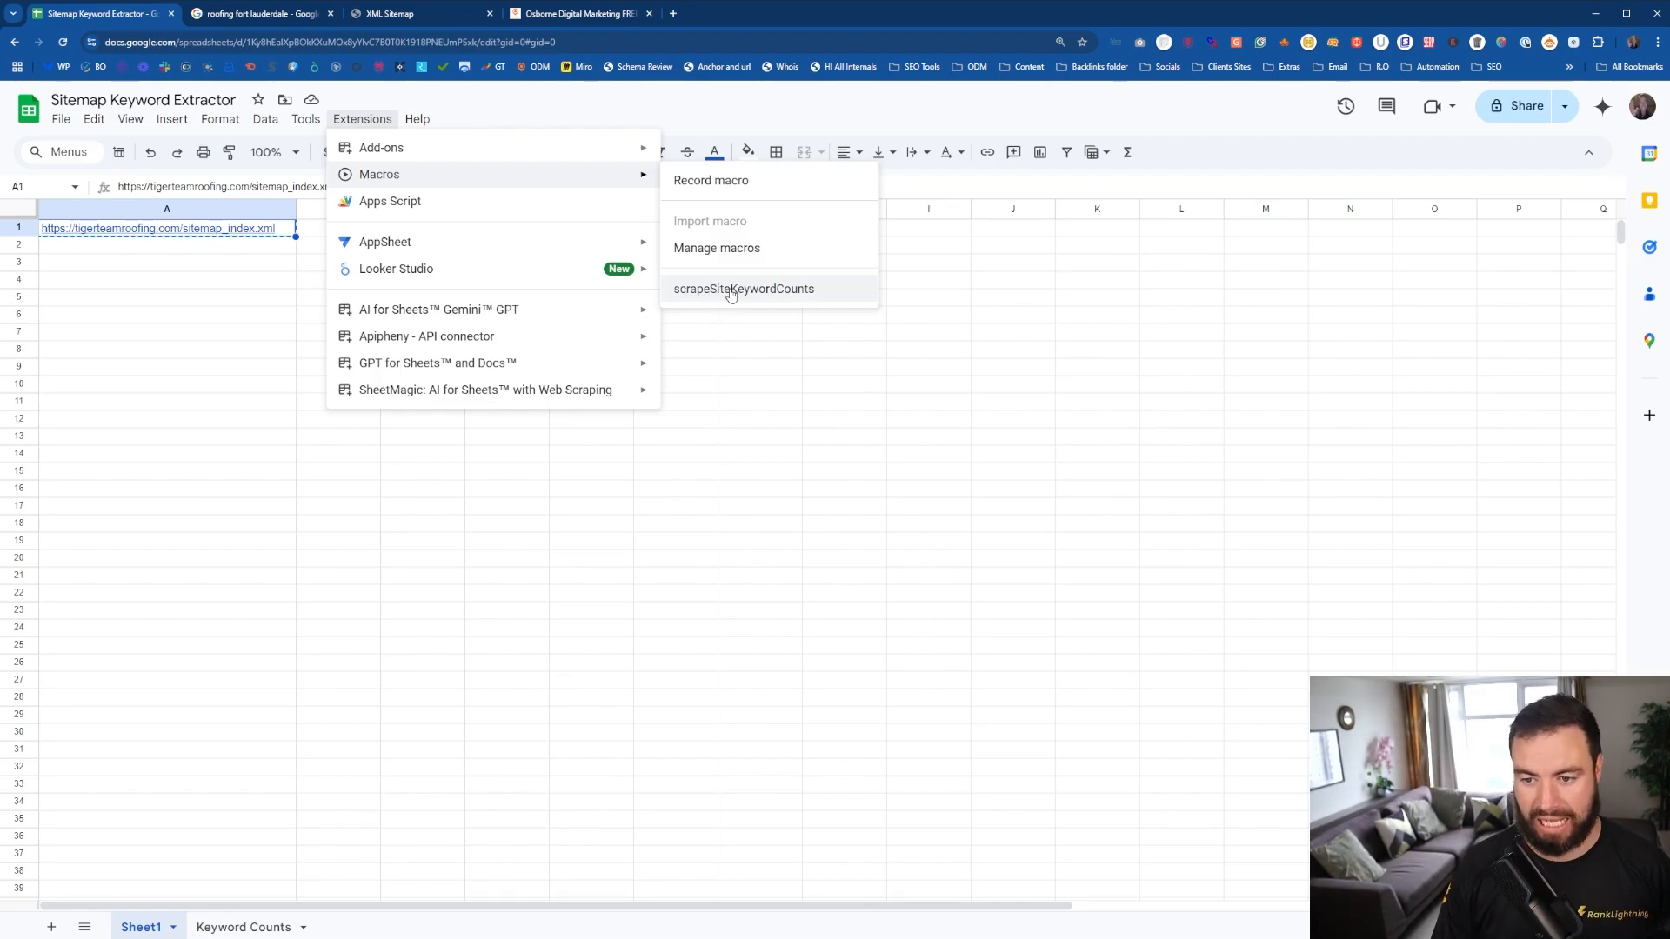
# Run scrapeSiteKeywordCounts with cell A1 as the sitemap URL and 'roofing' as keyword.
pyautogui.click(742, 288)
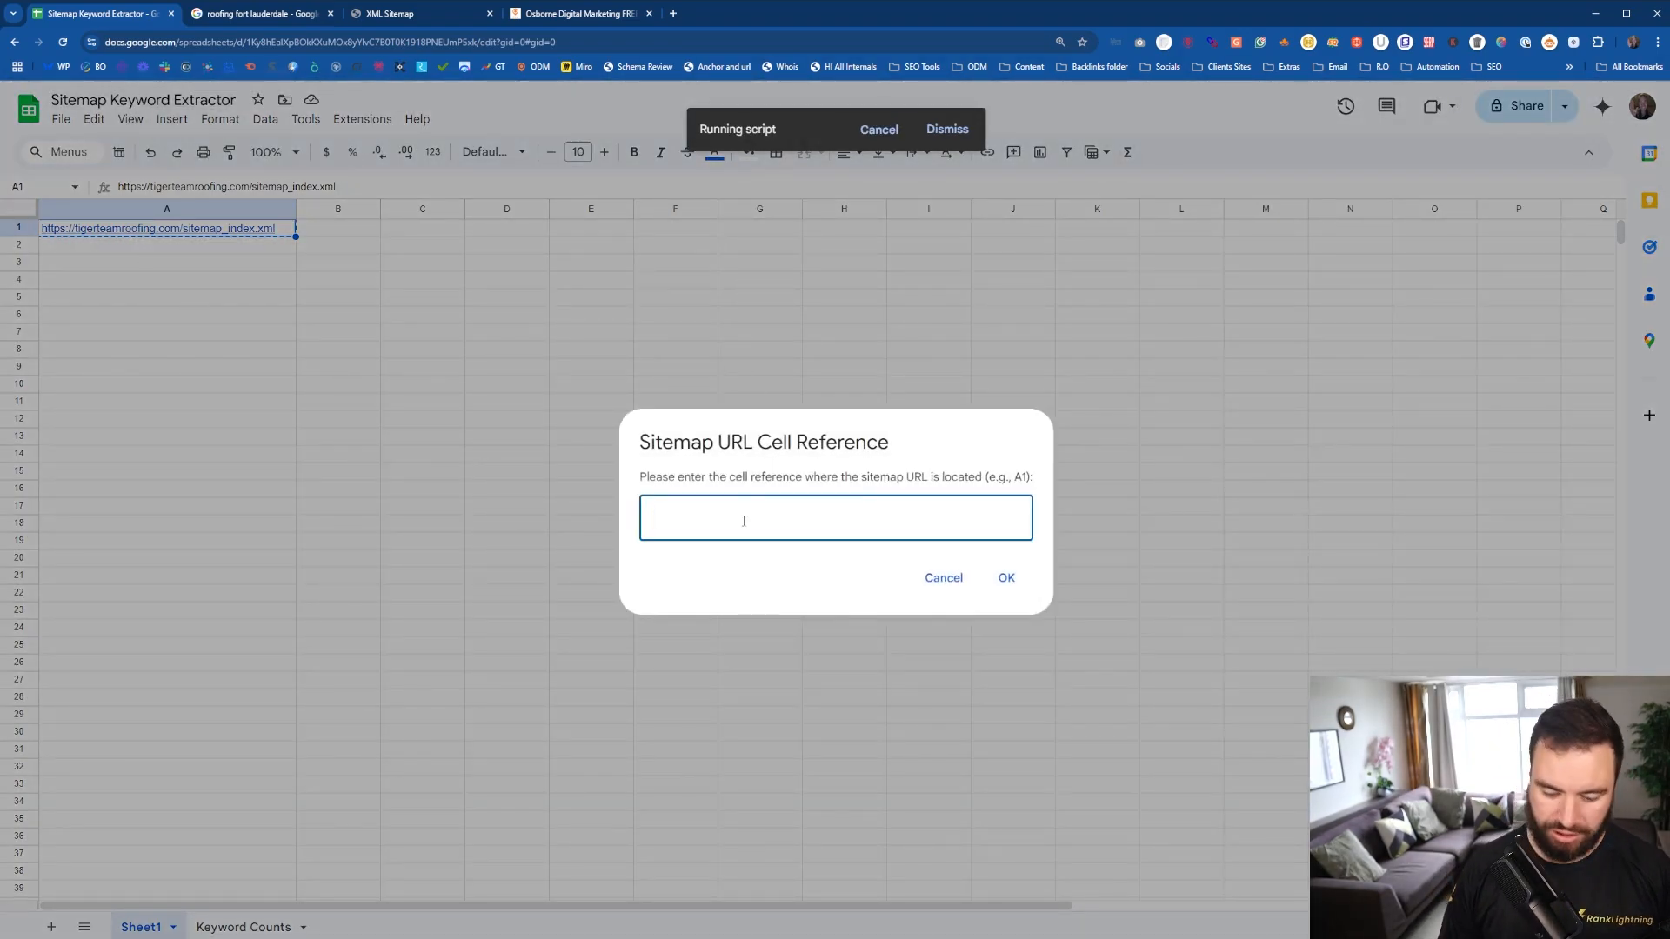
pyautogui.write('A1')
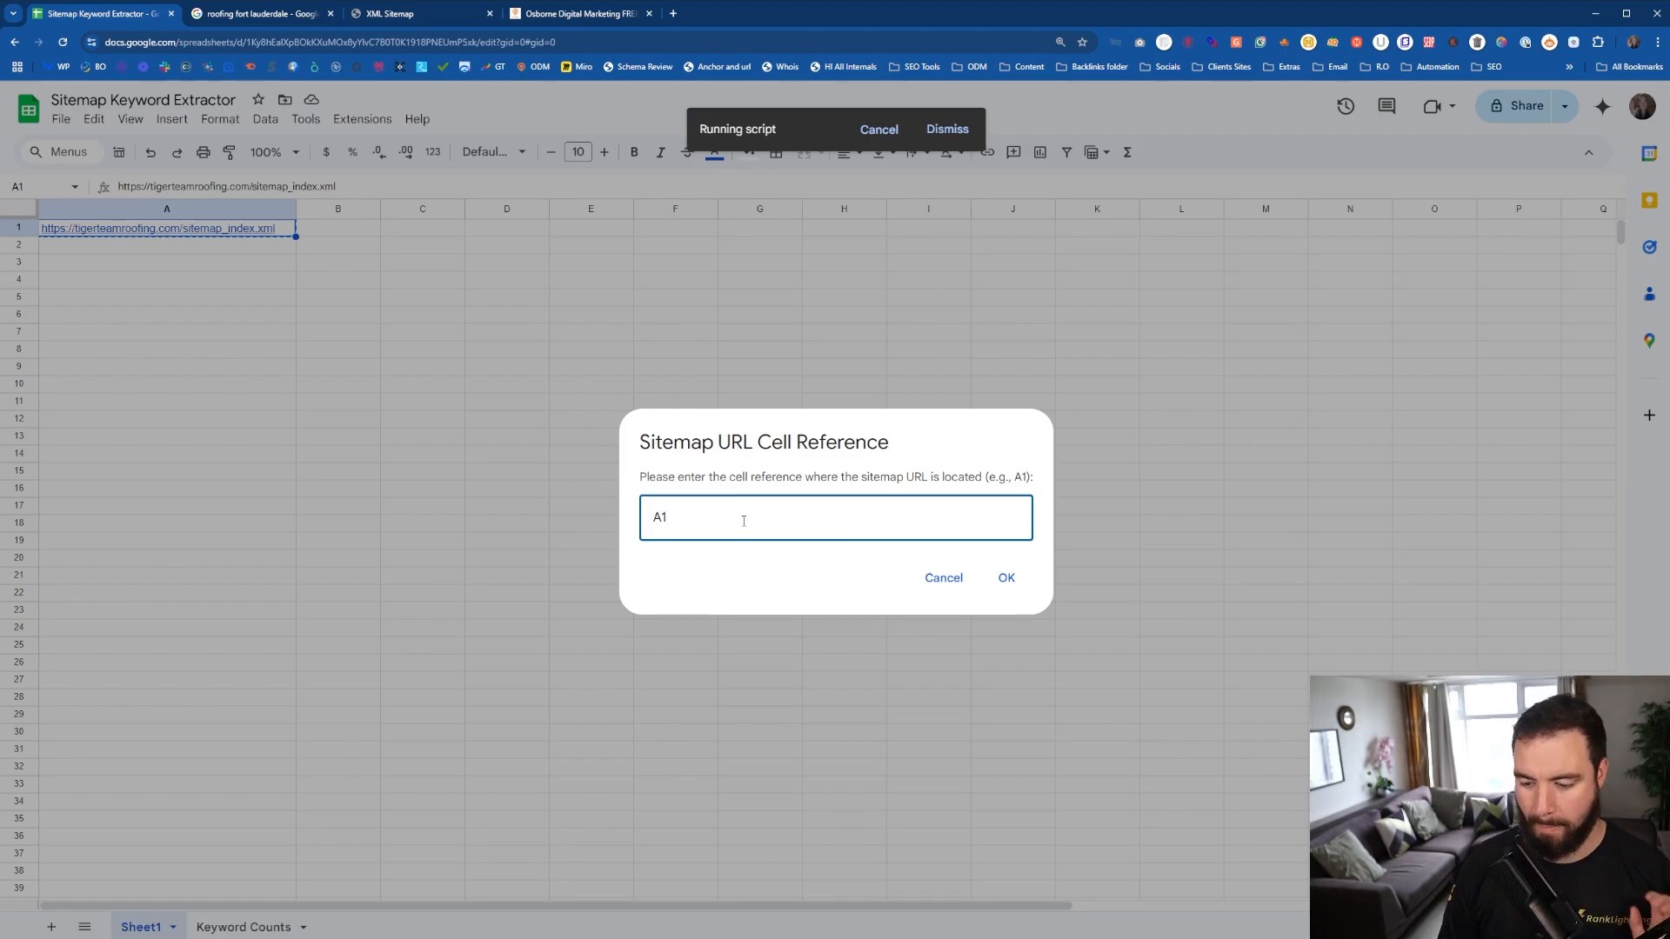
pyautogui.click(1003, 577)
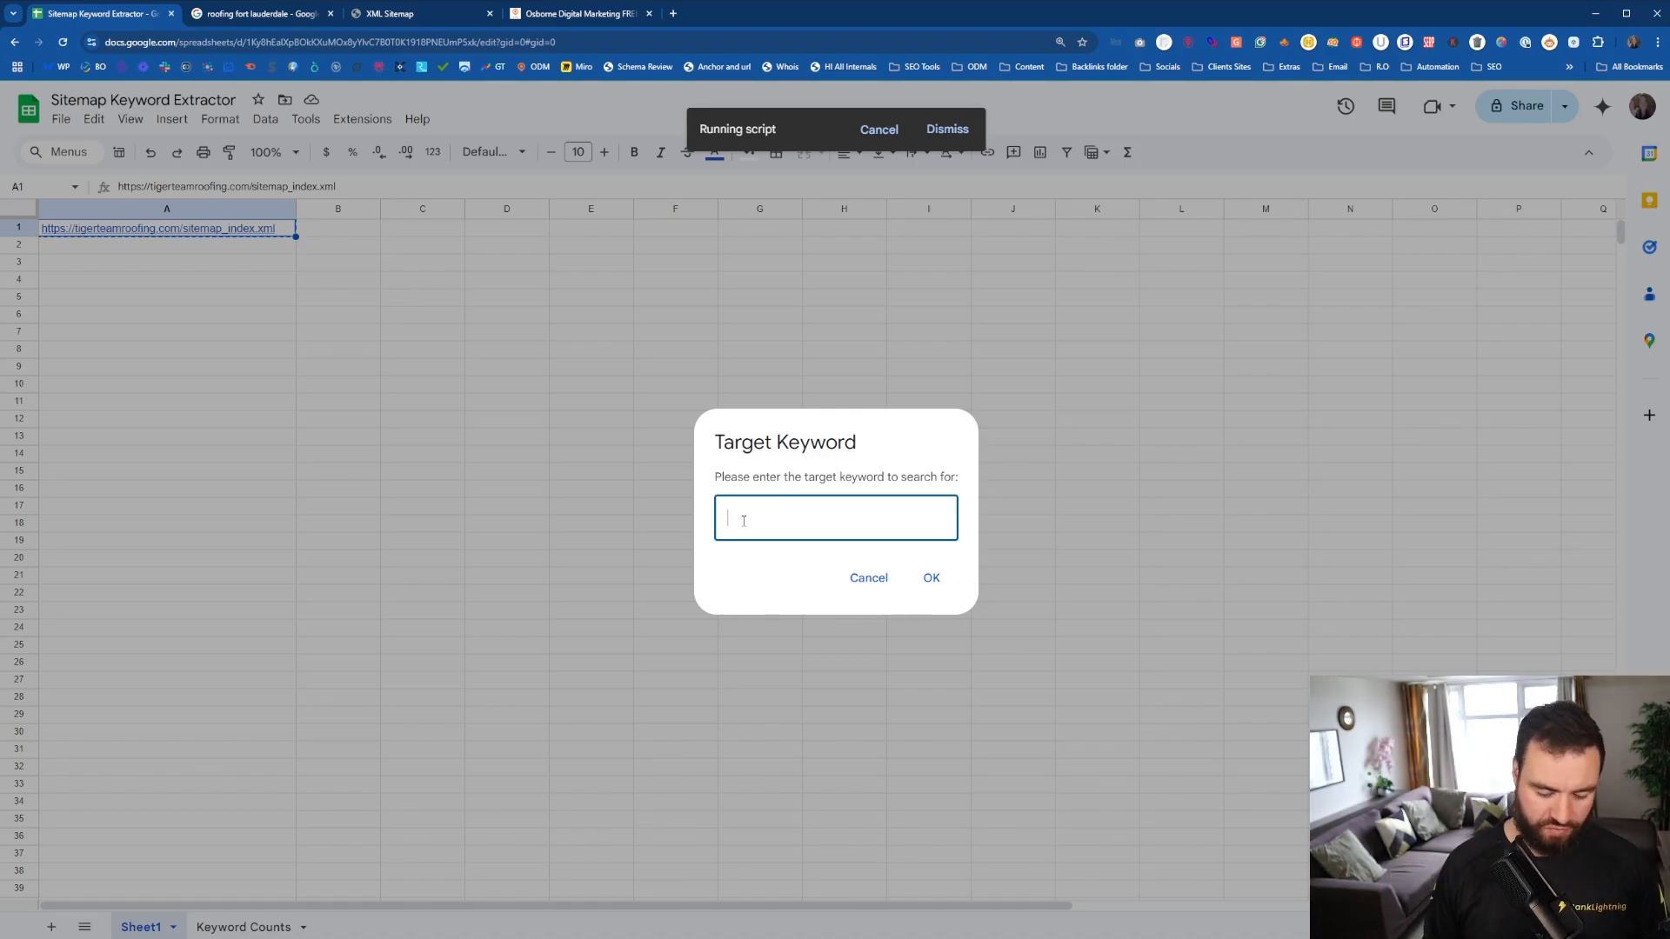
pyautogui.write('roof')
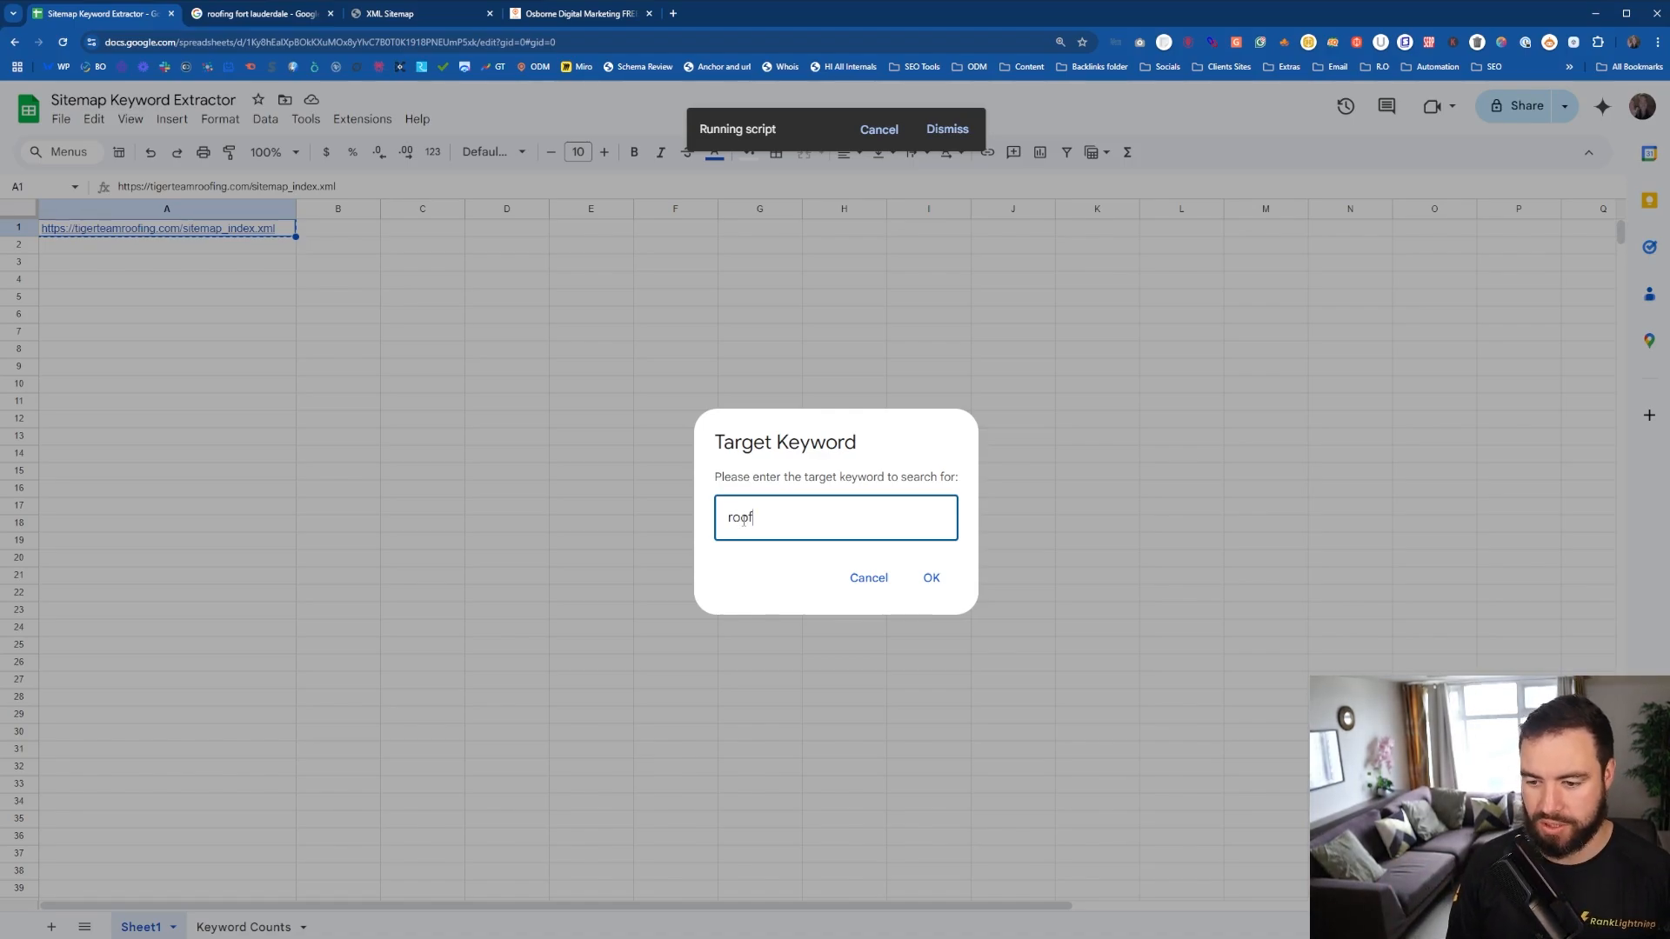
pyautogui.write('ing c')
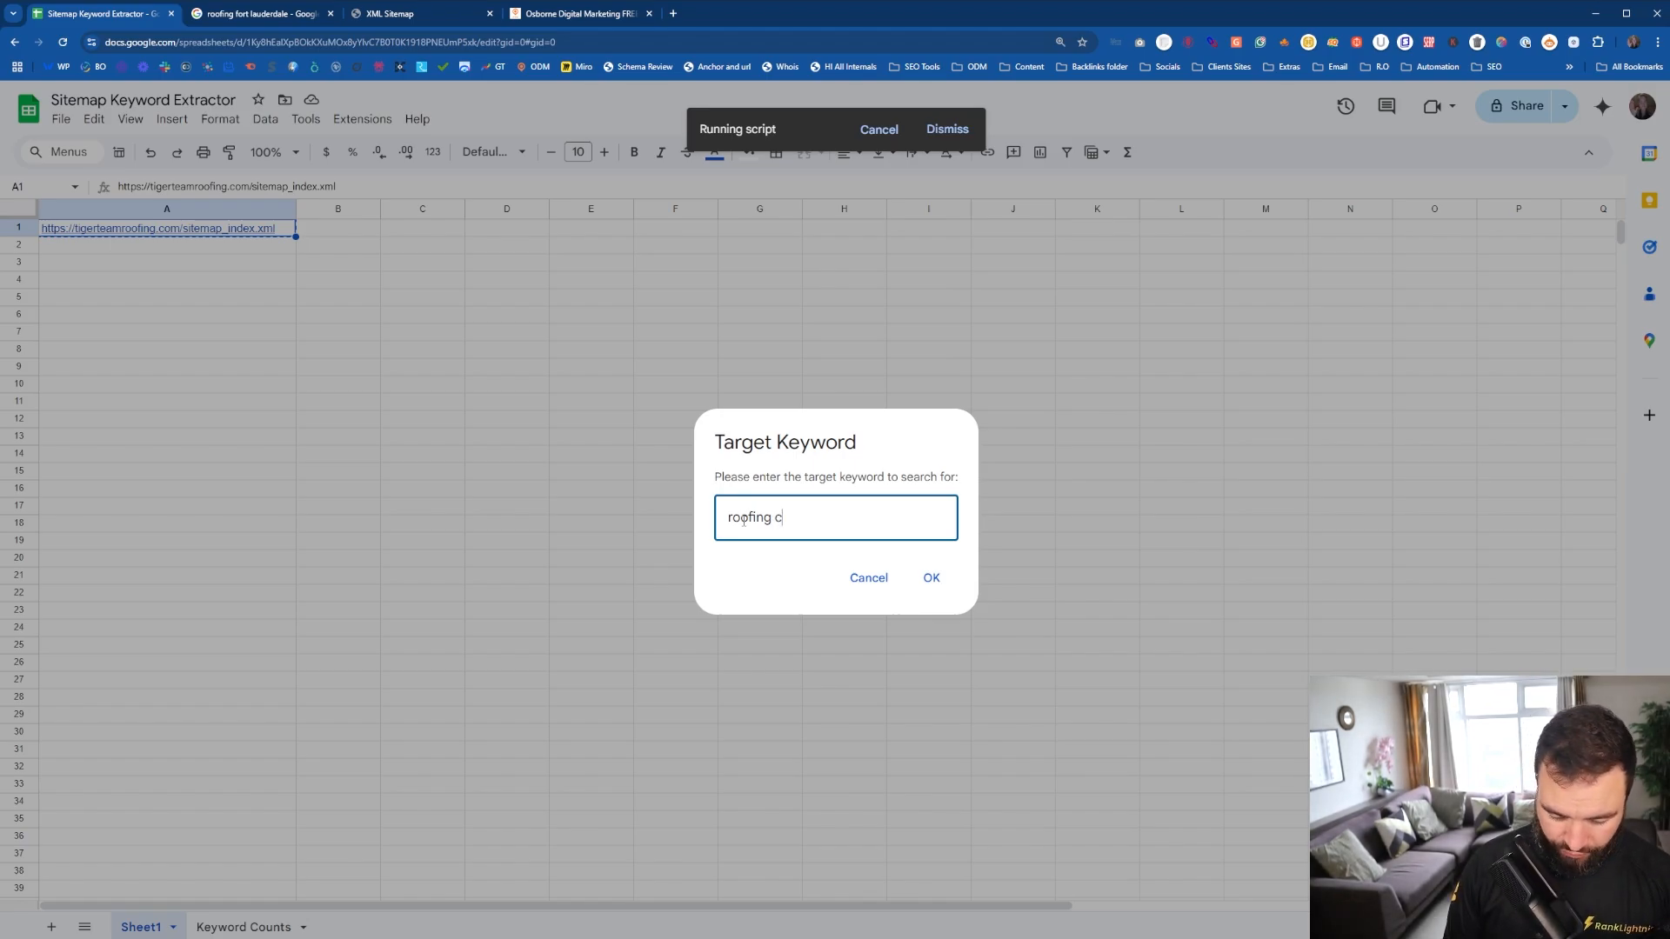
pyautogui.press('Backspace')
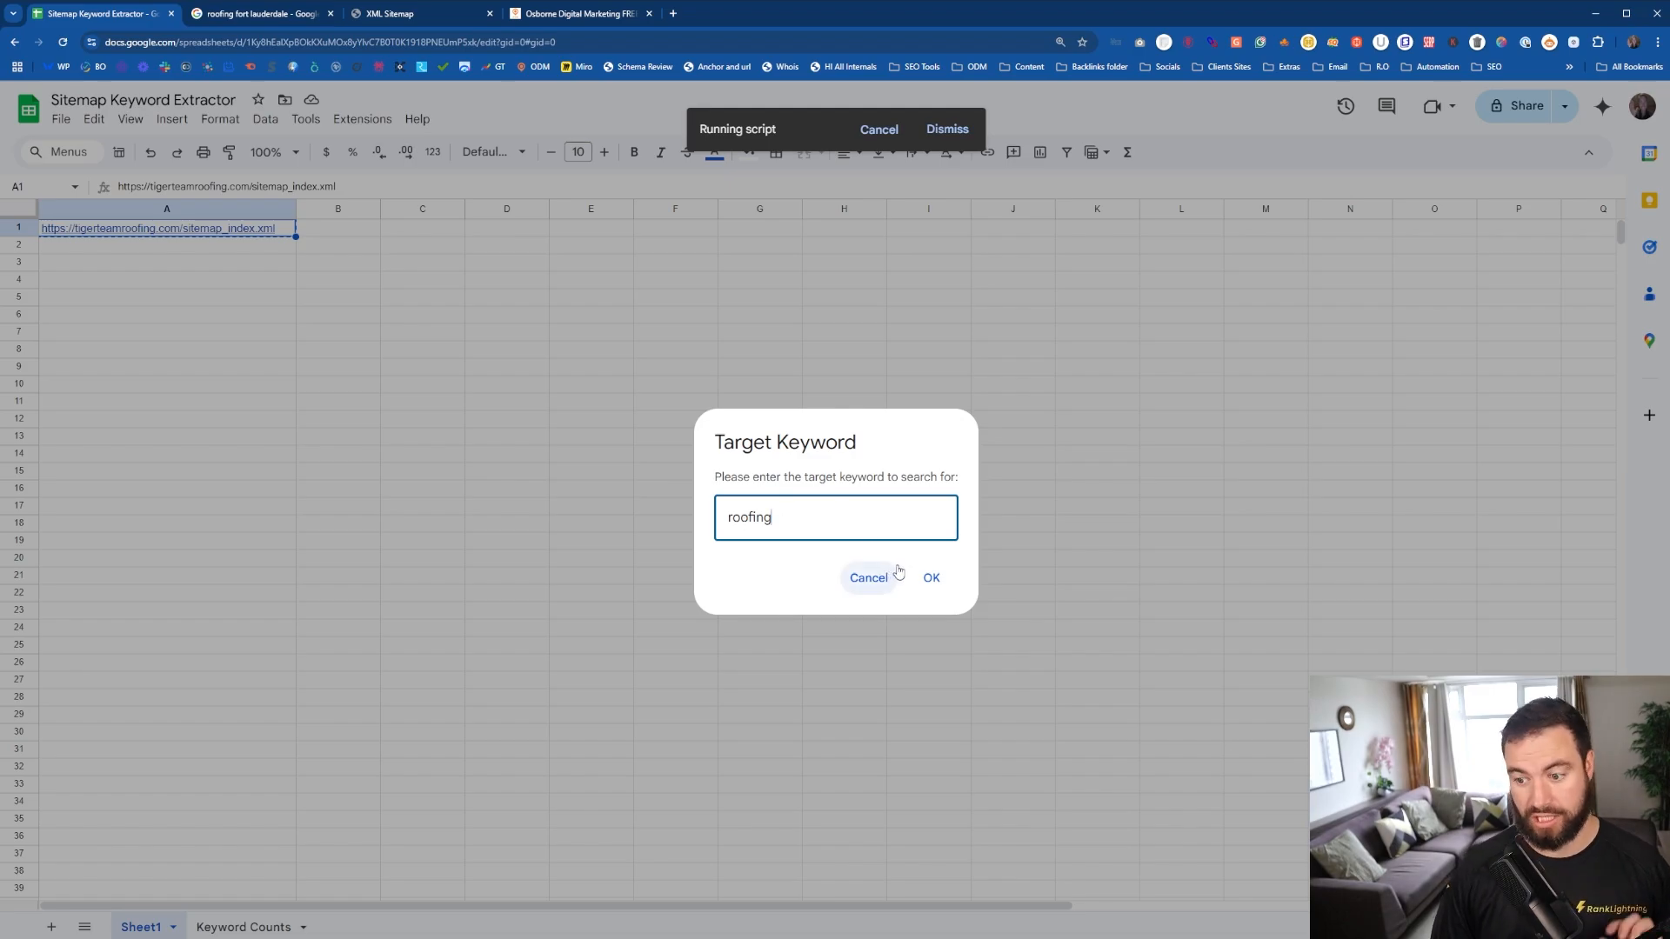
pyautogui.click(929, 577)
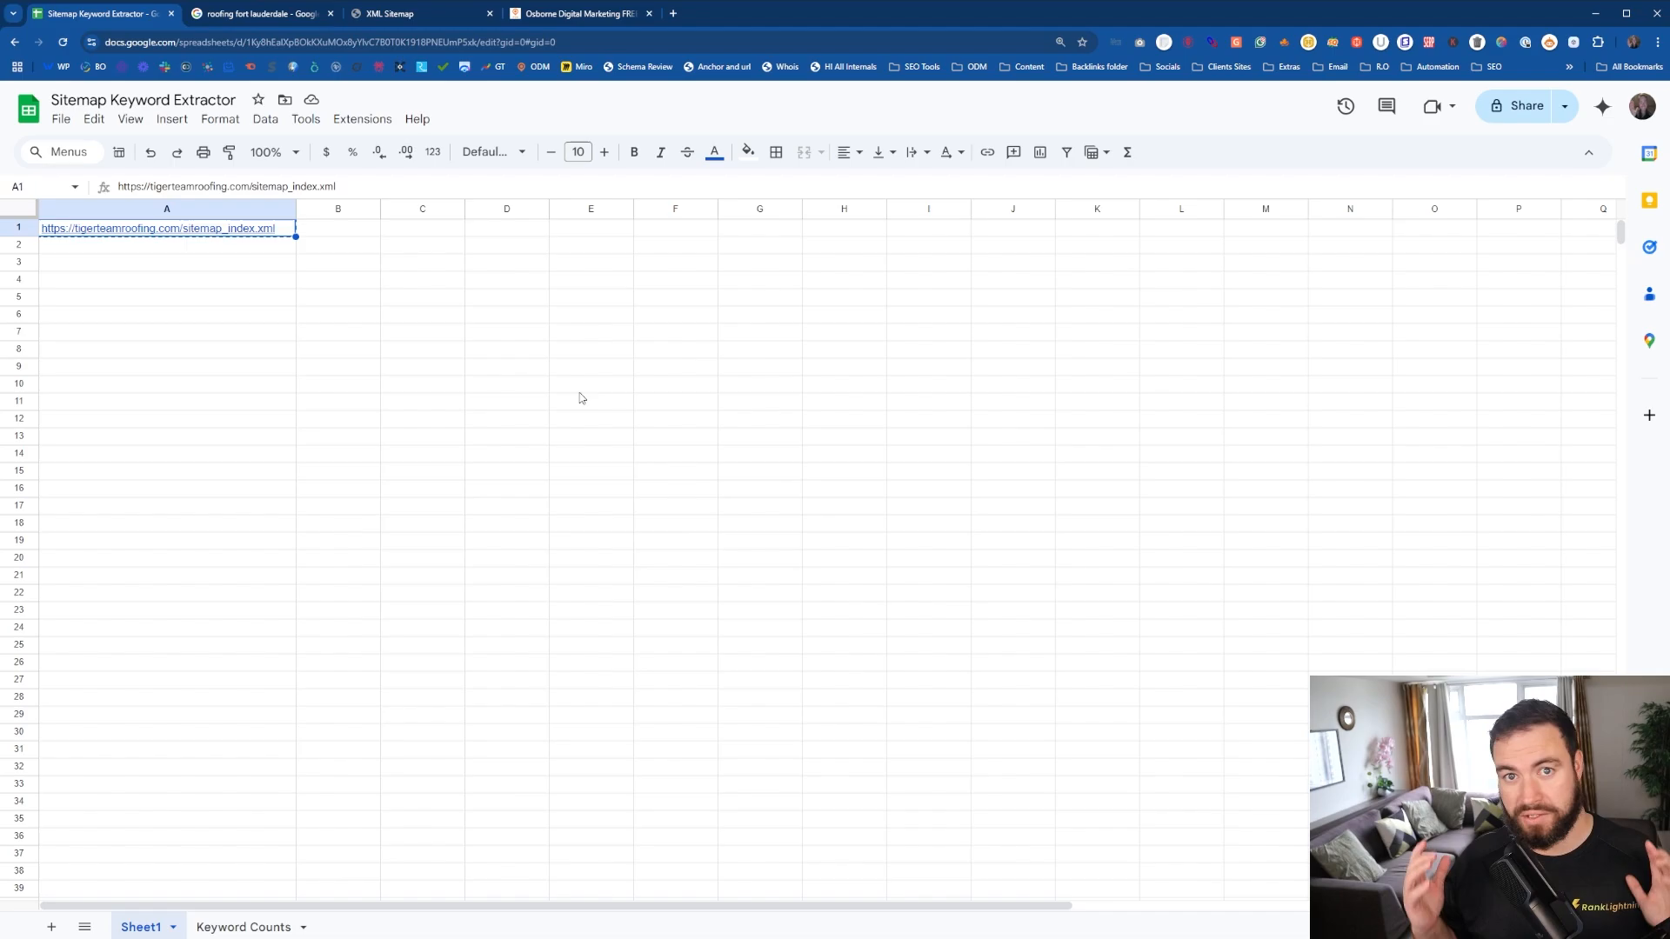
pyautogui.moveTo(644, 347)
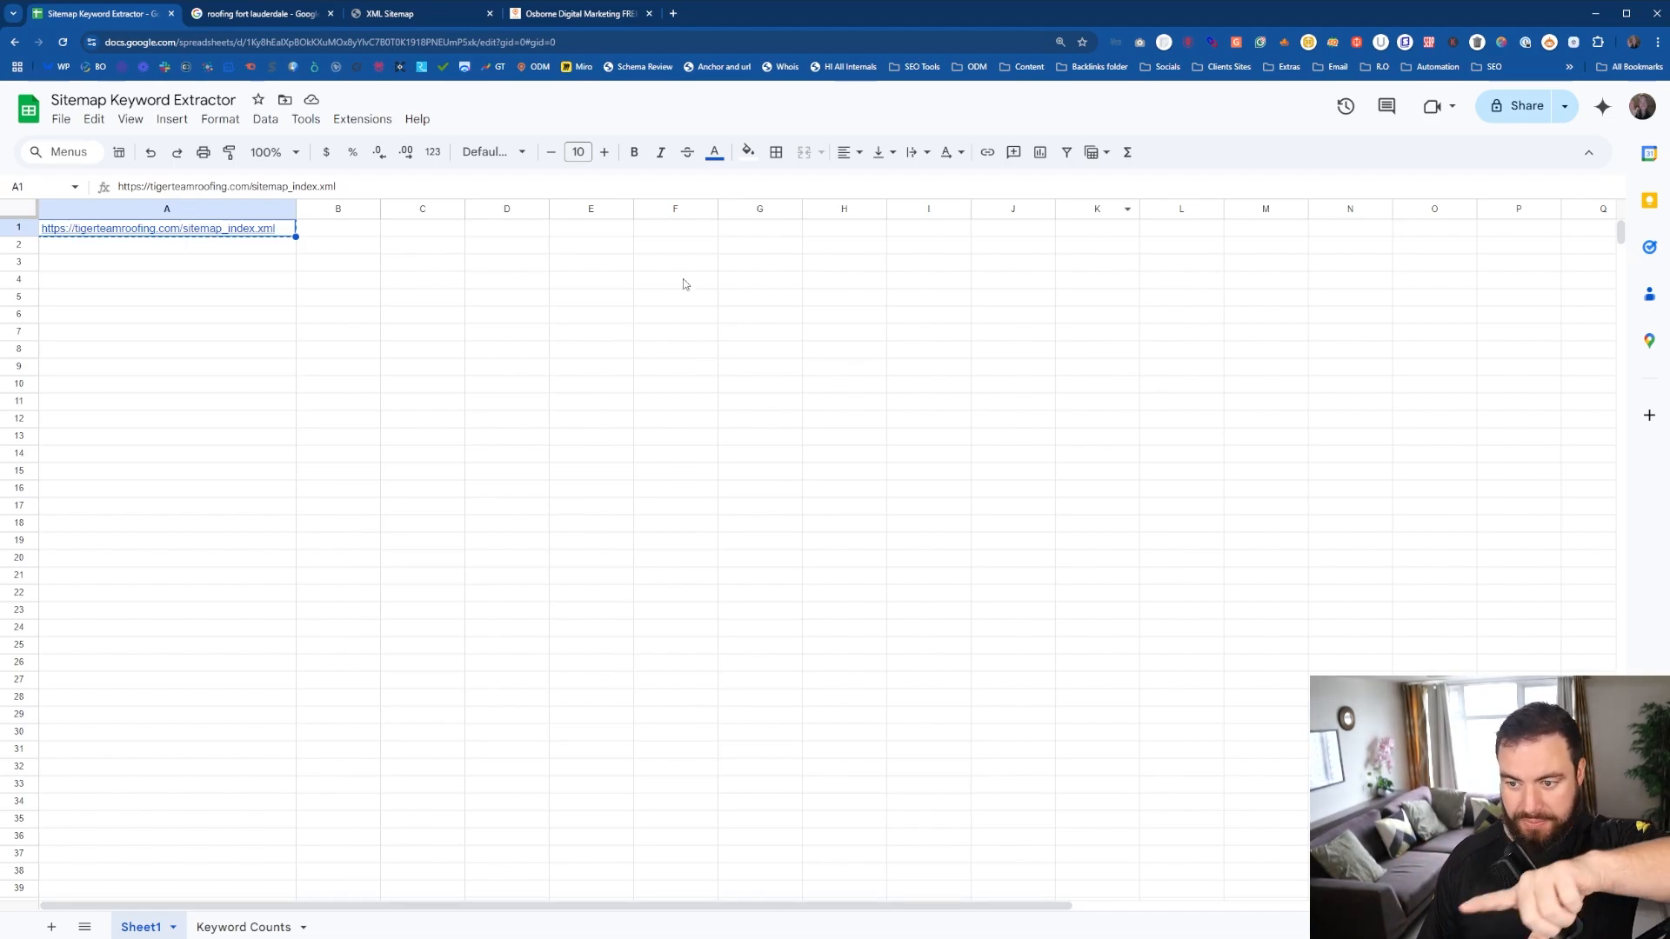
pyautogui.moveTo(256, 900)
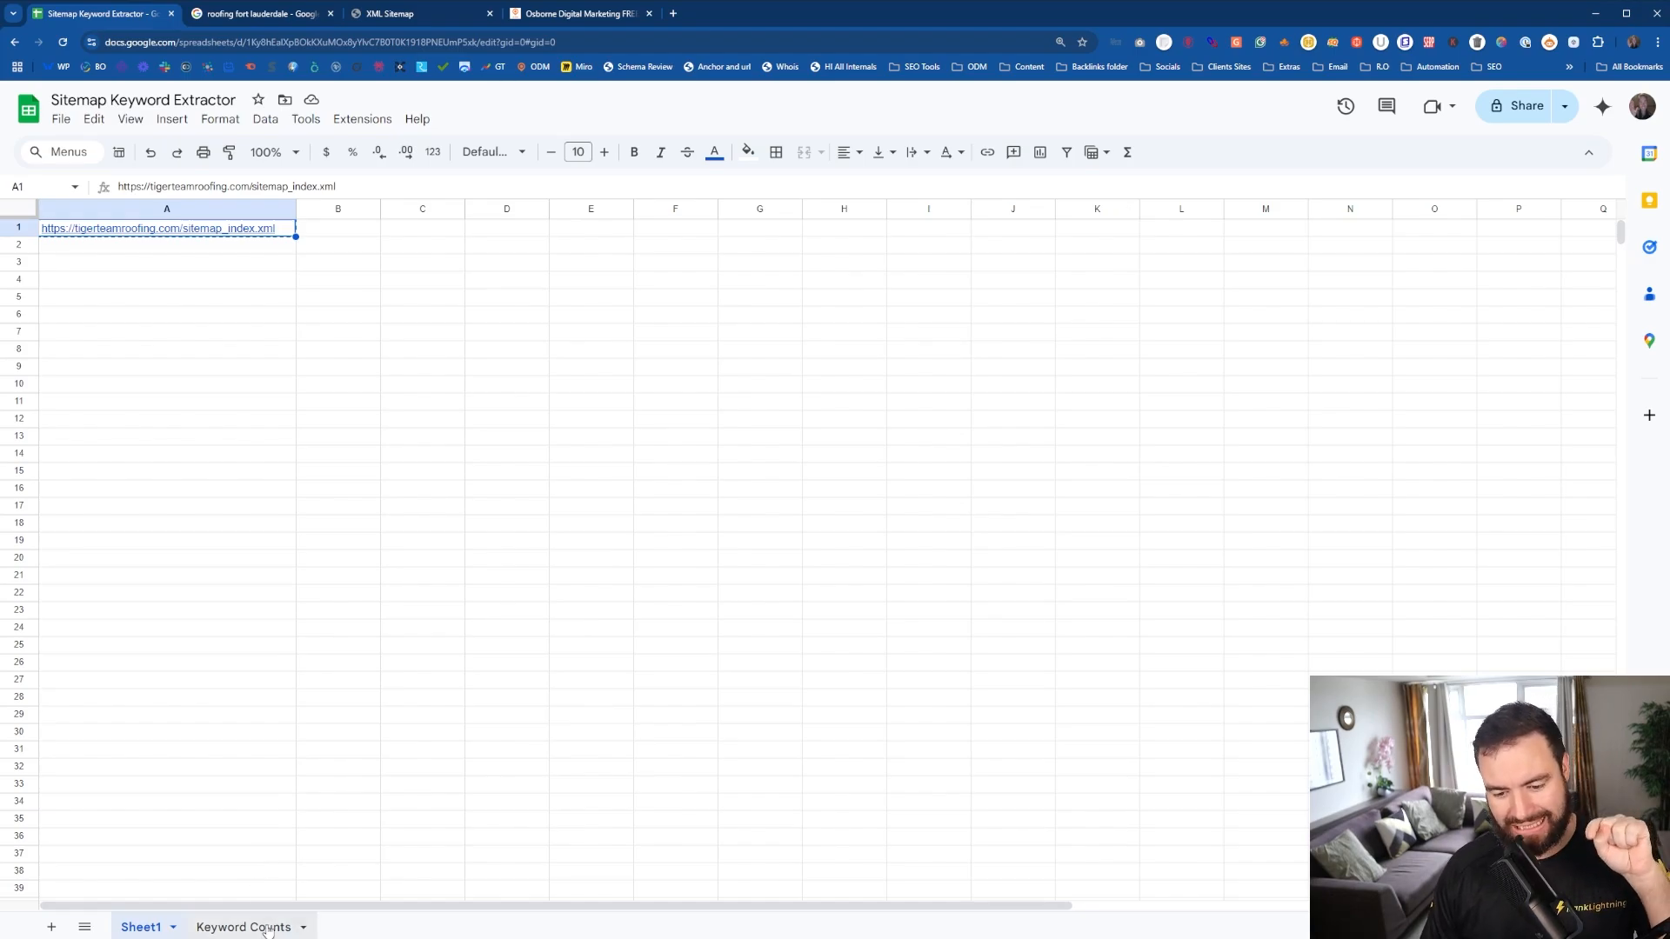
# Check the 192 and 154 counts on Keyword Counts, then open the cool-your-roof post.
pyautogui.click(242, 926)
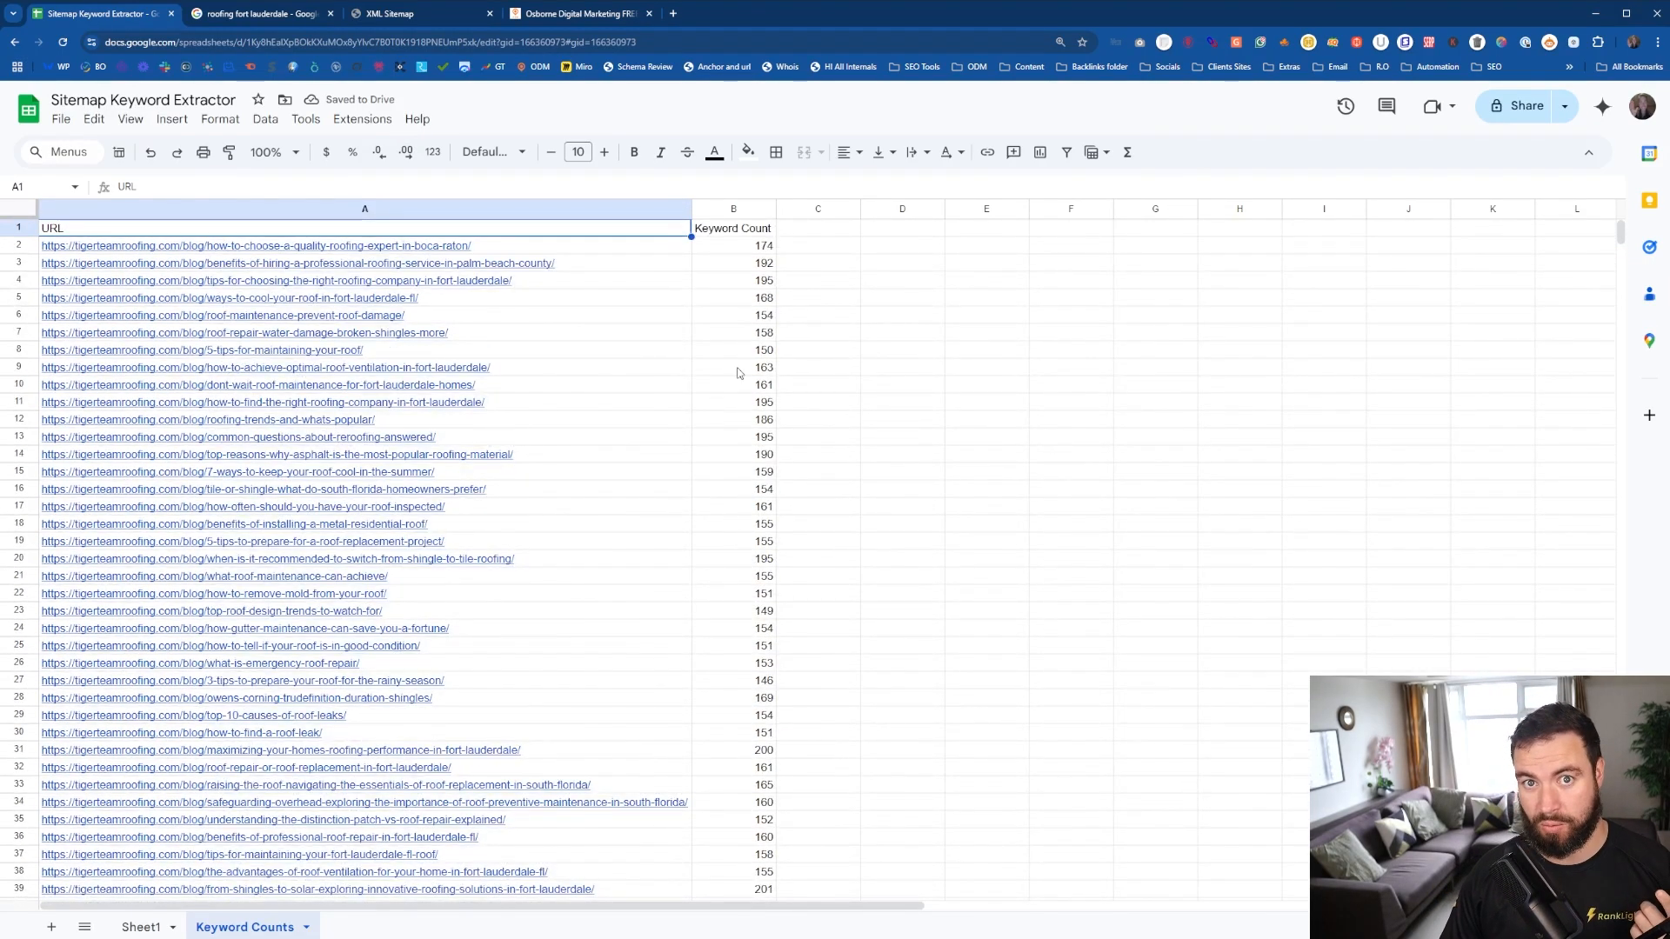
pyautogui.click(732, 263)
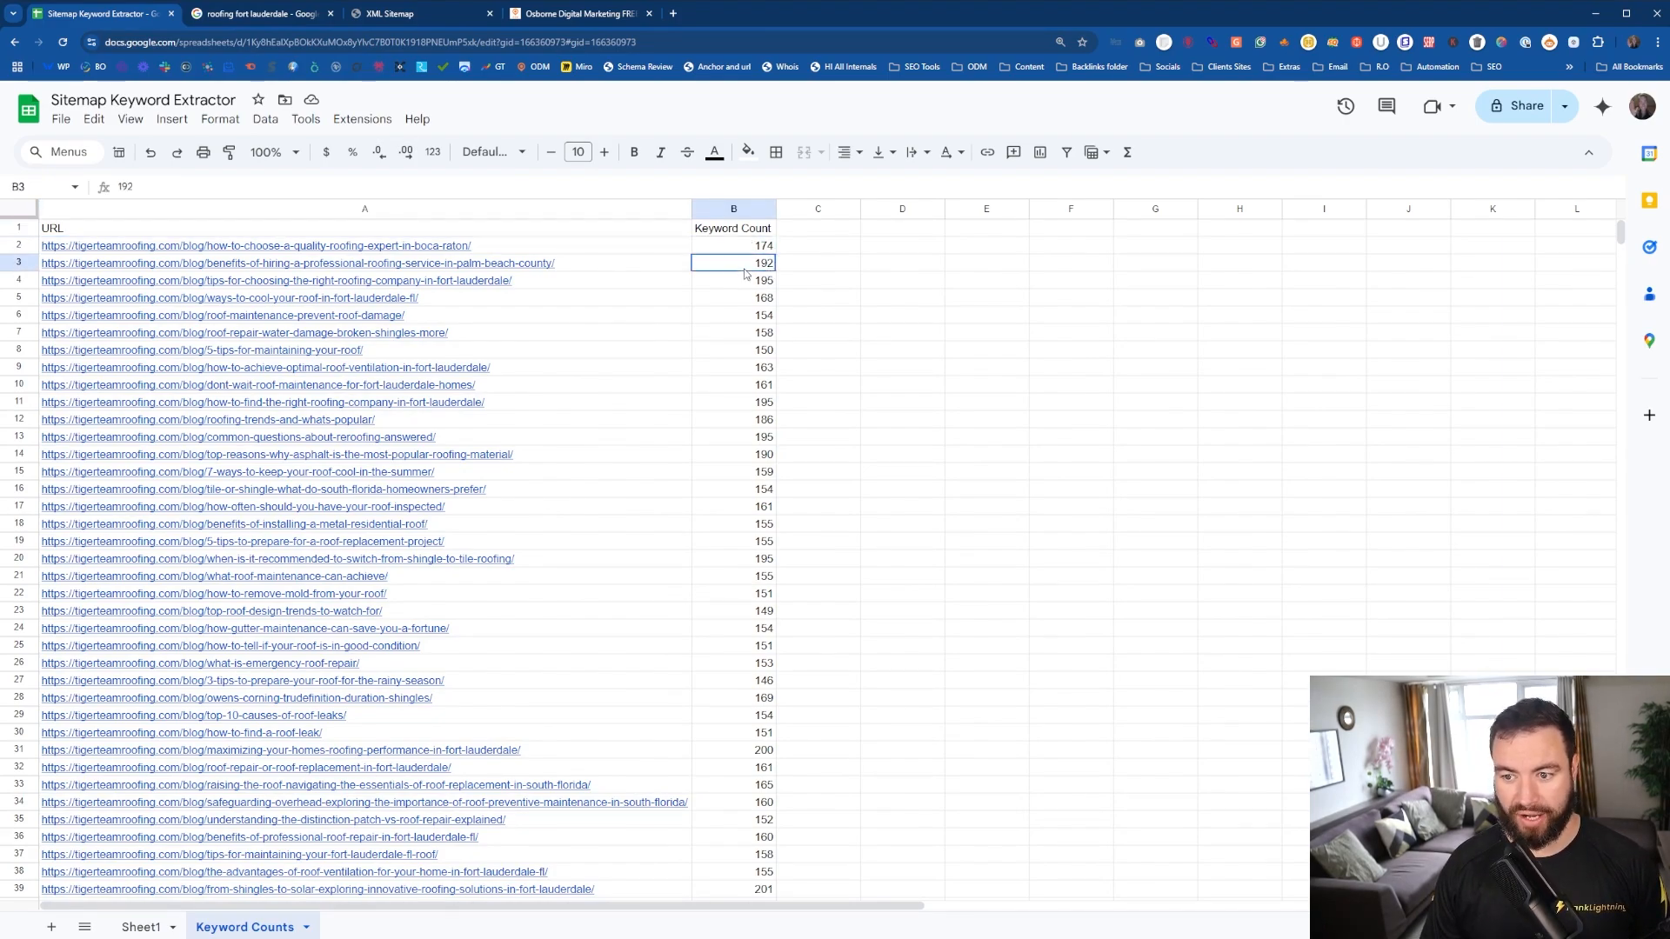
pyautogui.click(732, 314)
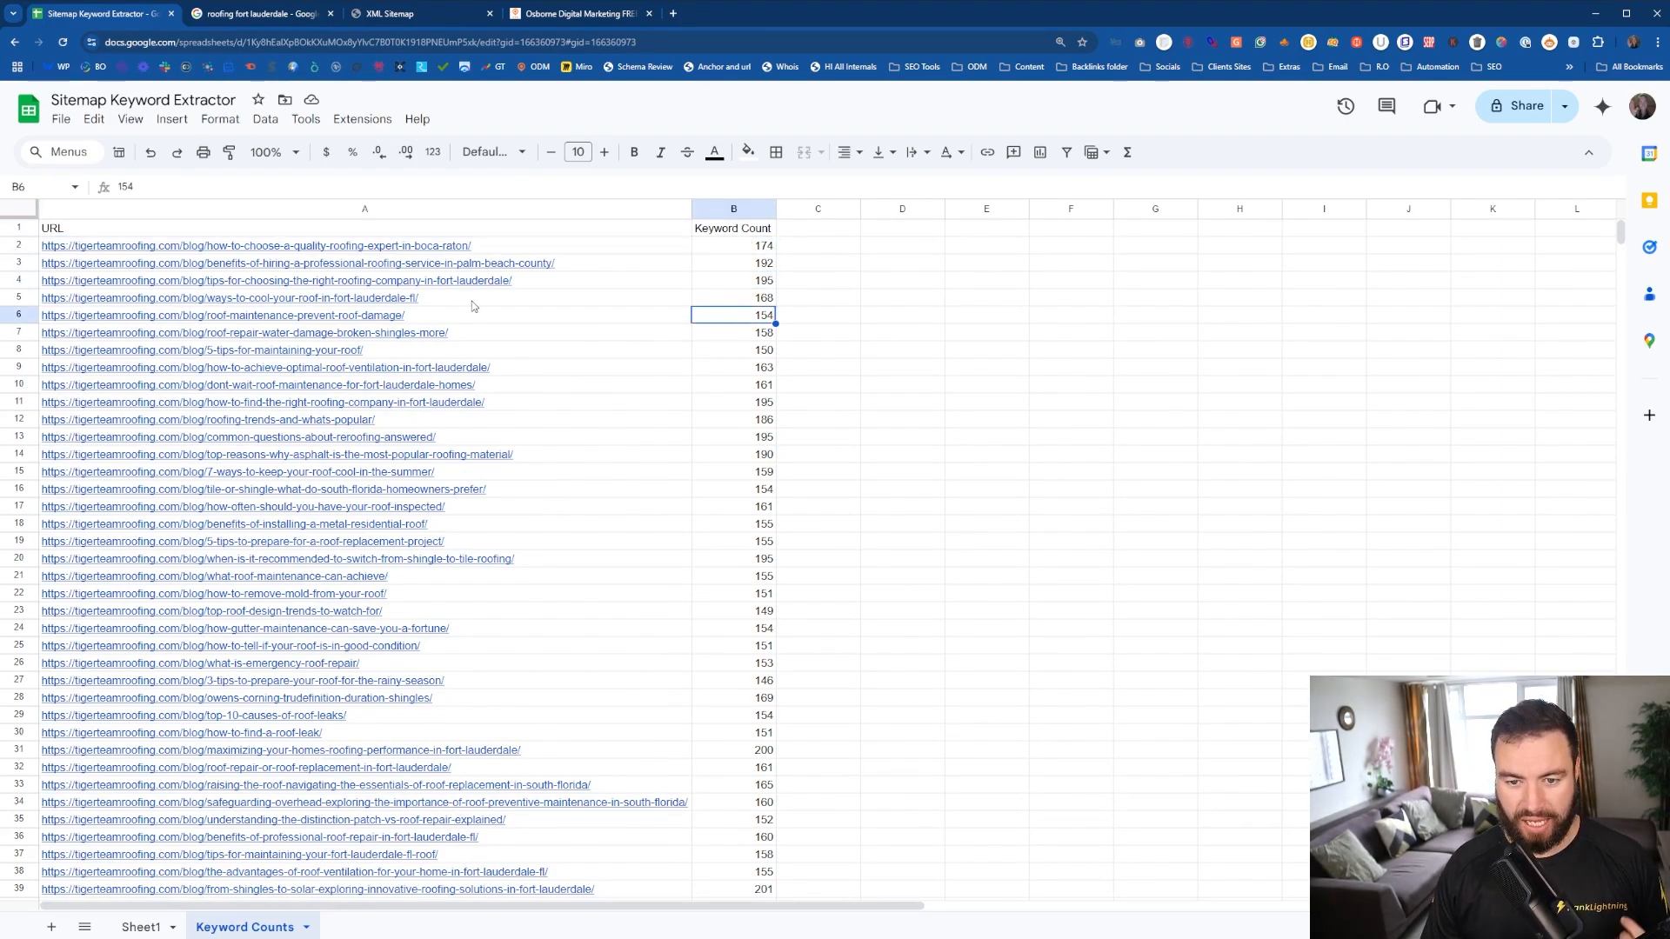
pyautogui.click(229, 298)
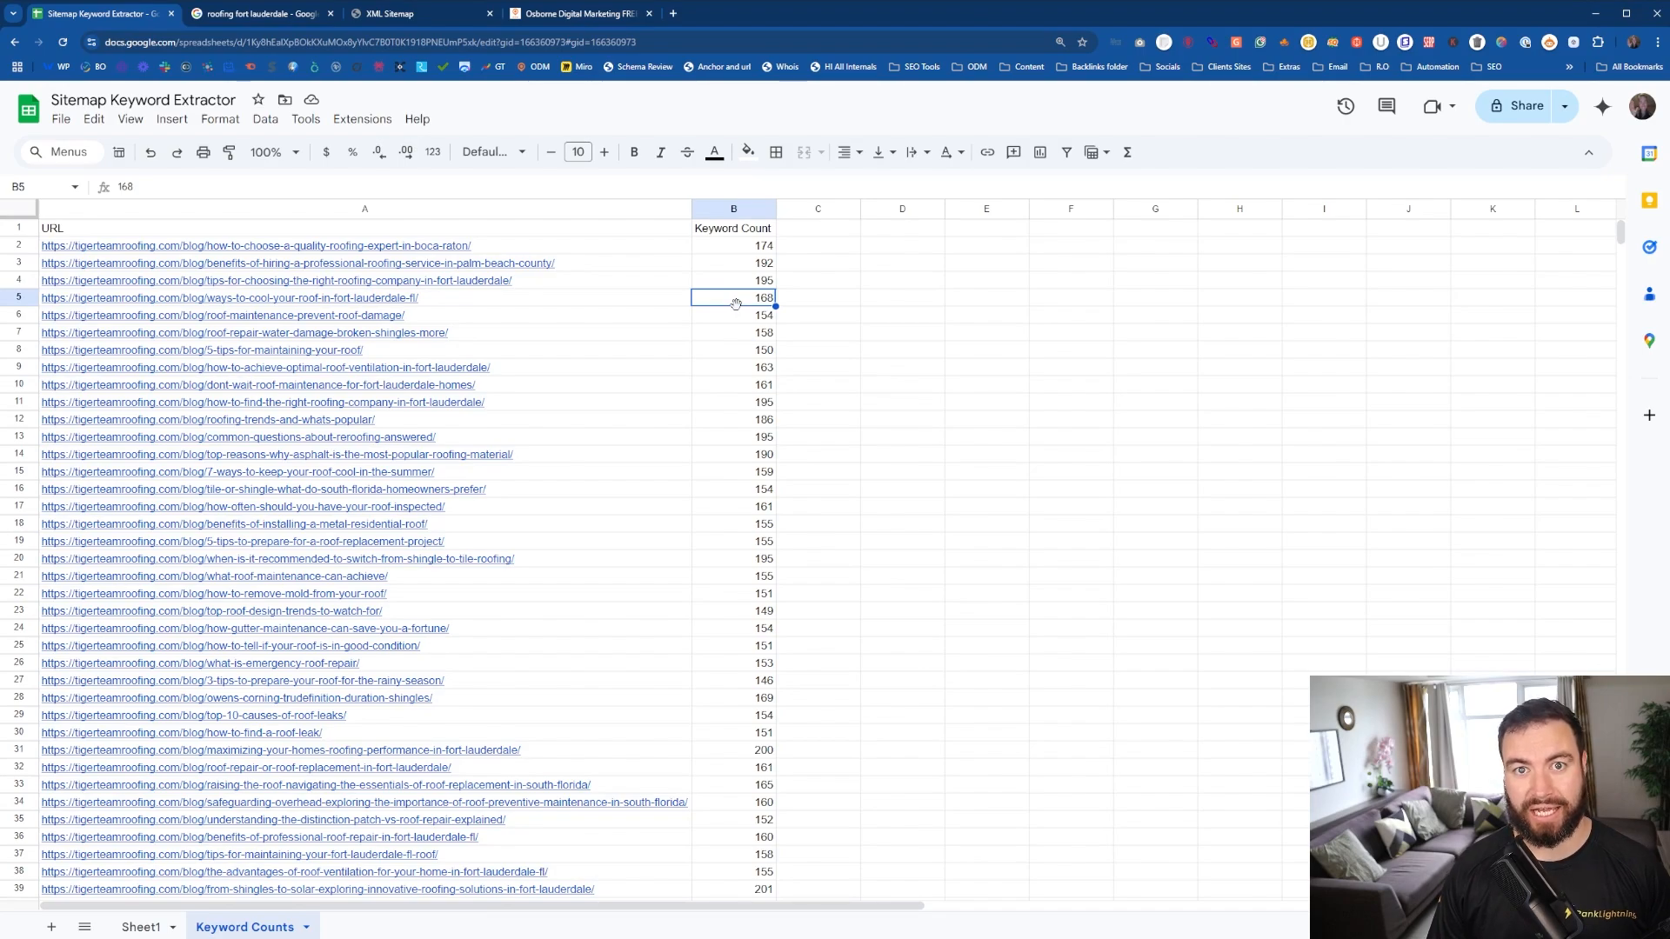
pyautogui.click(228, 298)
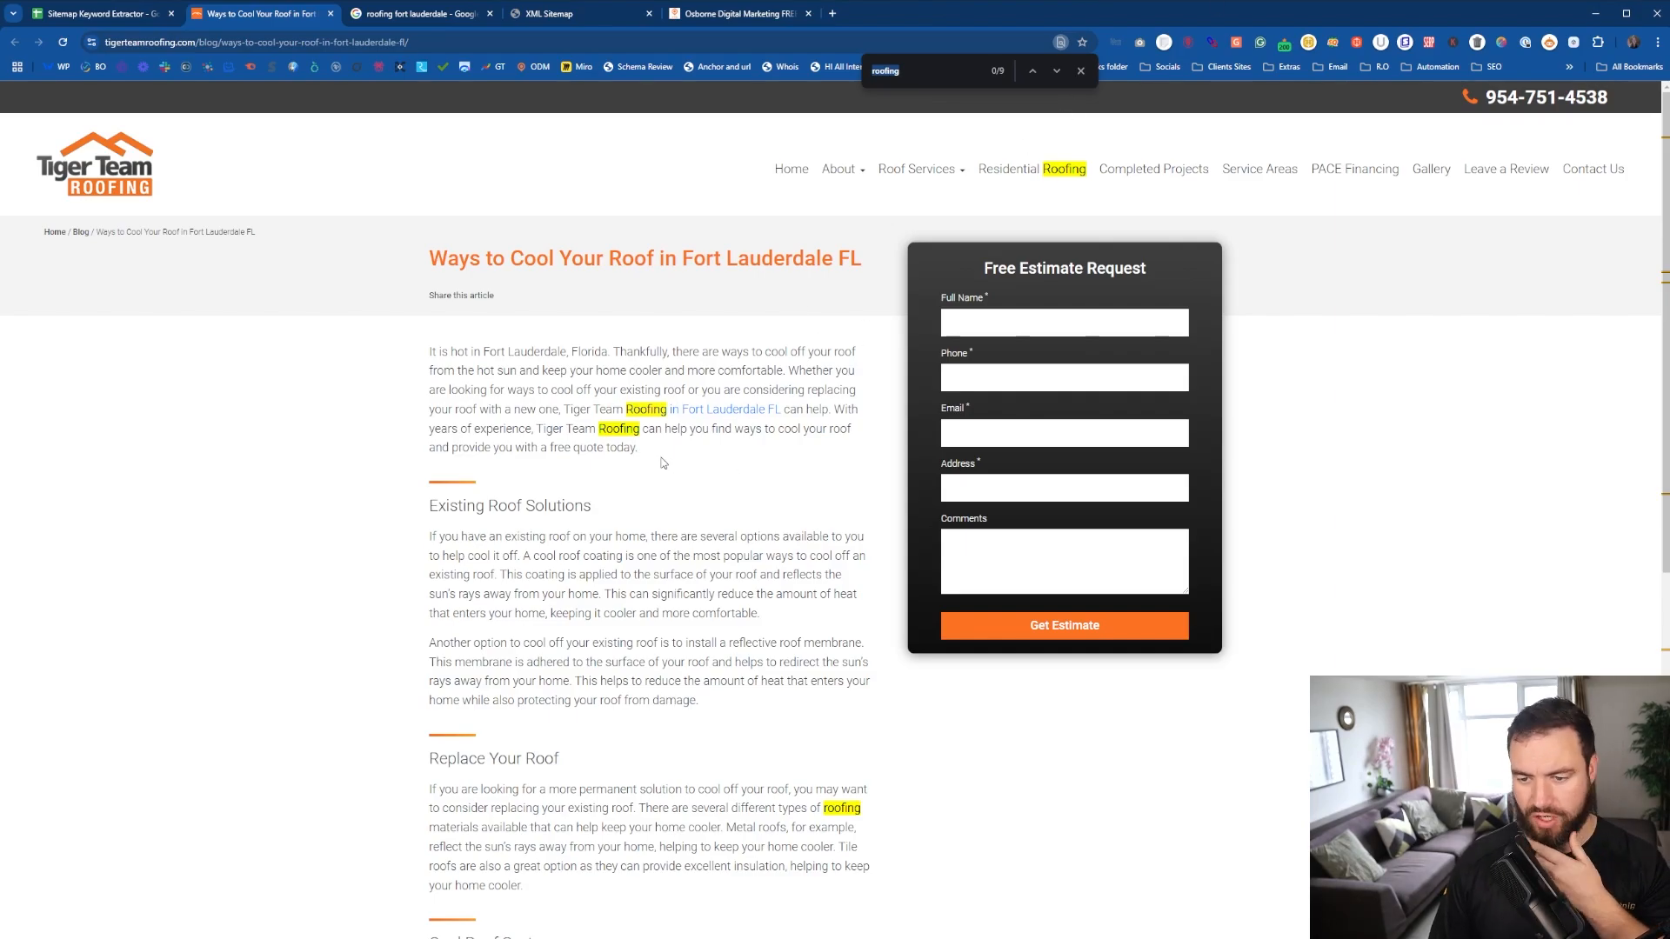
# Scroll through the Ways to Cool Your Roof post with 'roofing' matches highlighted.
pyautogui.scroll(-3)
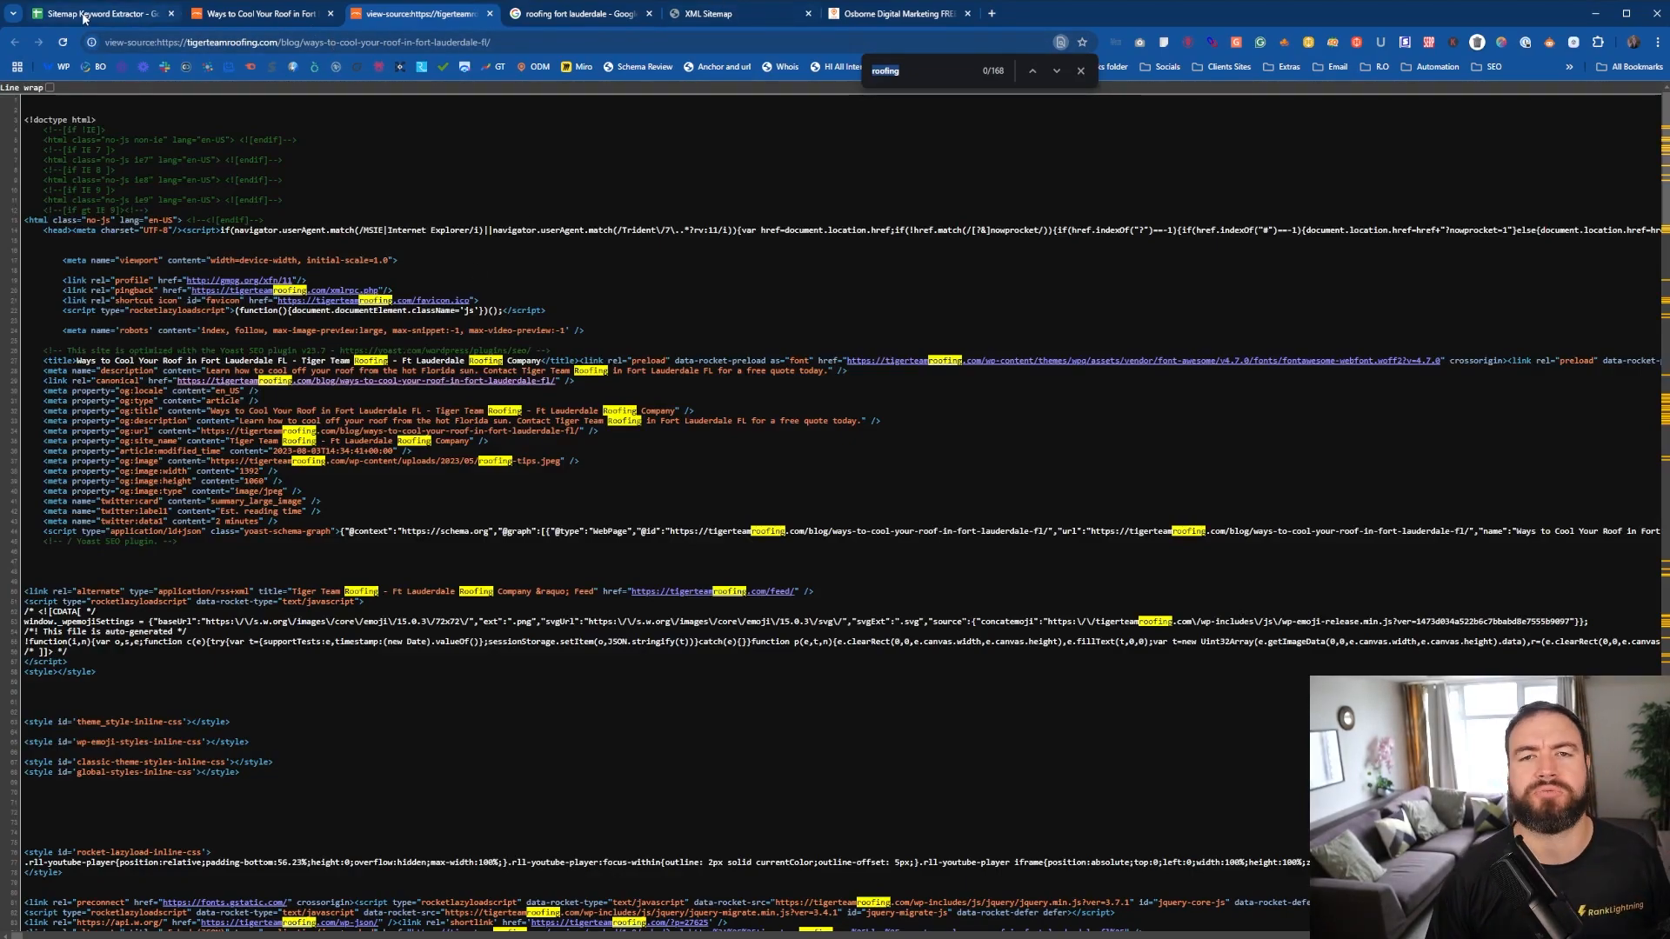
pyautogui.moveTo(622, 449)
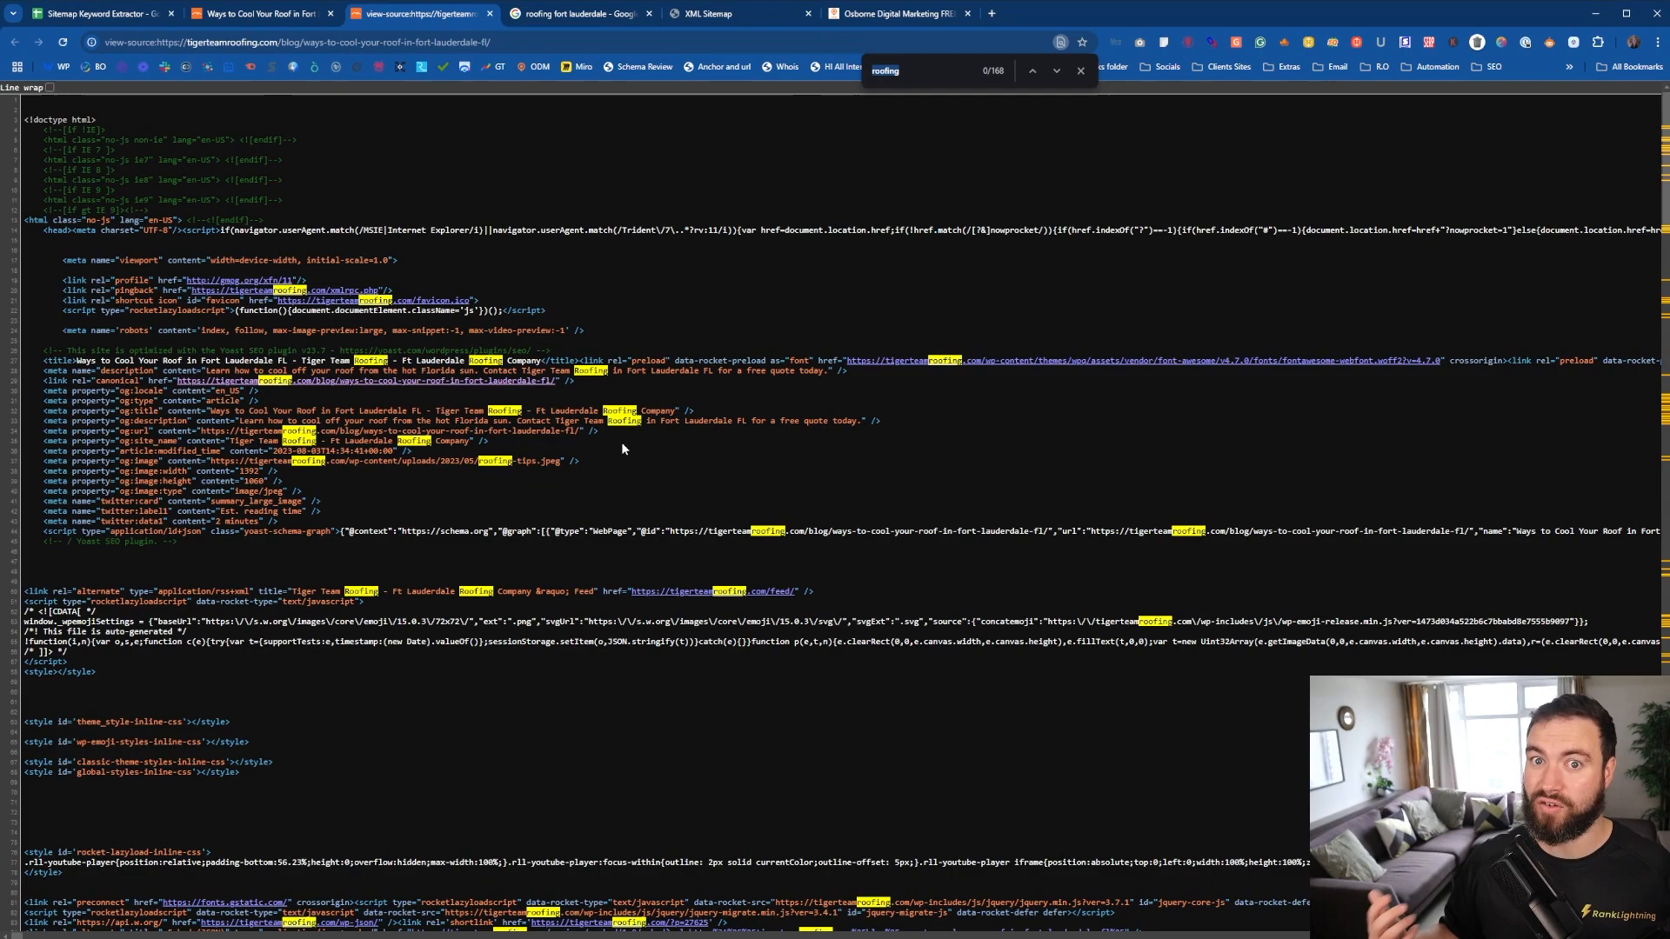
# Return from the post's source code to the Keyword Counts spreadsheet.
pyautogui.click(95, 14)
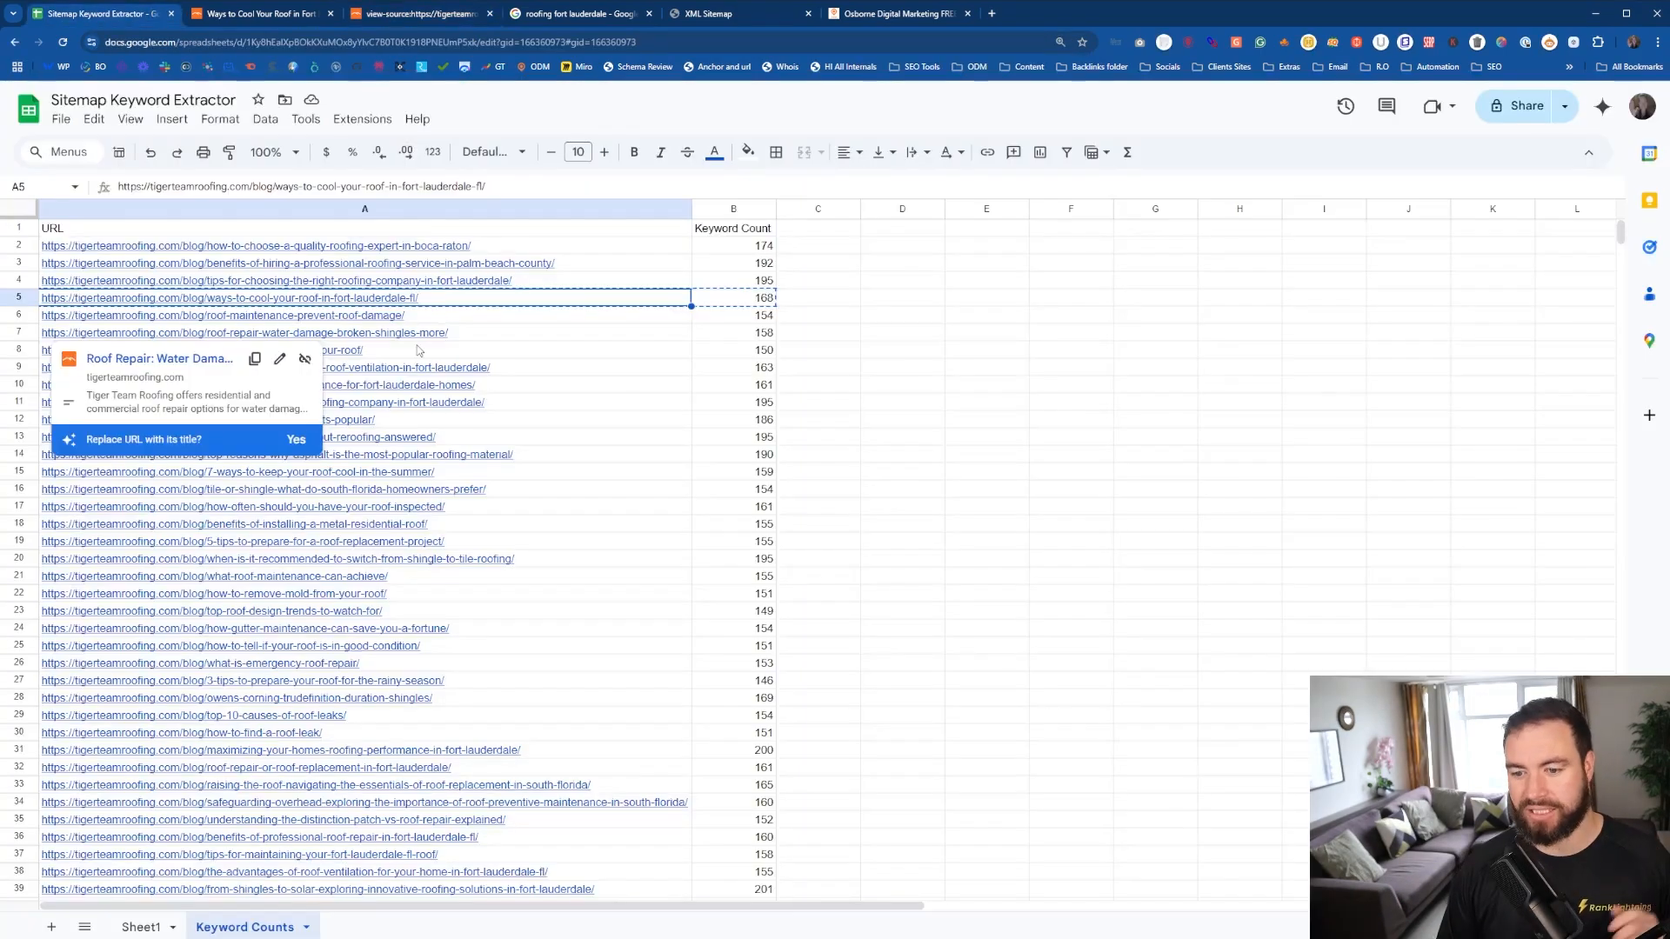
# Scroll down the Keyword Counts sheet and select total cell B206 showing 35901.
pyautogui.scroll(-3)
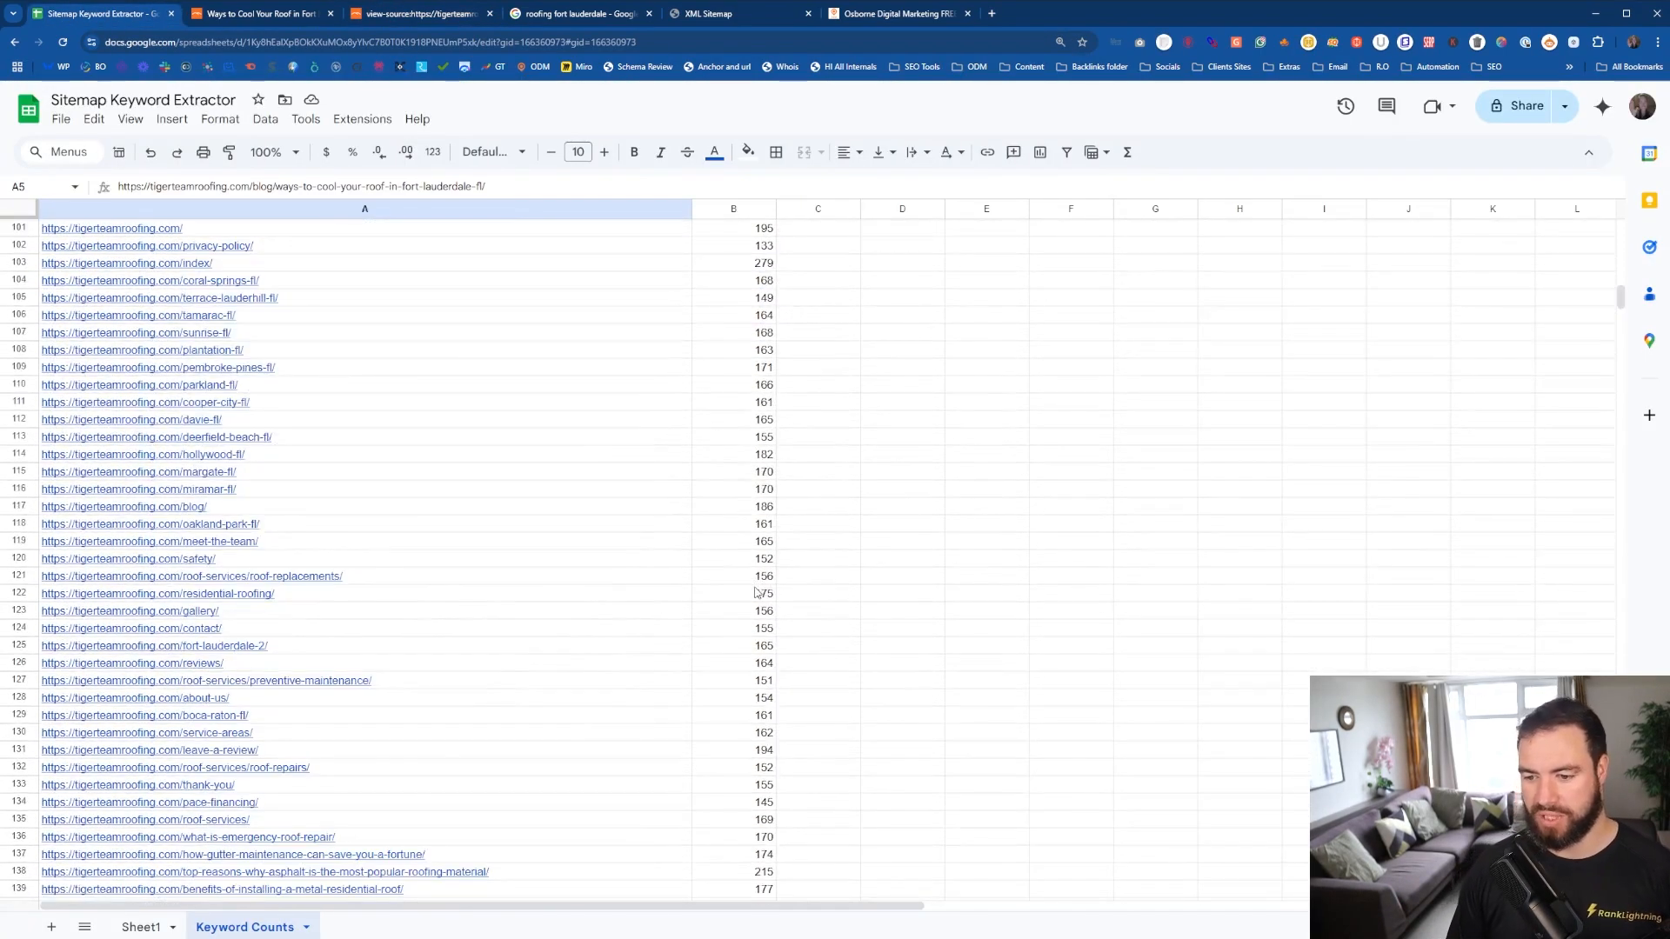
pyautogui.scroll(-3)
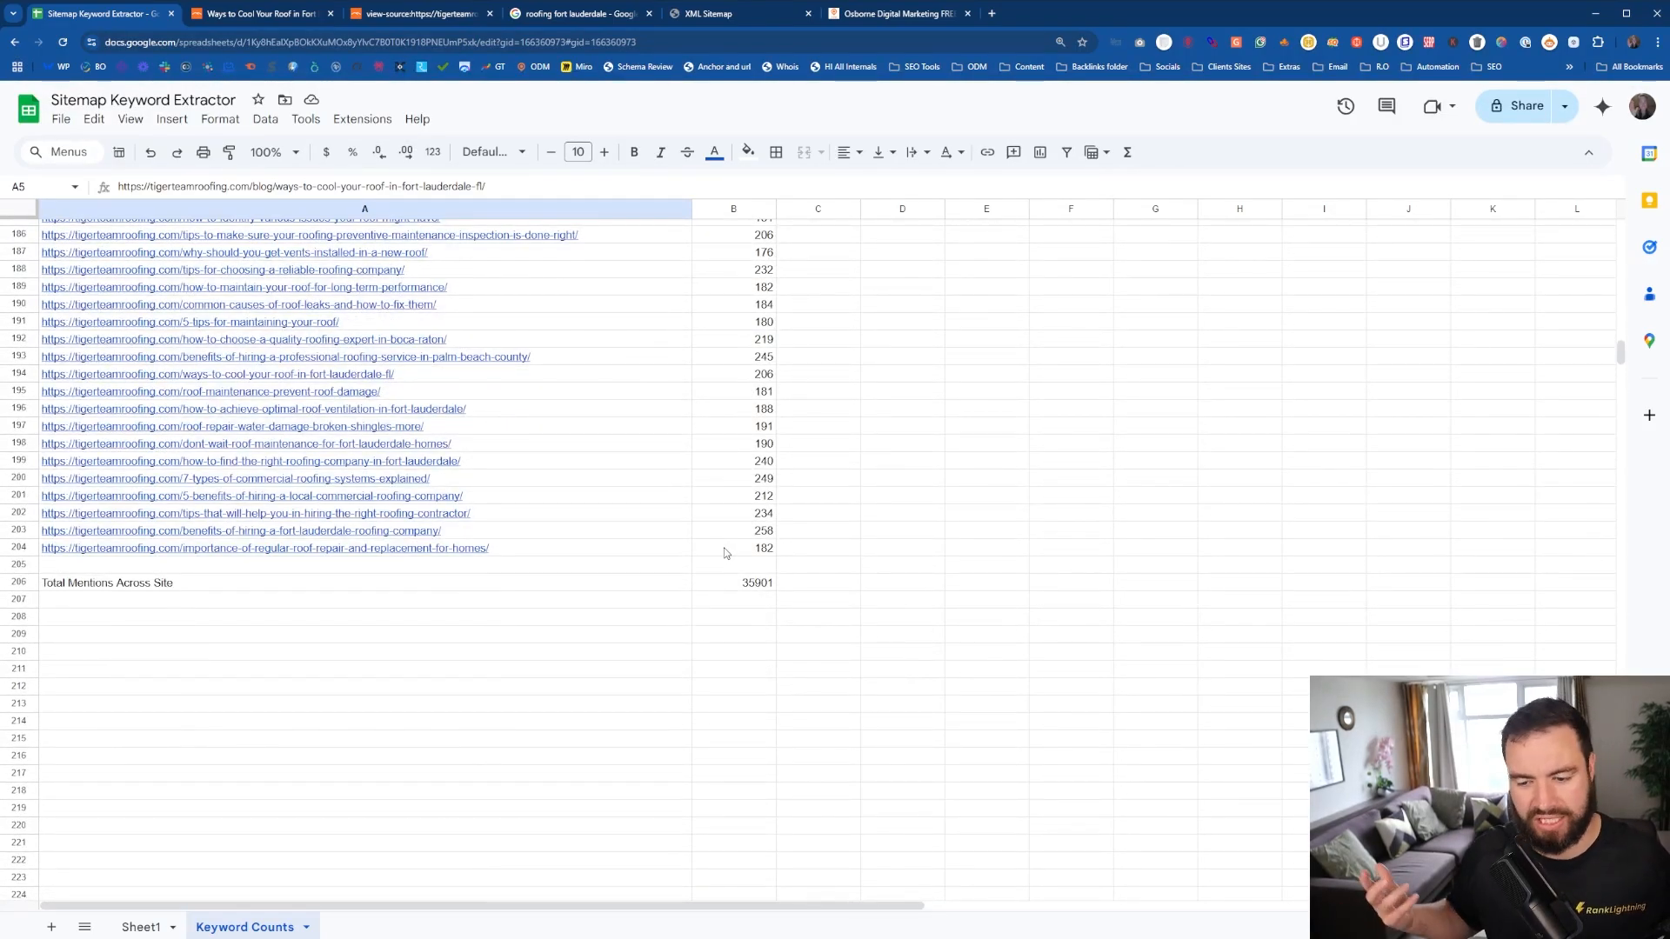
pyautogui.moveTo(781, 598)
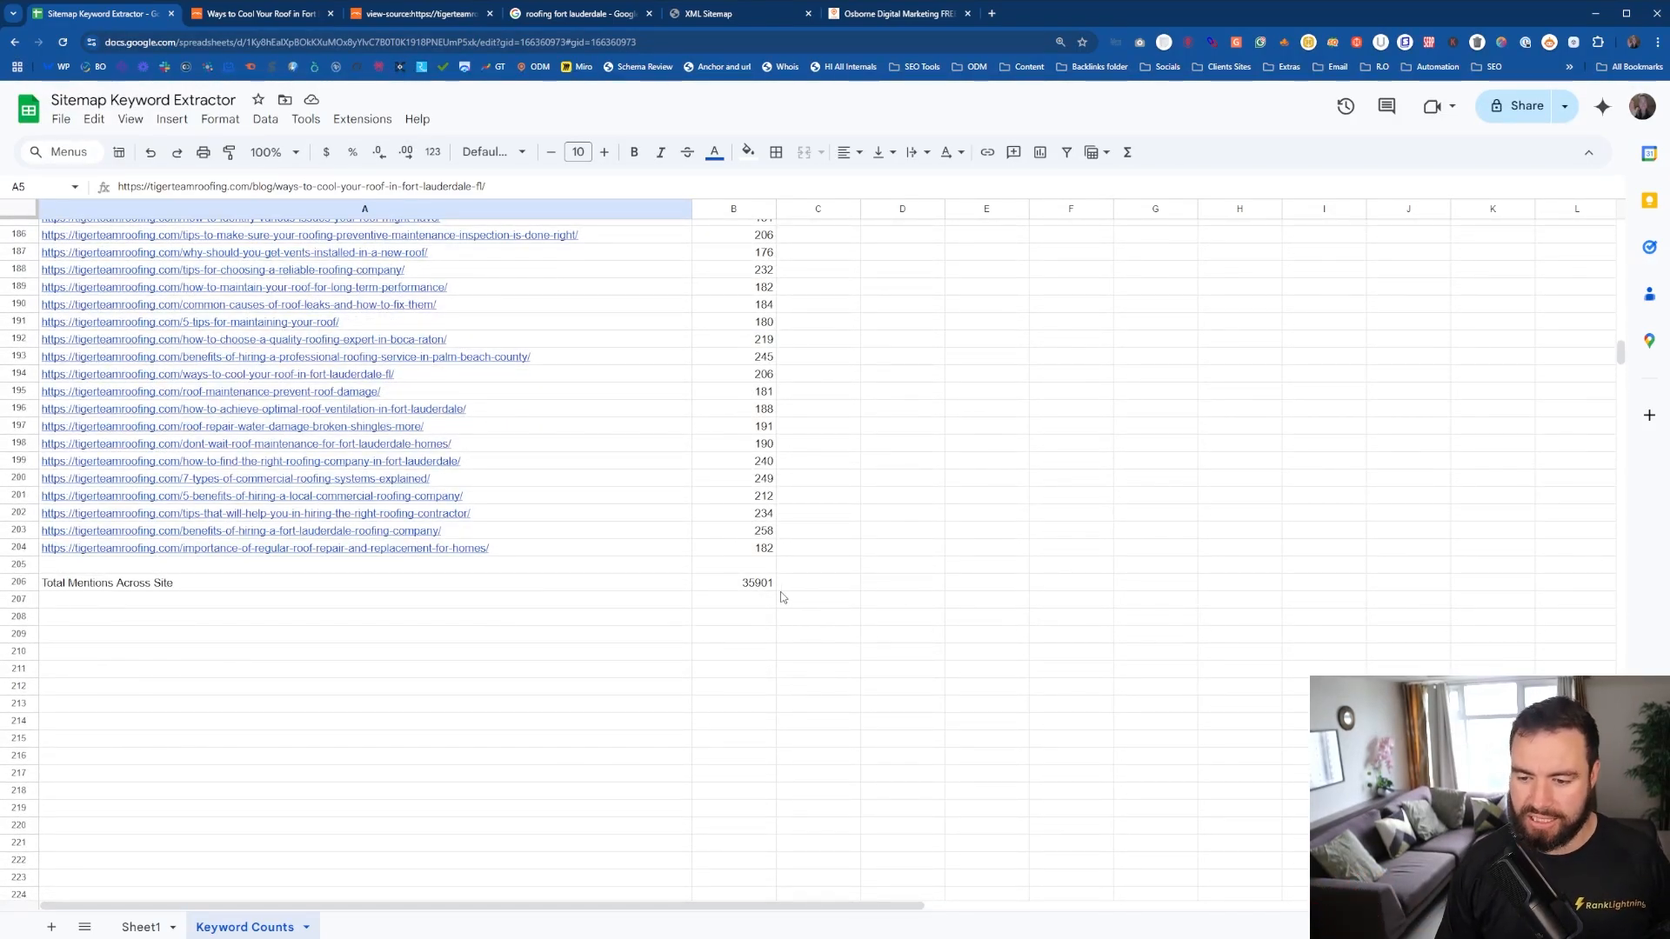
pyautogui.click(732, 582)
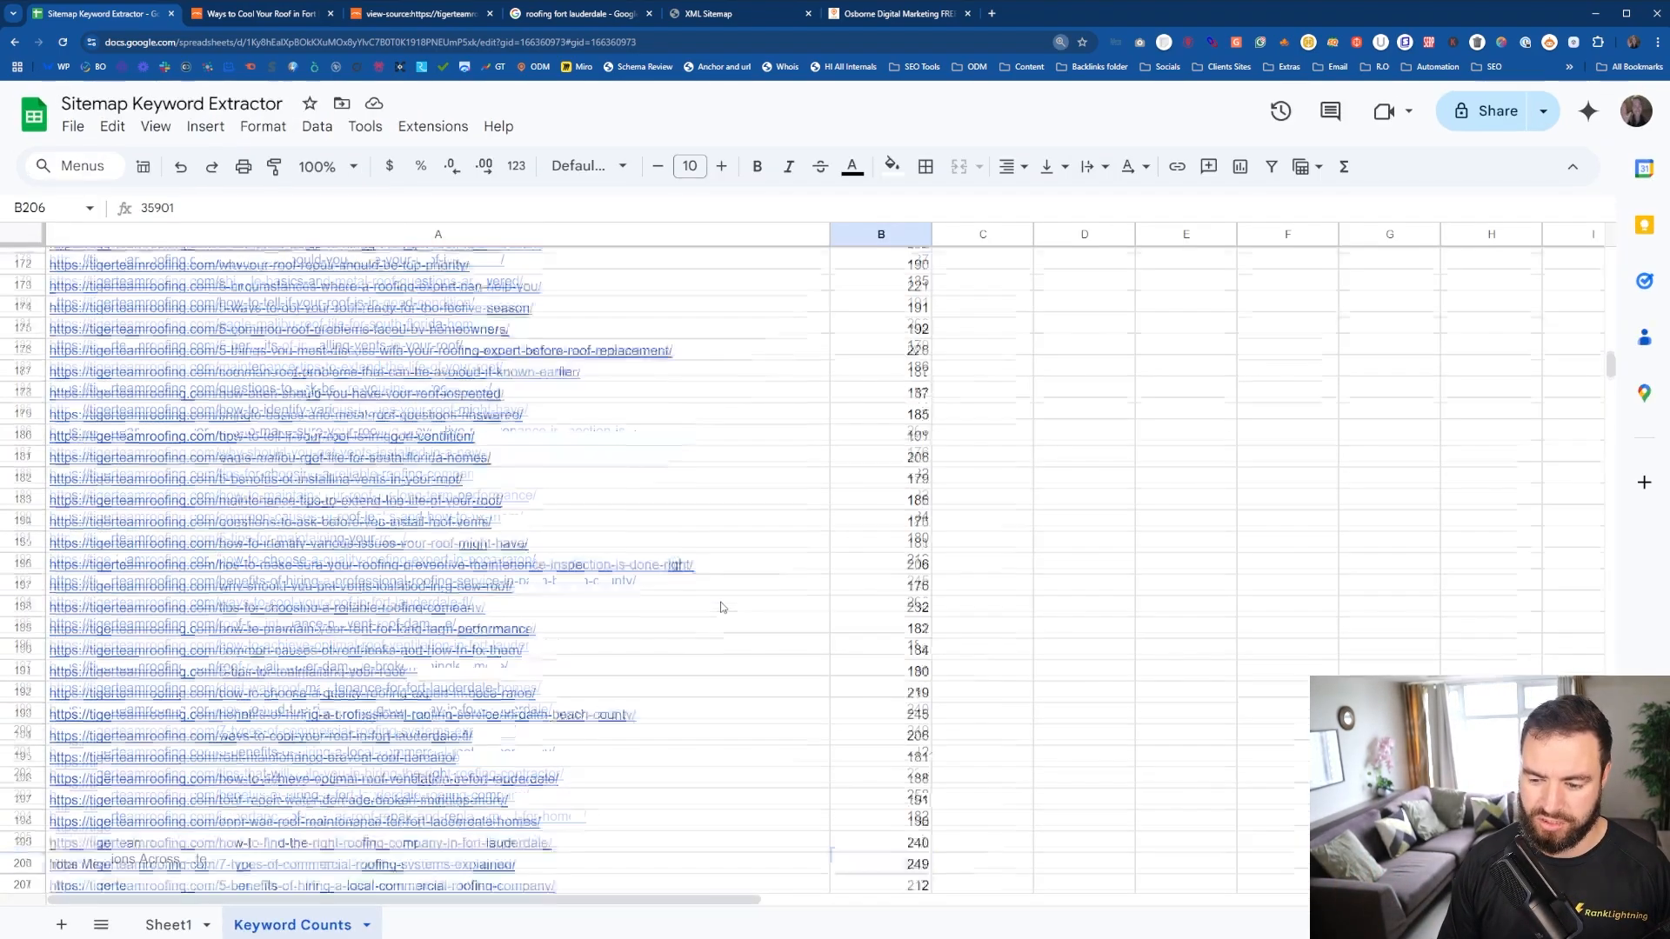
# Review the 35901 site-wide total, then return to the 'roofing fort lauderdale' results.
pyautogui.scroll(-3)
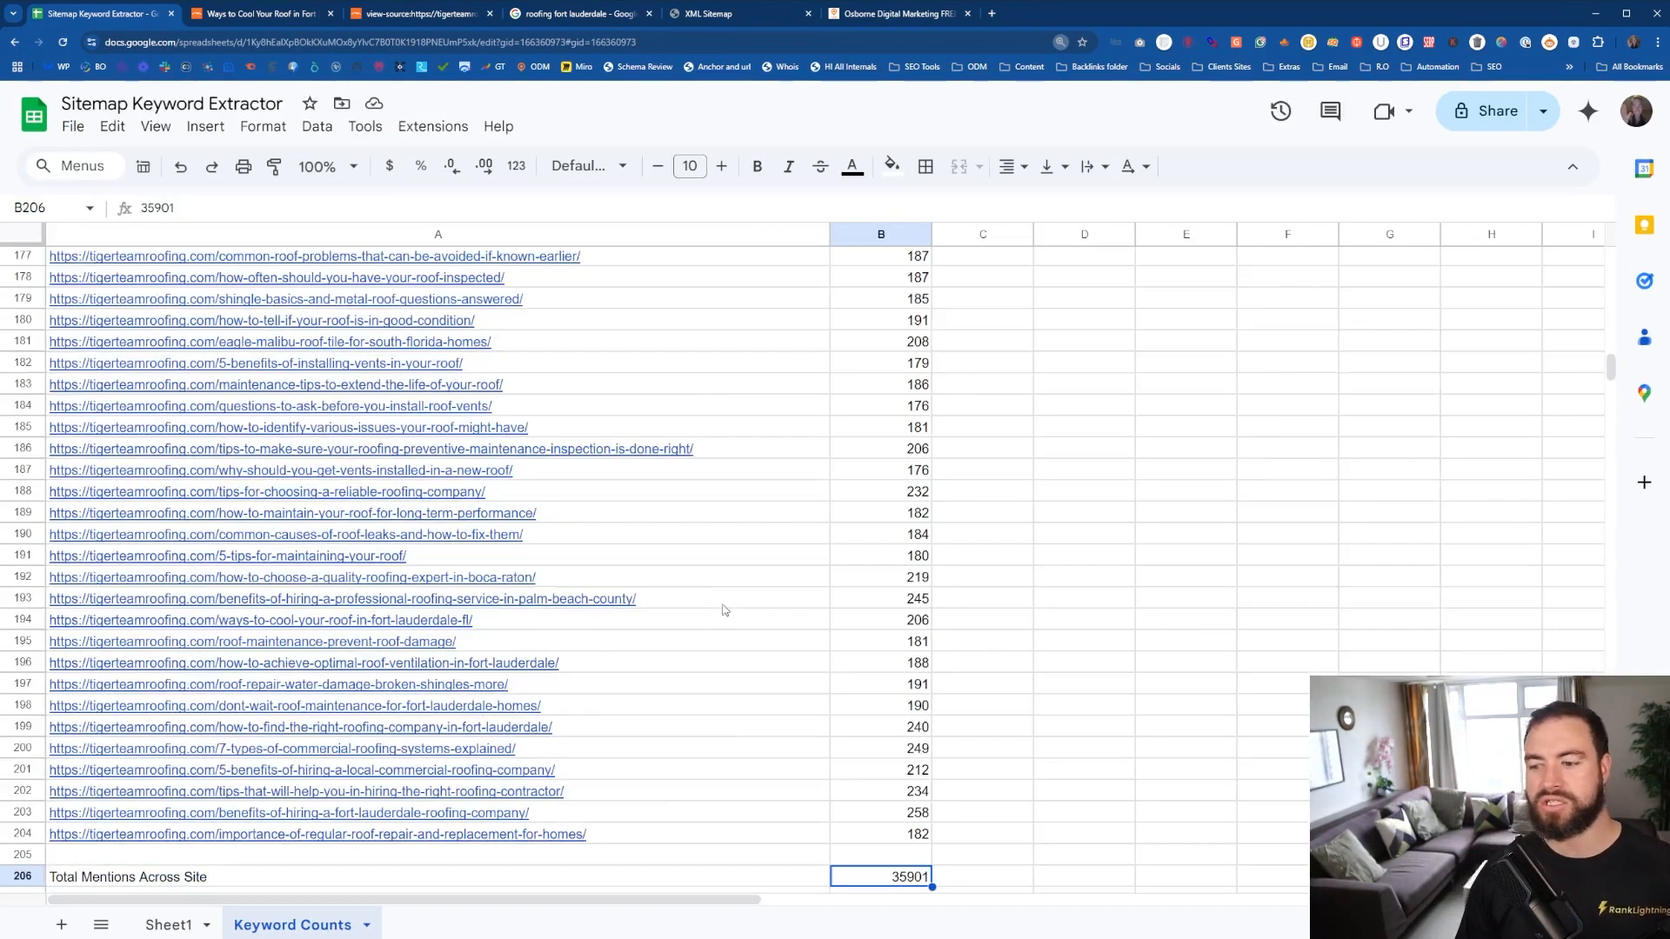
pyautogui.scroll(-3)
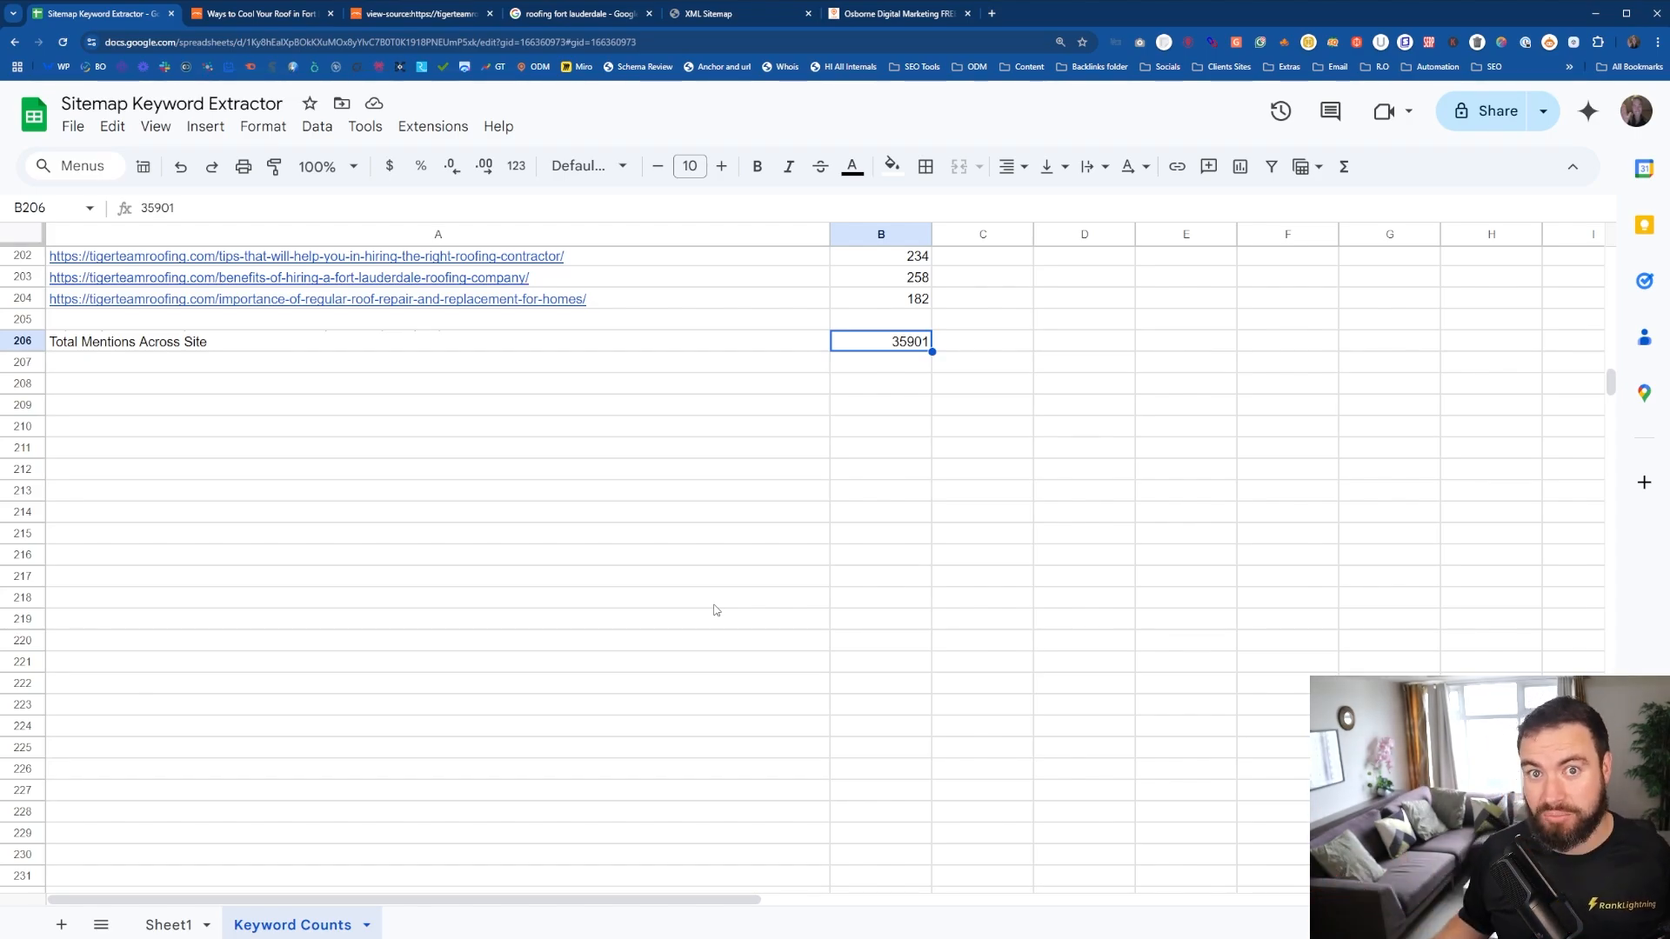
pyautogui.moveTo(288, 276)
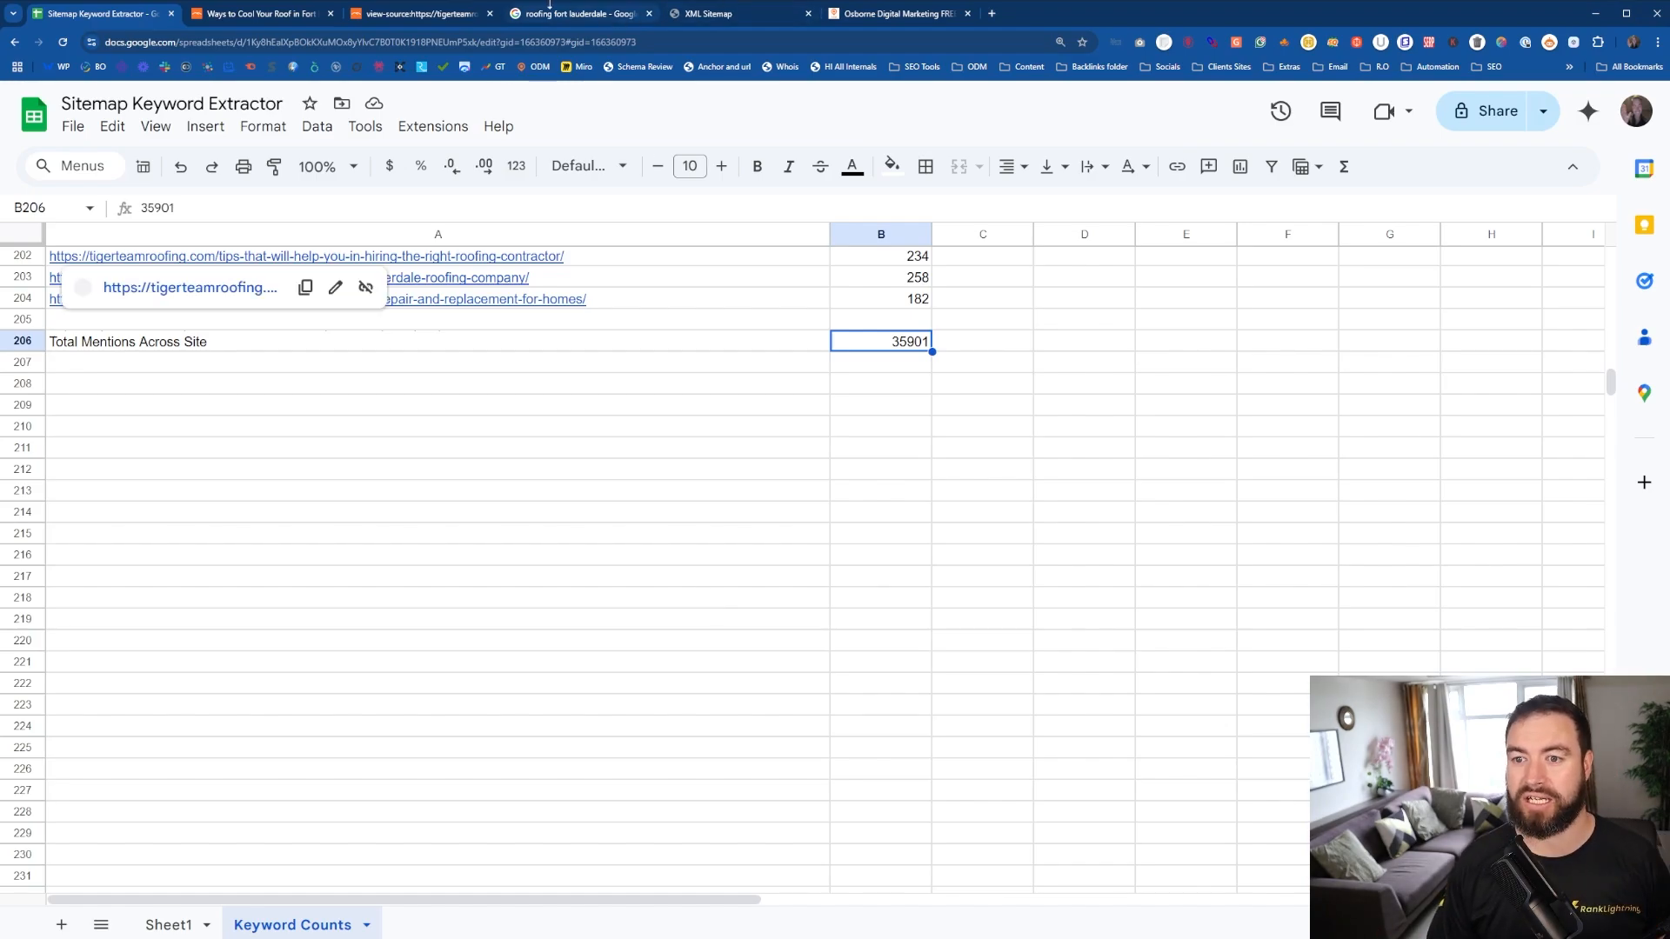
pyautogui.click(580, 13)
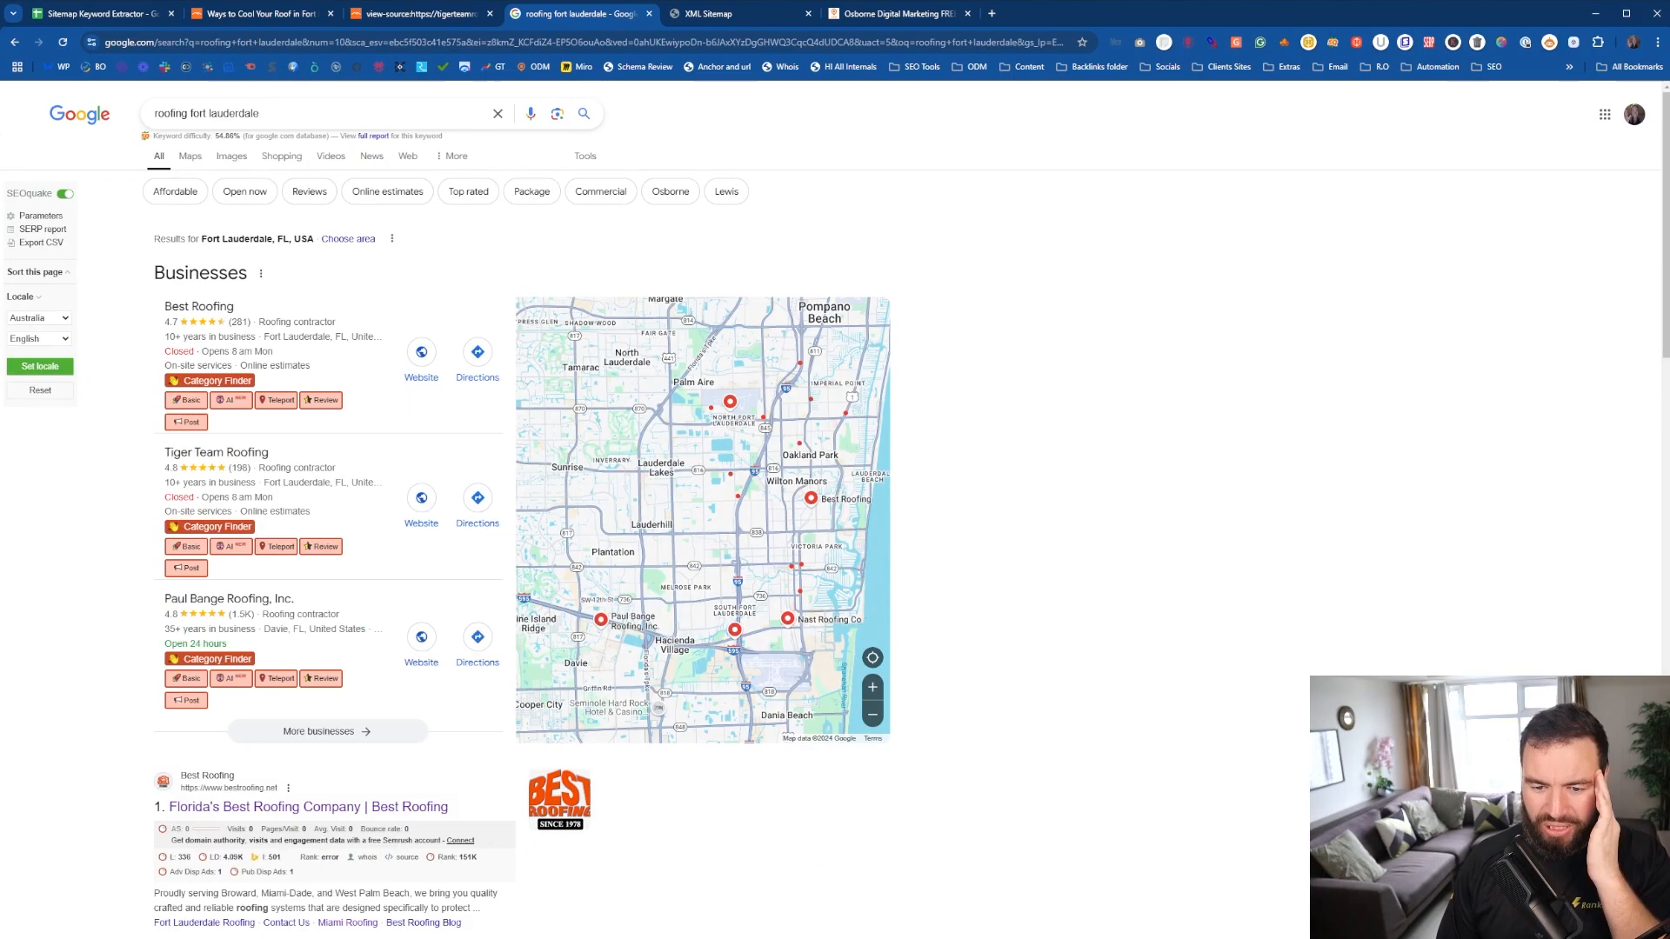
pyautogui.scroll(-3)
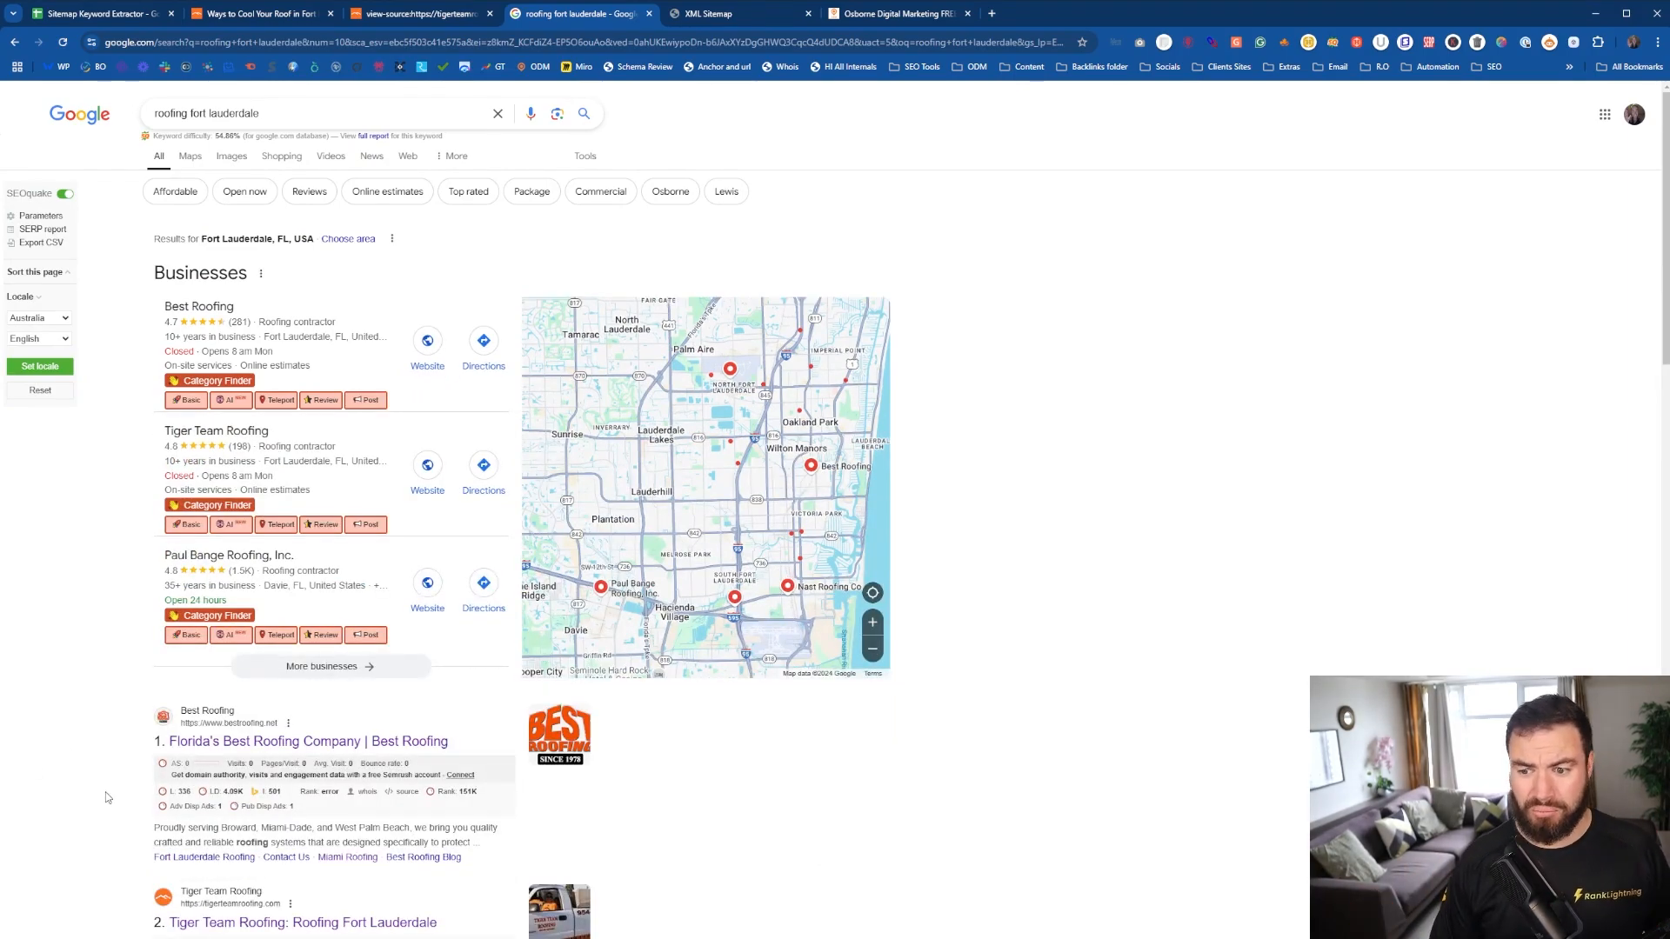
pyautogui.moveTo(180, 578)
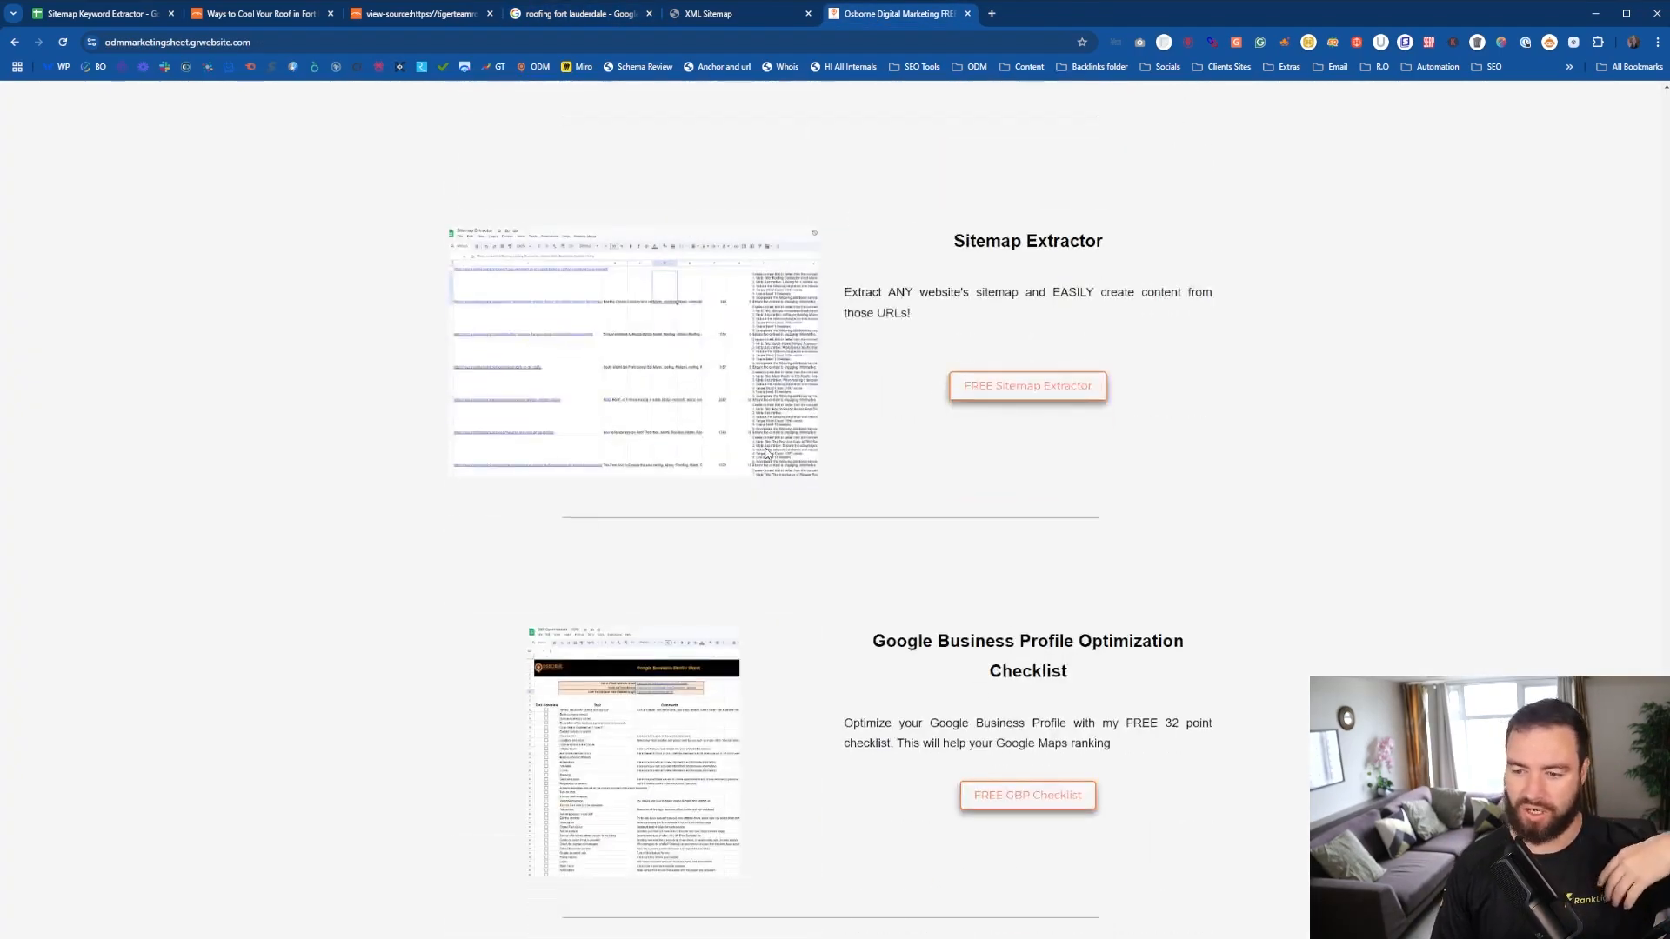
# Scroll the Osborne Digital Marketing free resources page down to its SEO tool discounts.
pyautogui.scroll(-3)
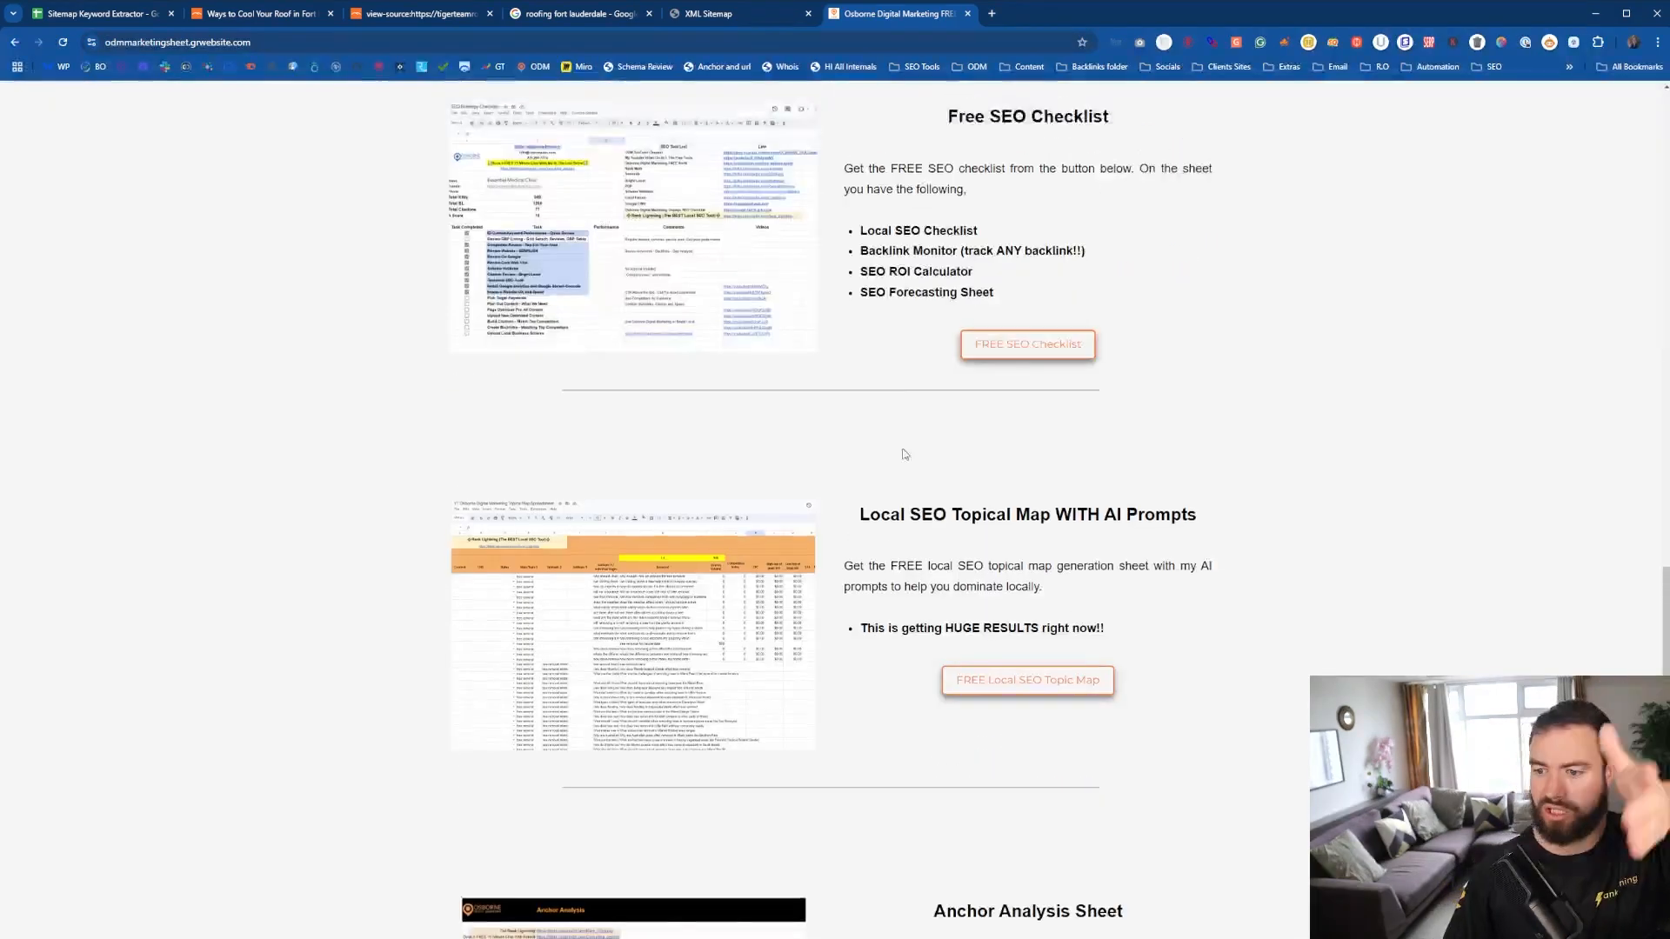
pyautogui.moveTo(853, 390)
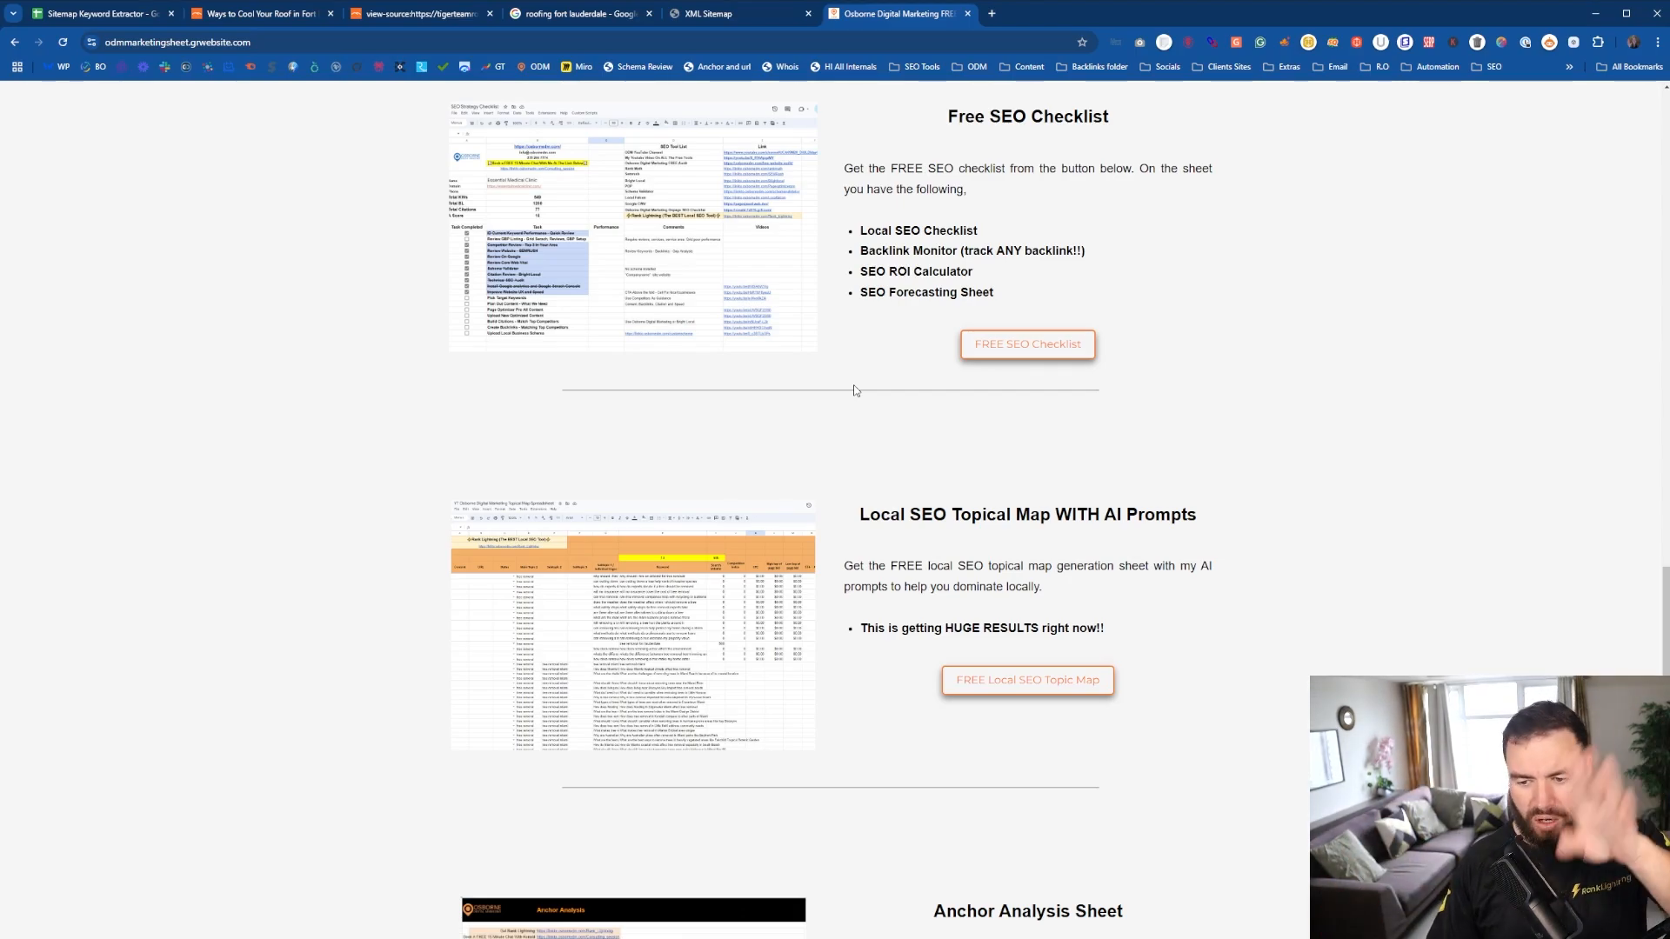
pyautogui.moveTo(940, 433)
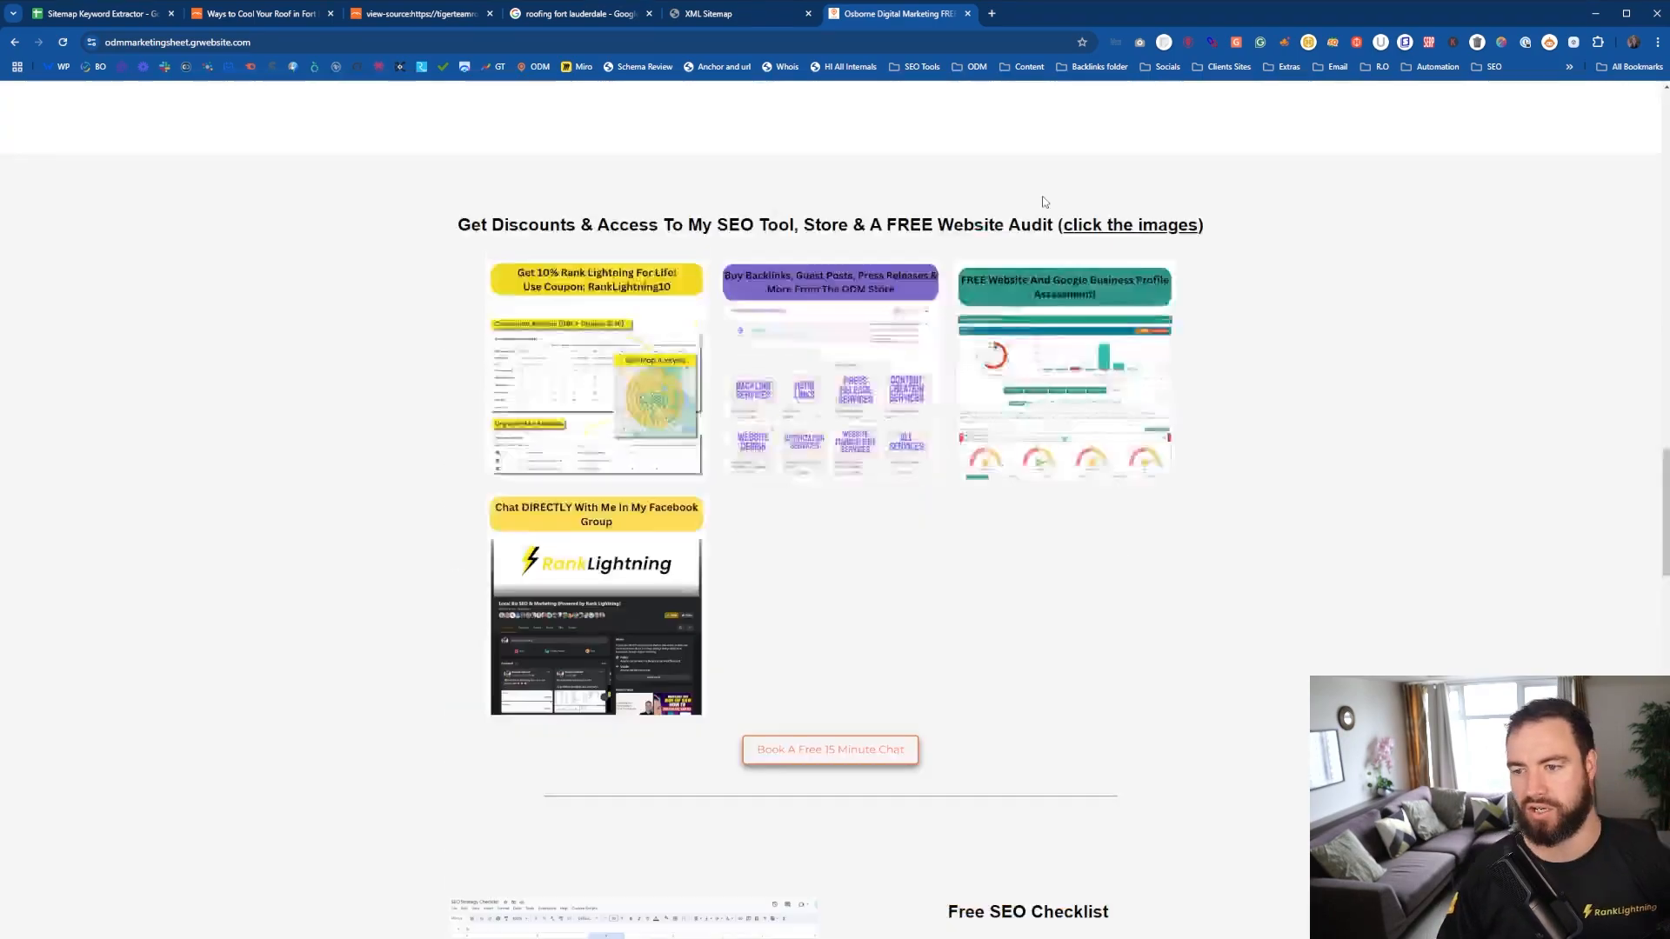
pyautogui.scroll(-3)
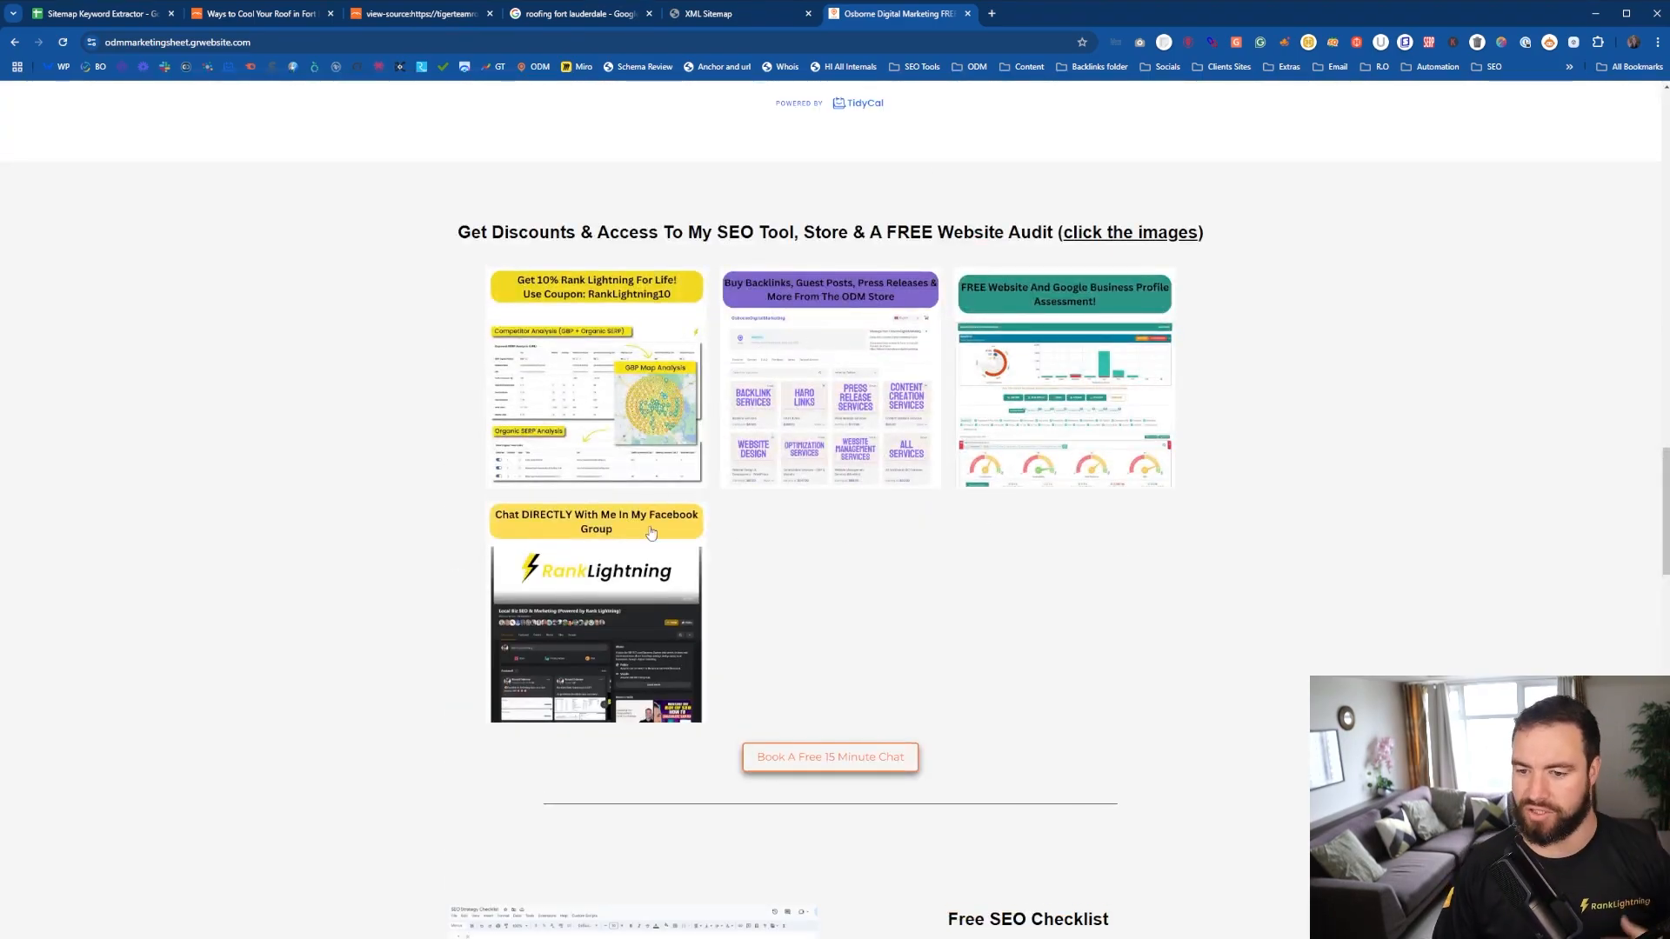